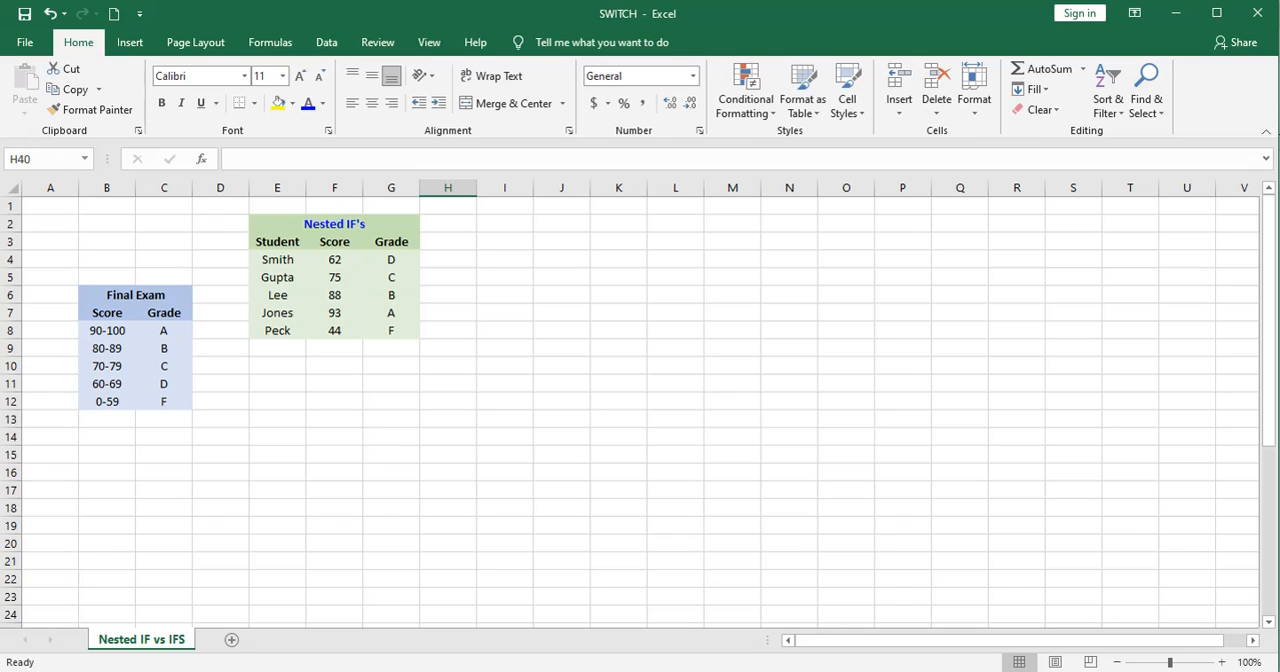
{"action": "mouse_move", "coordinate": [1272, 380]}
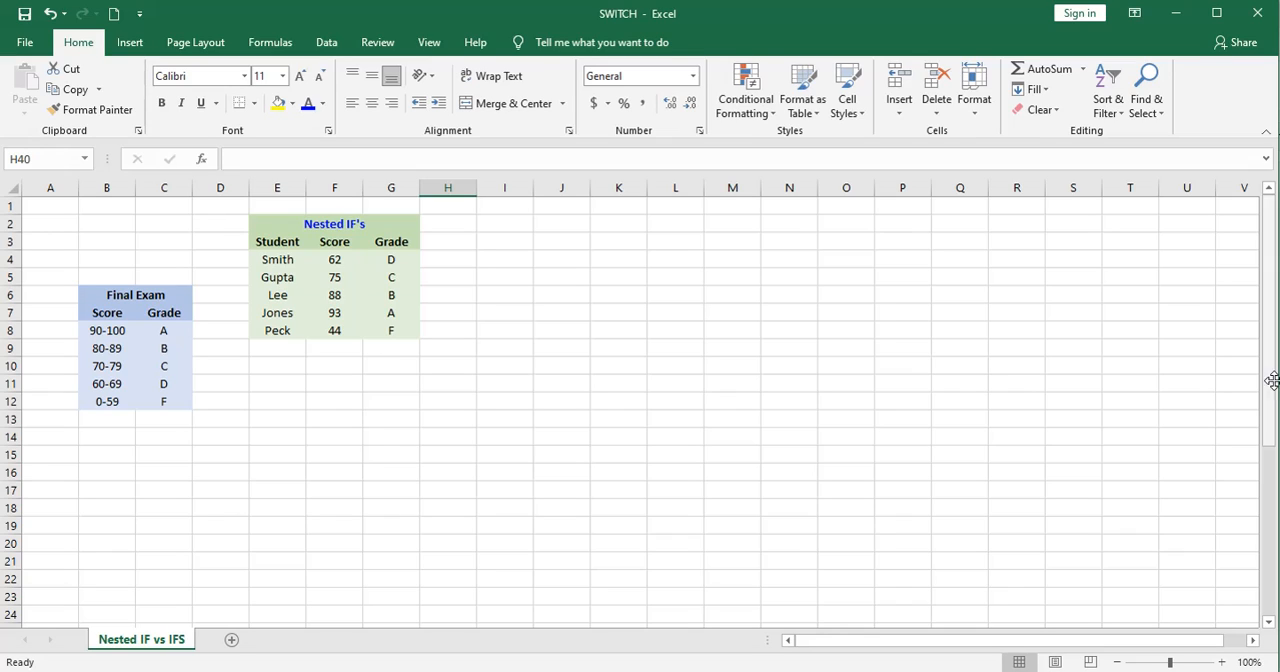
{"action": "mouse_move", "coordinate": [66, 332]}
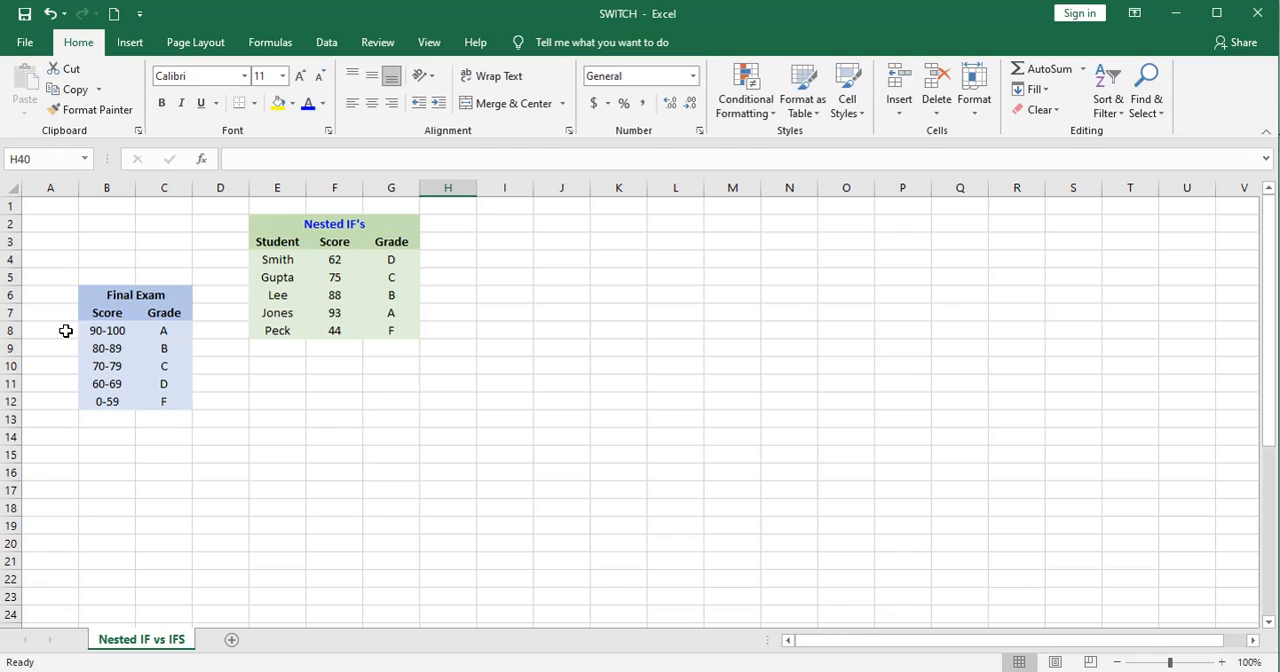
{"action": "mouse_move", "coordinate": [60, 344]}
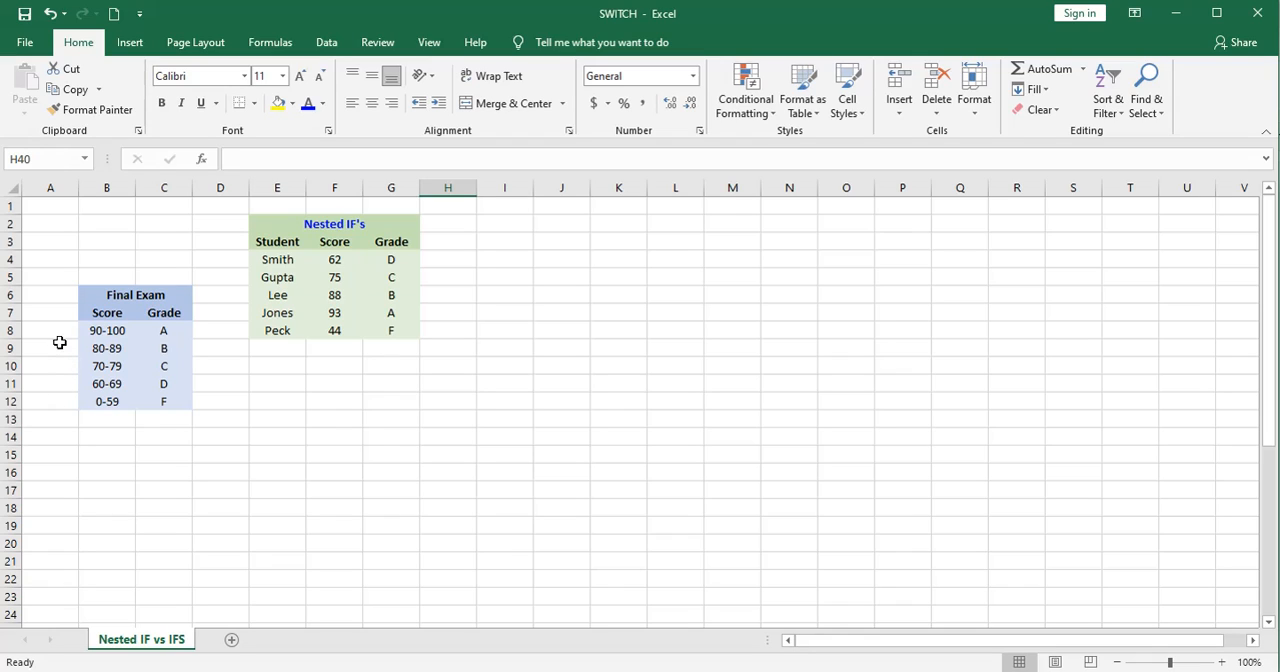
{"action": "mouse_move", "coordinate": [66, 398]}
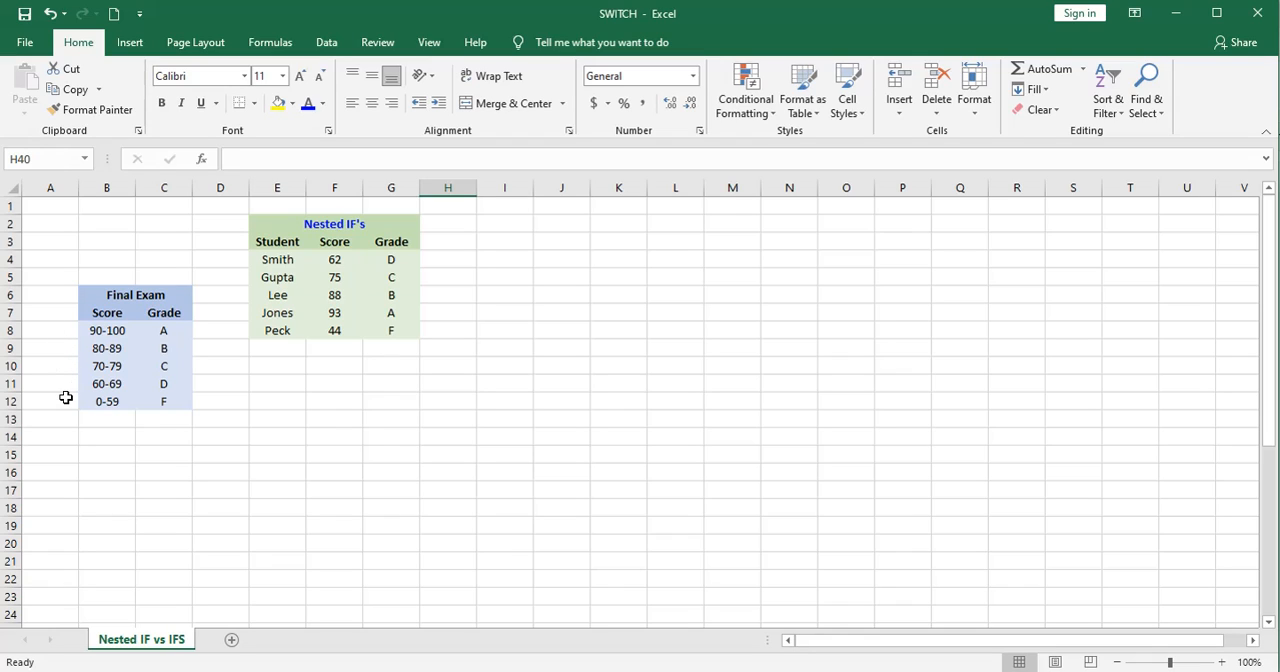
{"action": "mouse_move", "coordinate": [180, 400]}
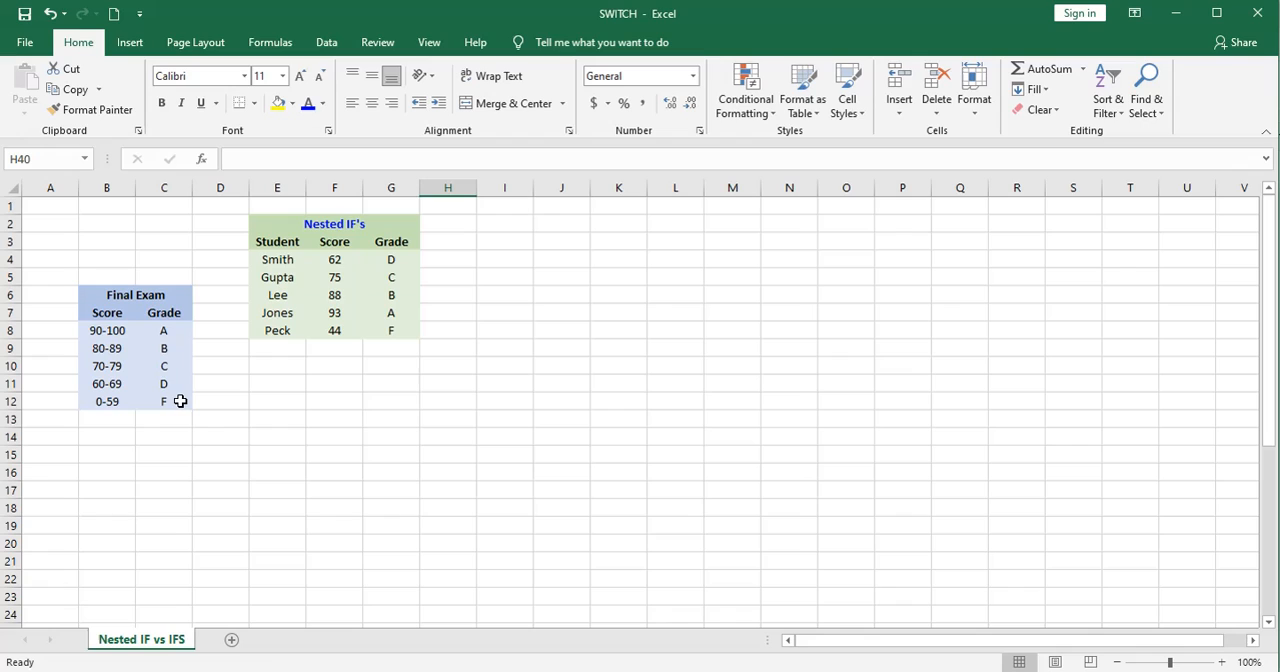
{"action": "mouse_move", "coordinate": [256, 264]}
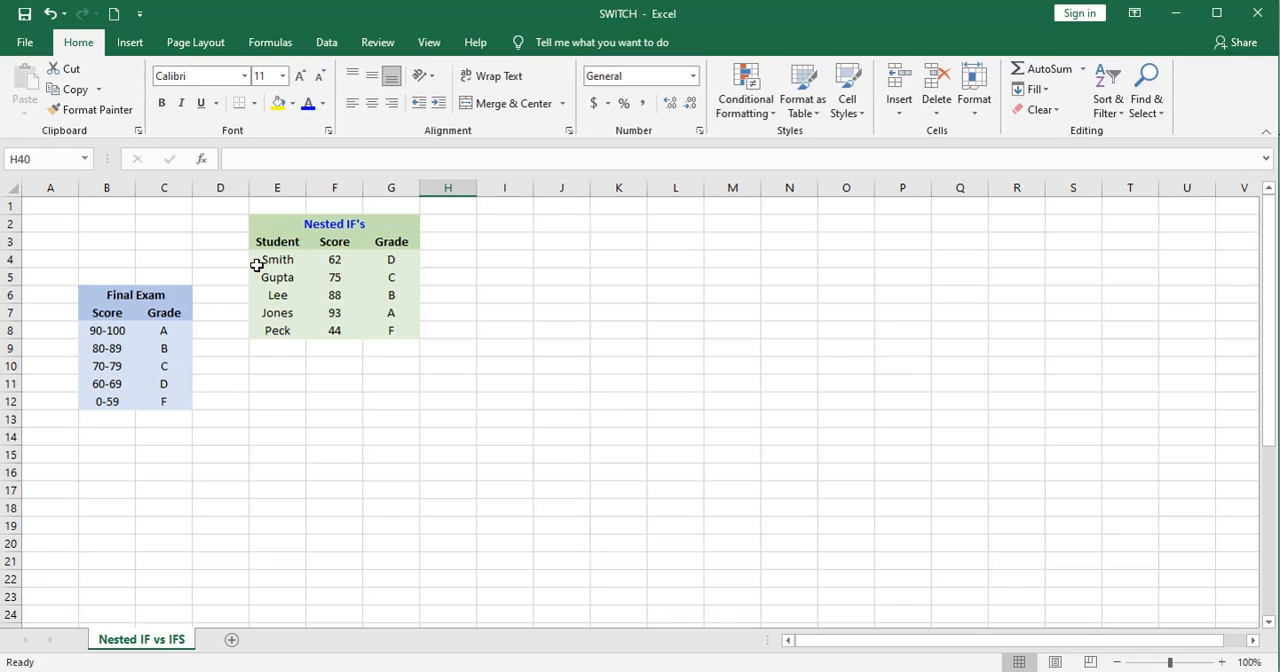
{"action": "mouse_move", "coordinate": [318, 260]}
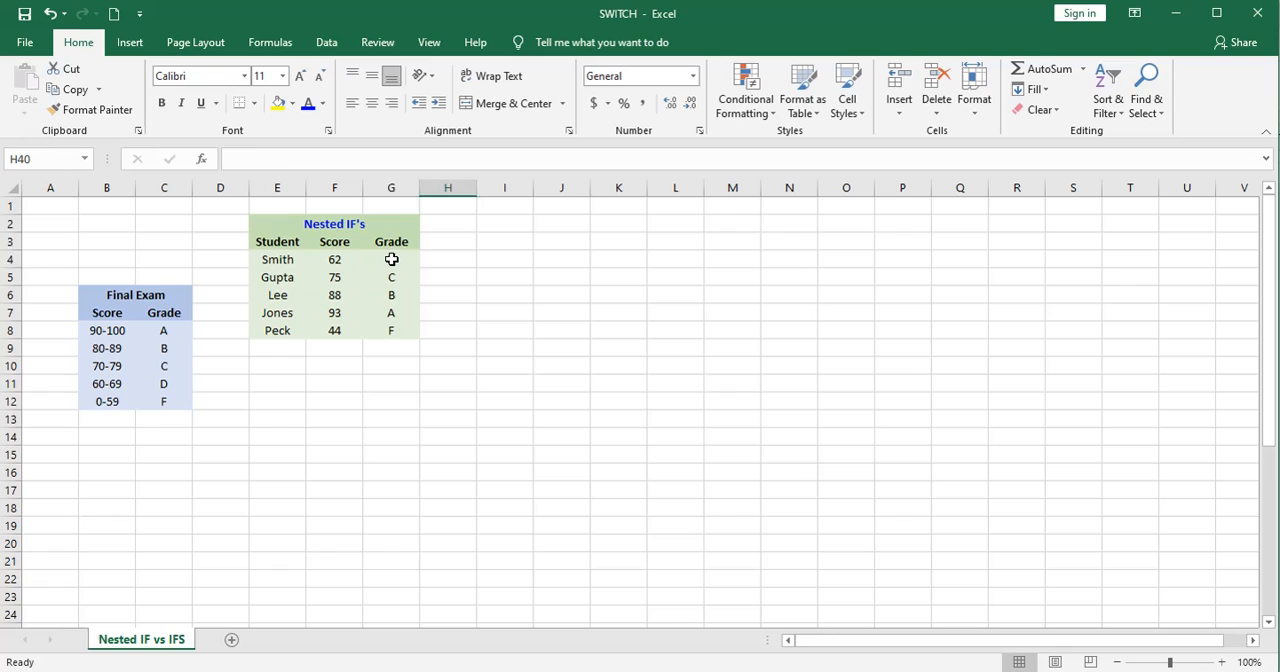
- Review Smith's nested IF grade formula (90/80/70/60 thresholds for A–D, else F)
{"action": "left_click", "coordinate": [392, 260]}
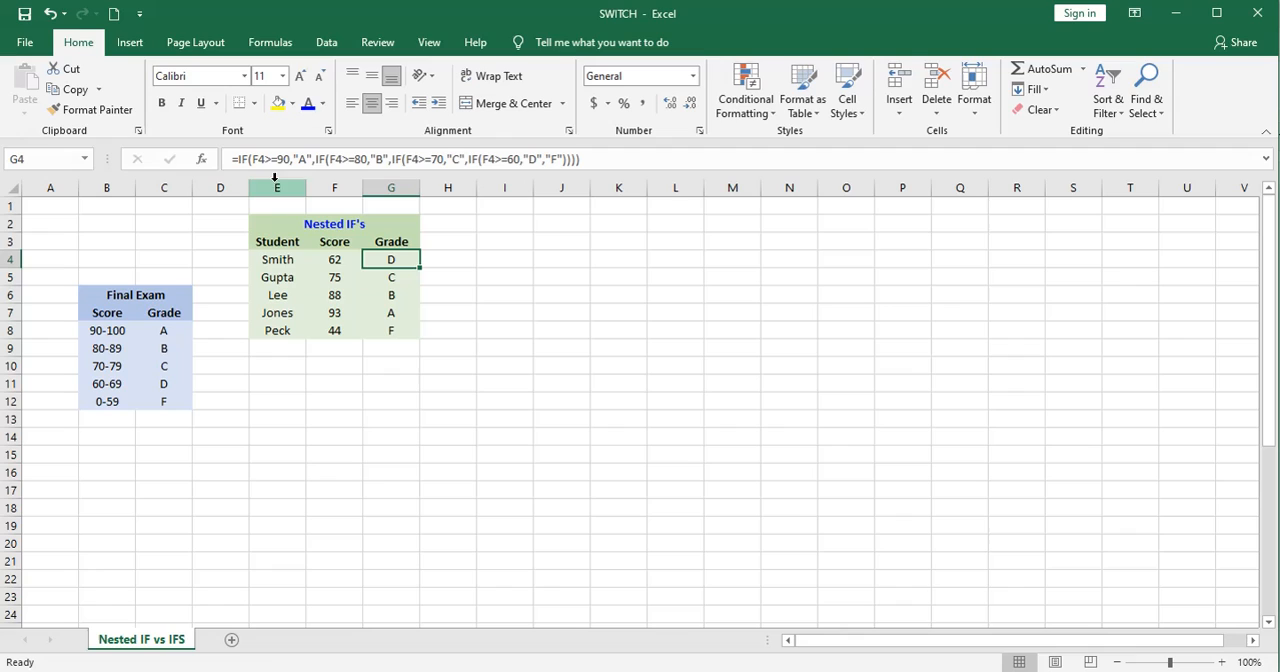
{"action": "mouse_move", "coordinate": [284, 176]}
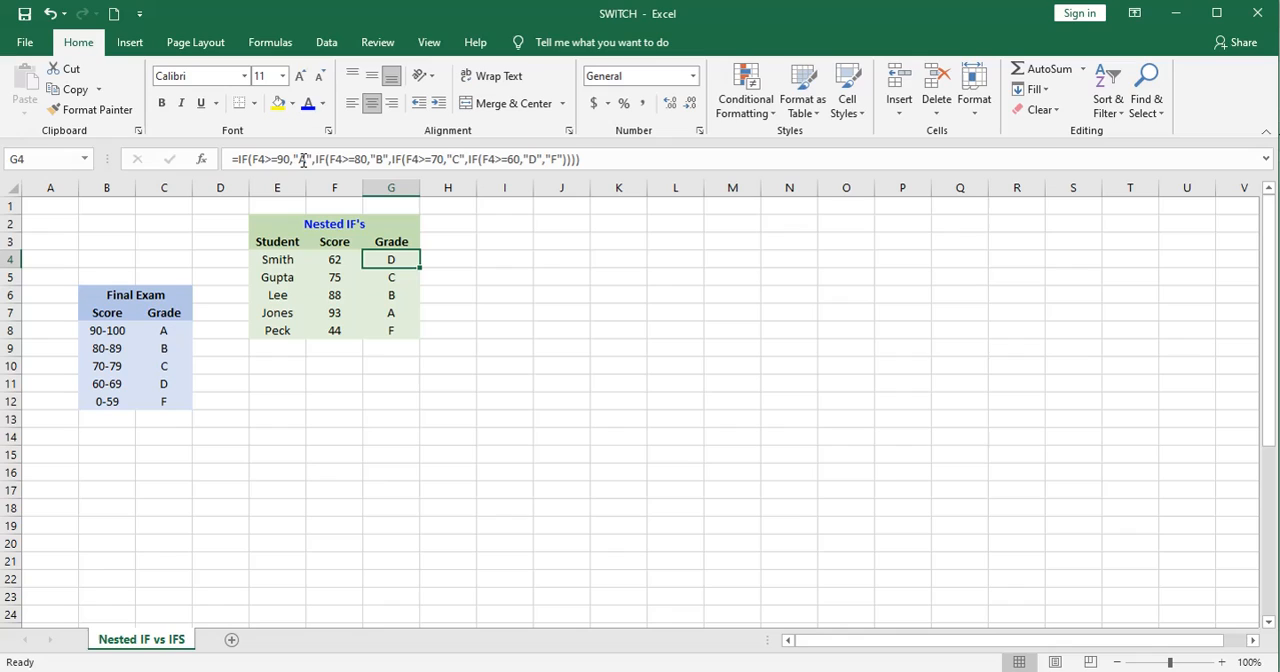
{"action": "mouse_move", "coordinate": [320, 180]}
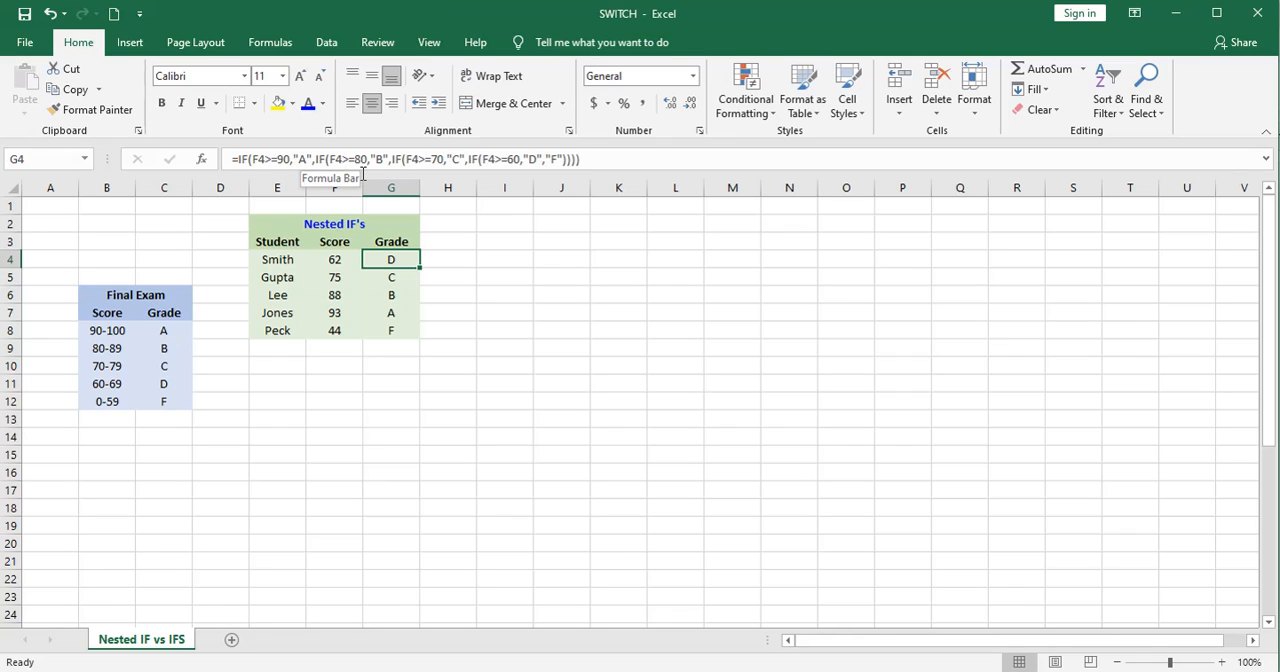
{"action": "mouse_move", "coordinate": [408, 176]}
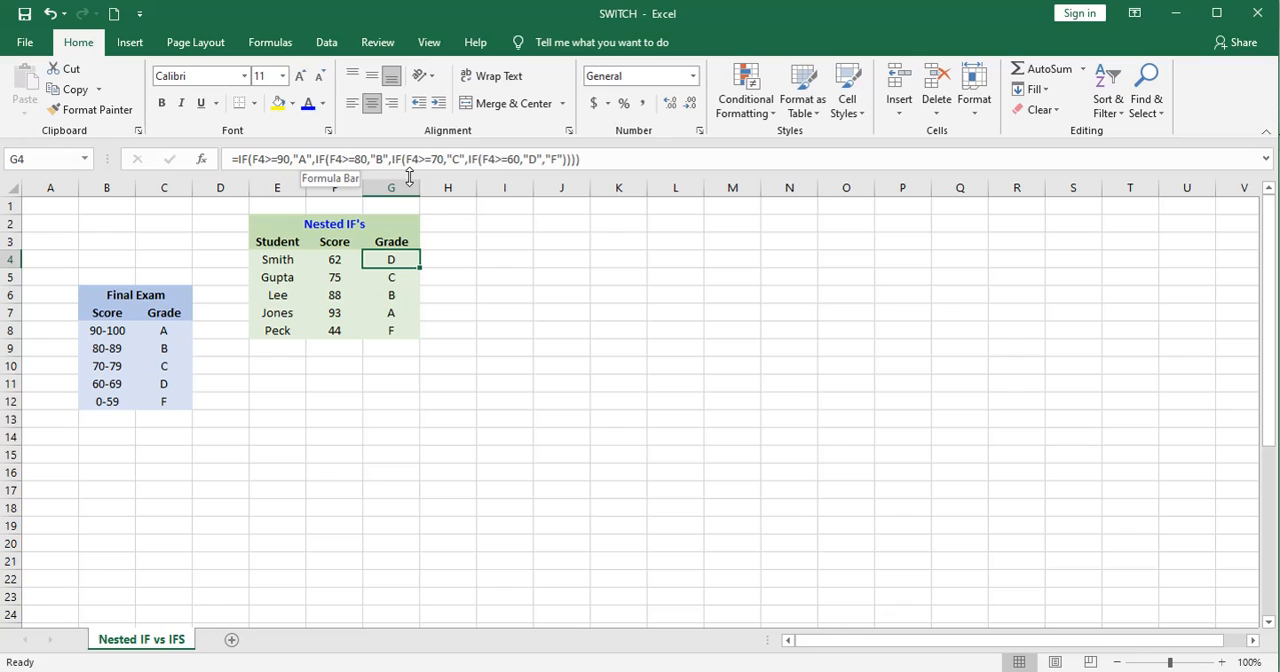
{"action": "mouse_move", "coordinate": [436, 172]}
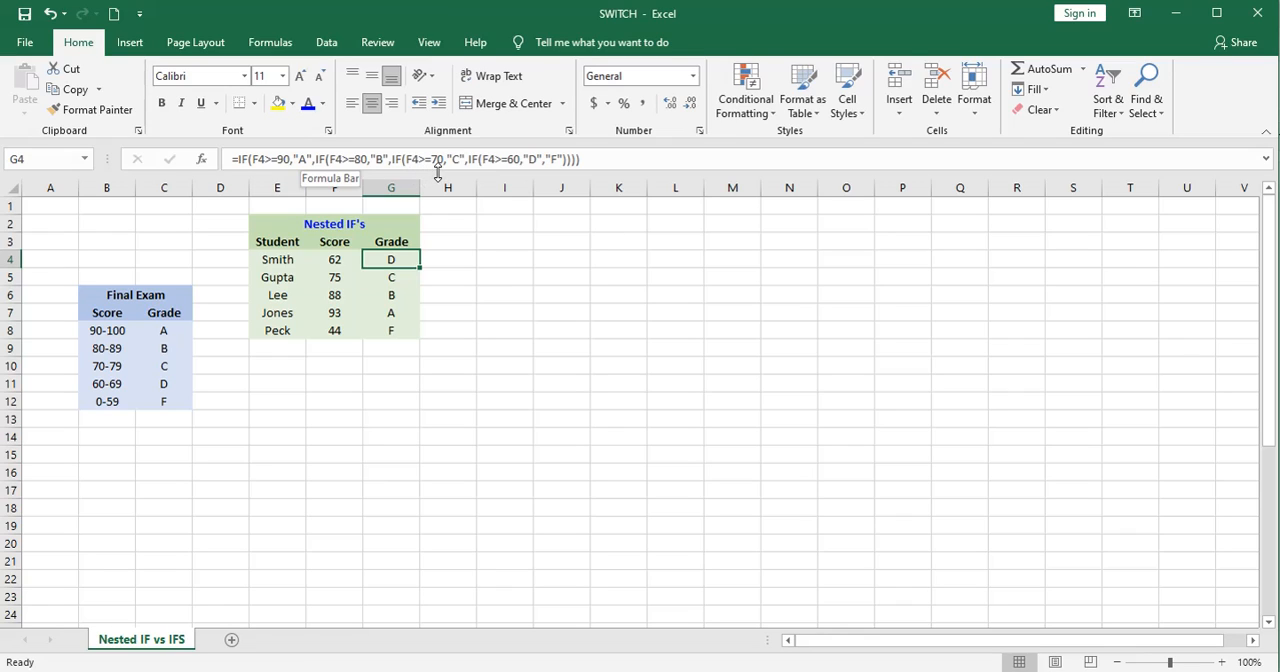
{"action": "mouse_move", "coordinate": [556, 176]}
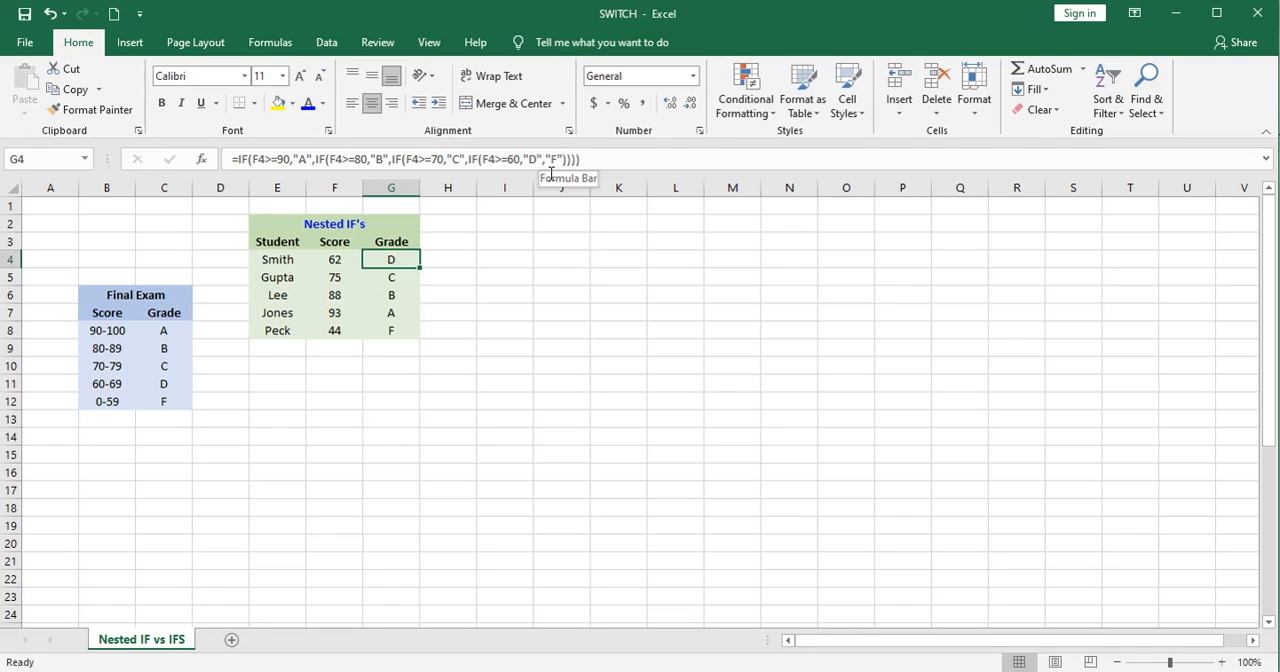
{"action": "mouse_move", "coordinate": [520, 180]}
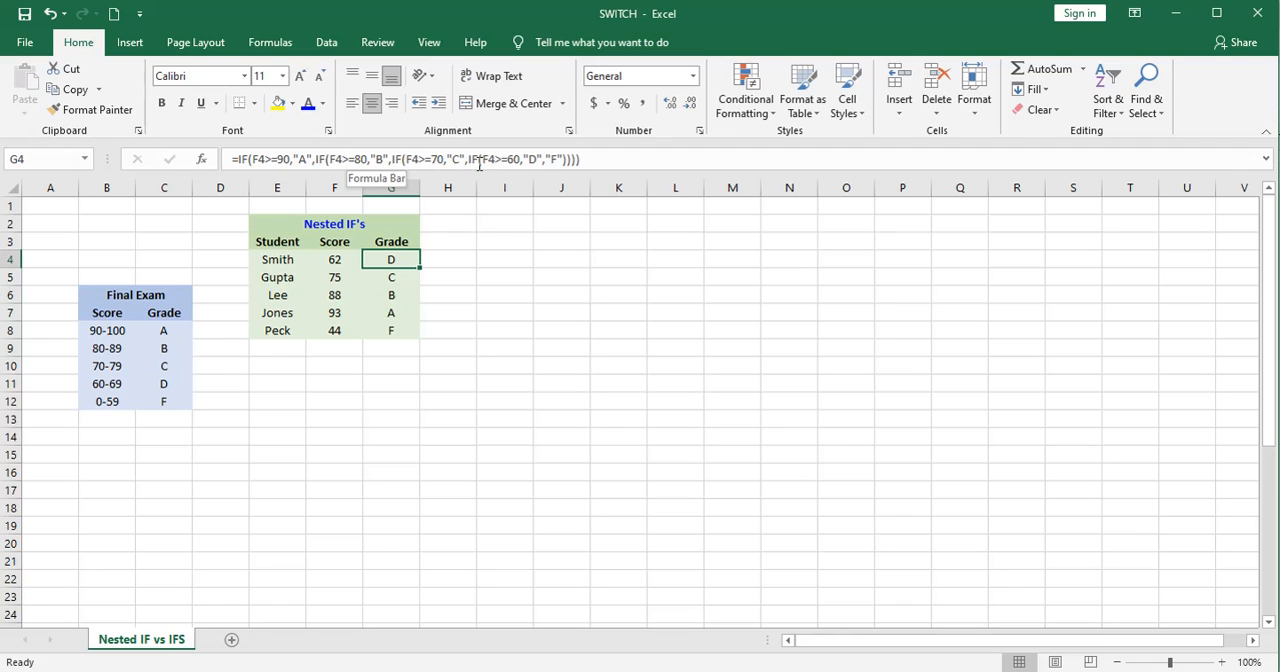
{"action": "mouse_move", "coordinate": [420, 160]}
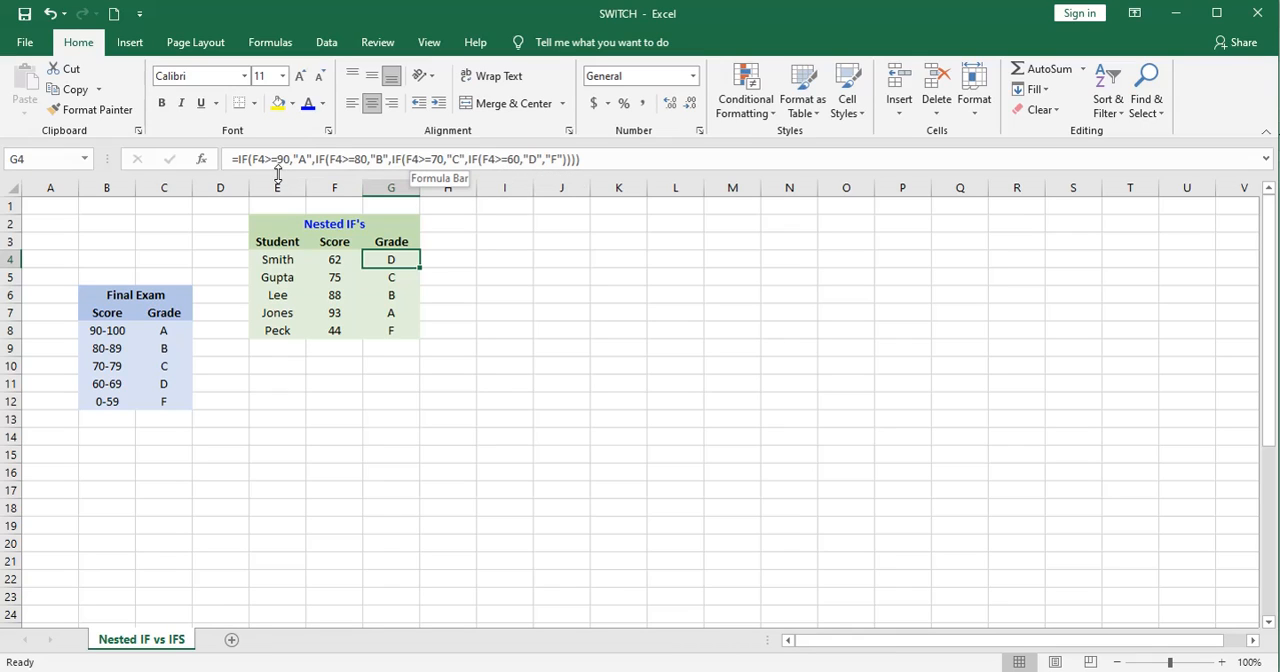
{"action": "mouse_move", "coordinate": [322, 174]}
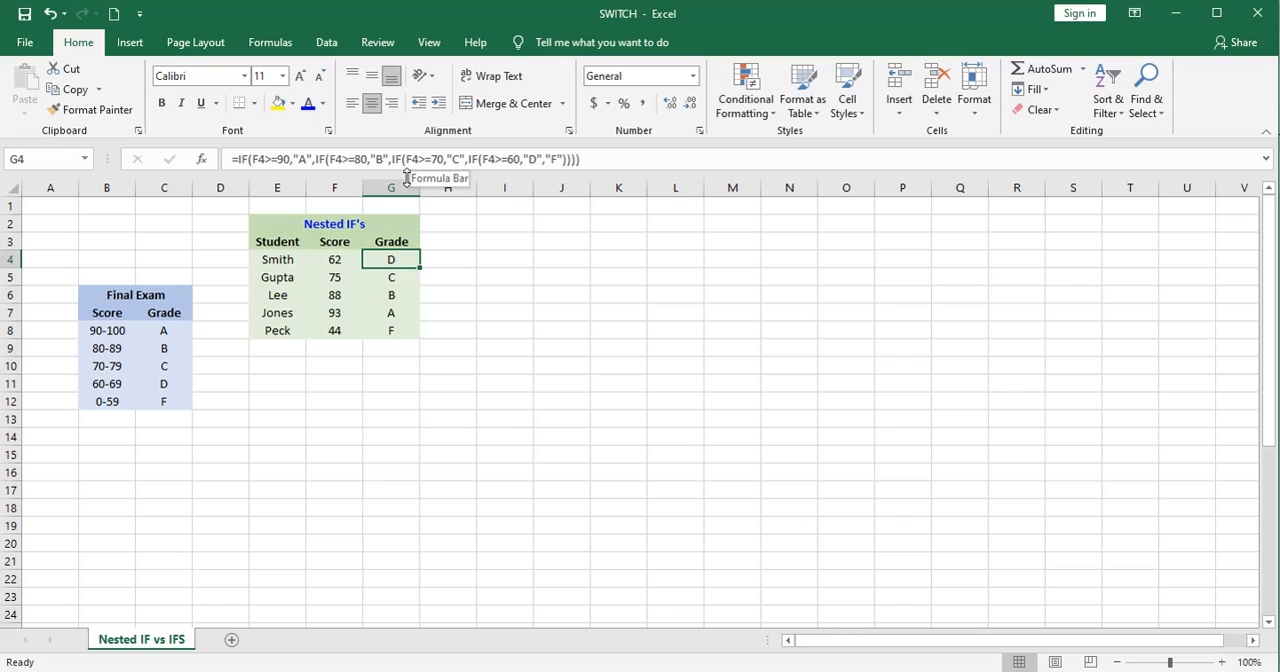
{"action": "mouse_move", "coordinate": [536, 178]}
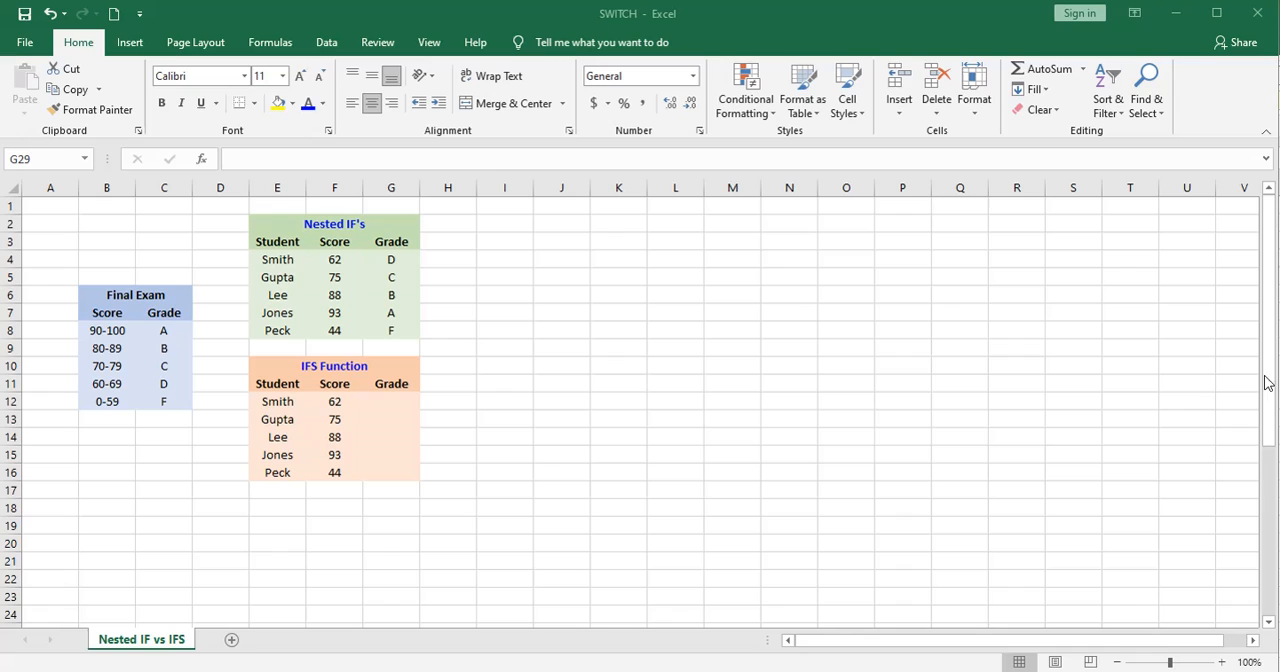
{"action": "mouse_move", "coordinate": [380, 404]}
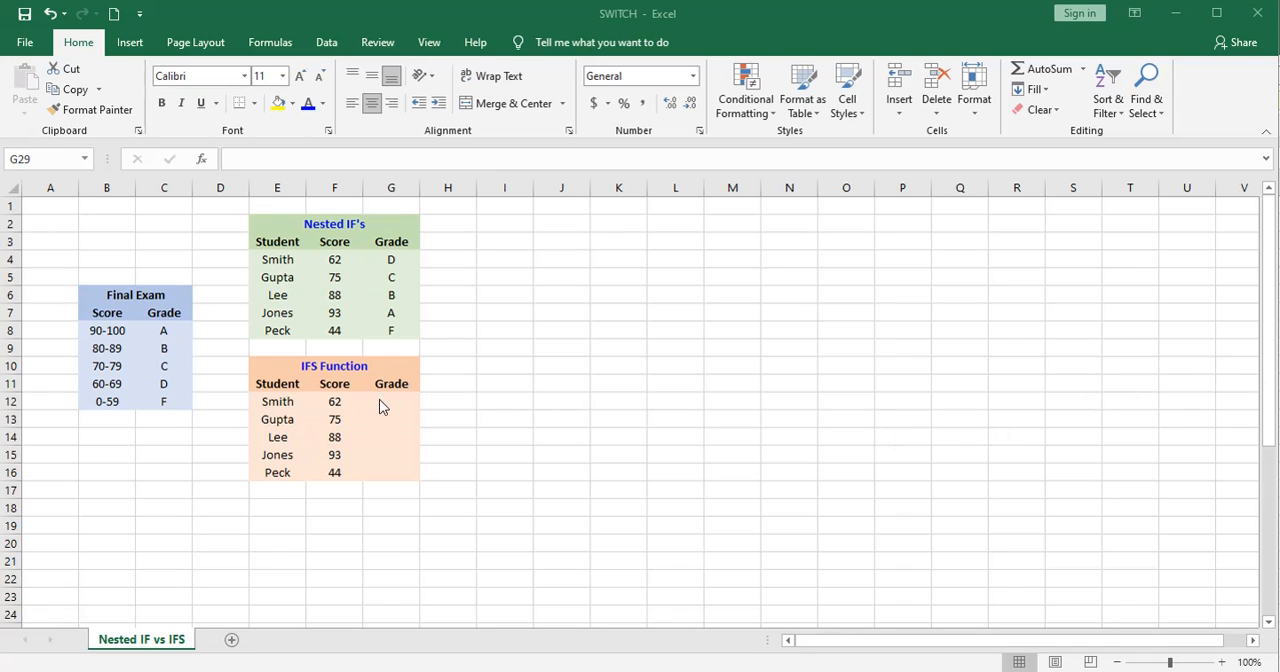
- Grade Smith with =IFS(F12>=90,"A",F12>=80,"B",F12>=70,"C",F12>=60,"D",F12>=0,"F"), giving D
{"action": "left_click", "coordinate": [392, 400]}
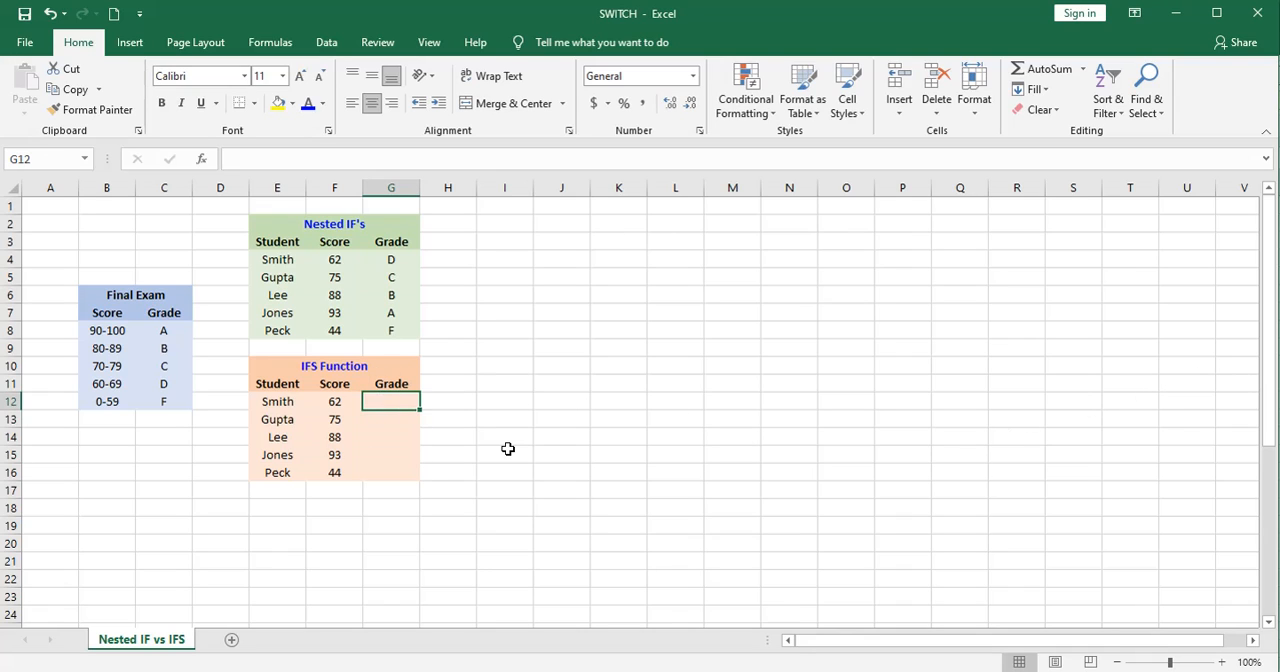
{"action": "type", "text": "=IFS("}
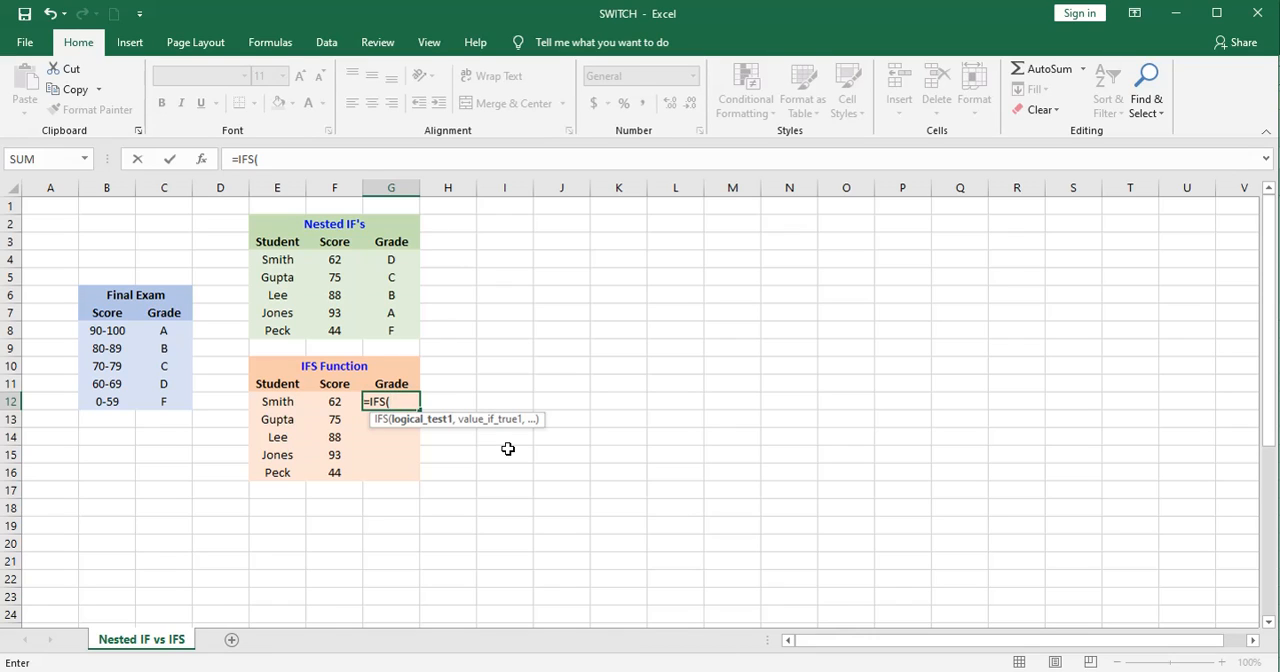
{"action": "left_click", "coordinate": [334, 400]}
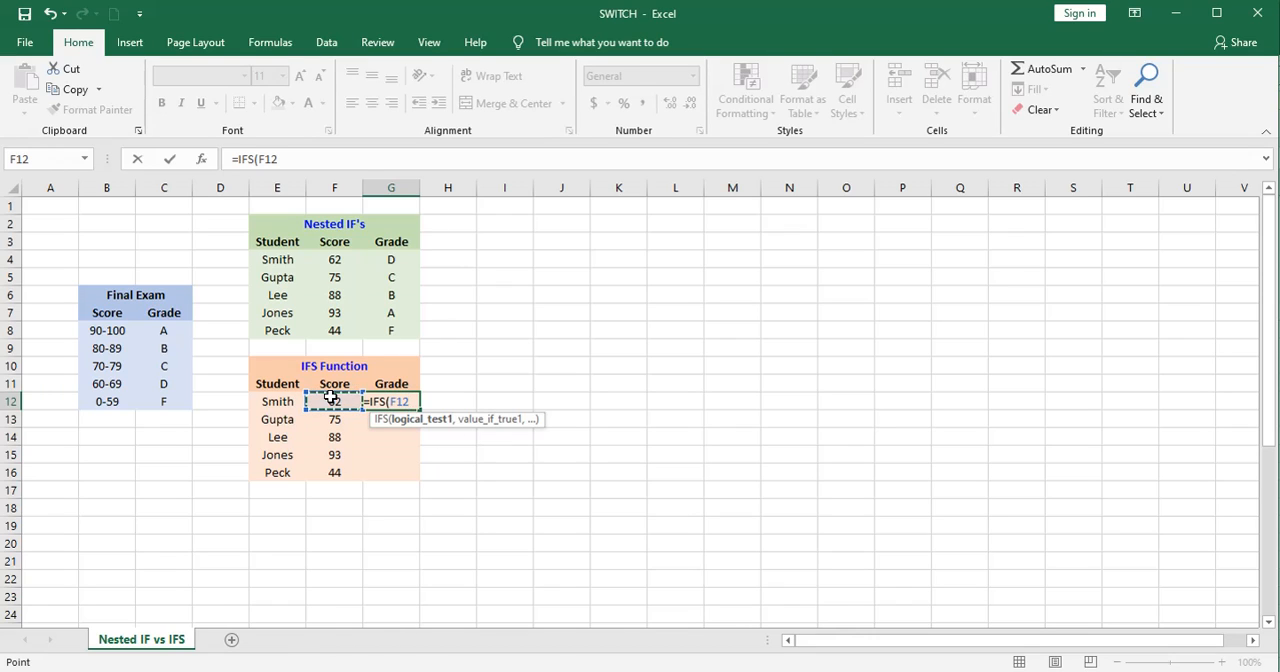
{"action": "type", "text": ">="}
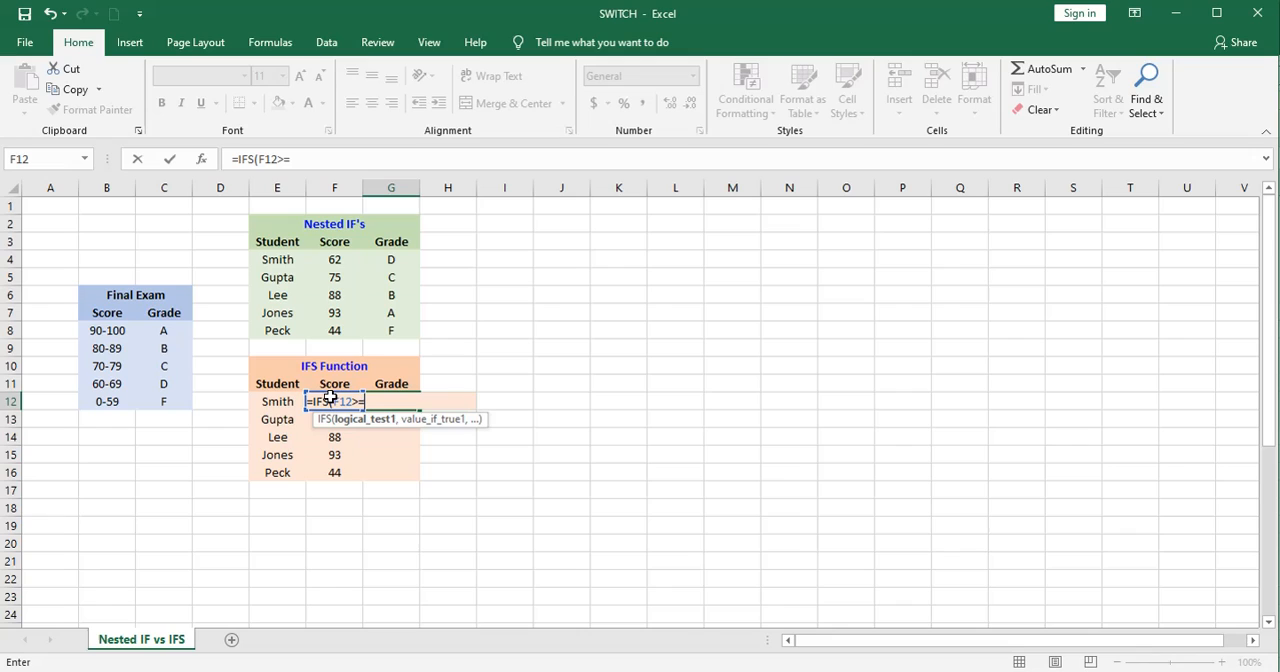
{"action": "type", "text": "90,"}
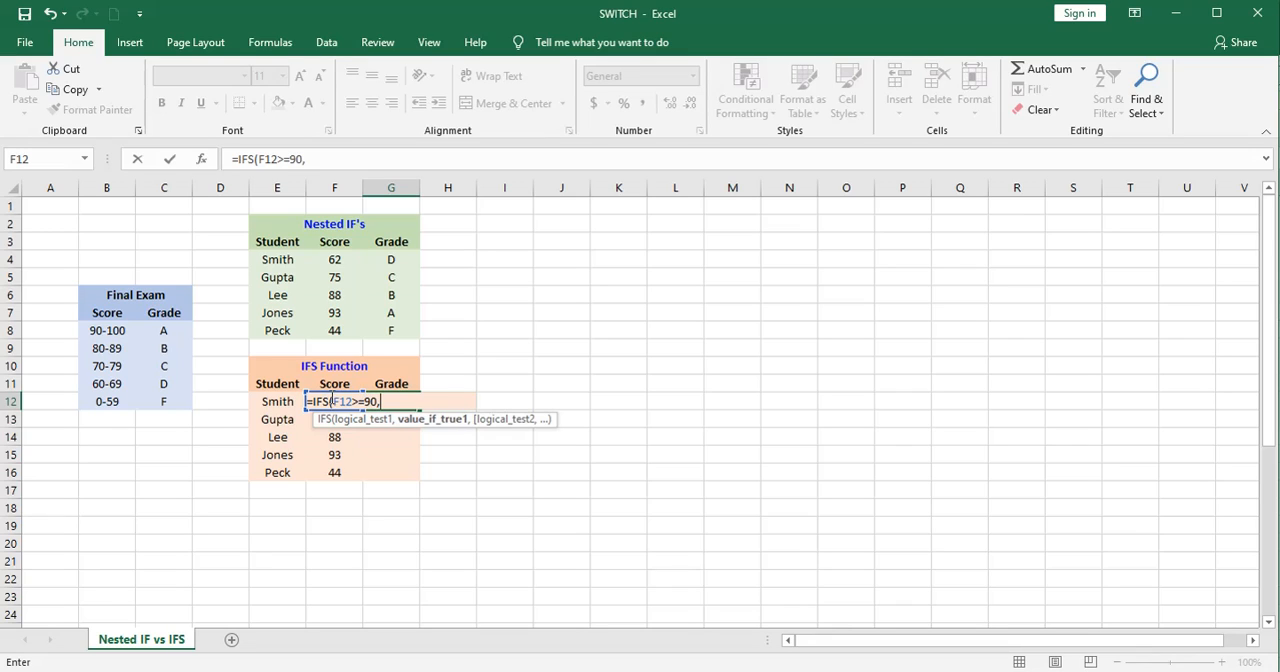
{"action": "type", "text": "\"A\""}
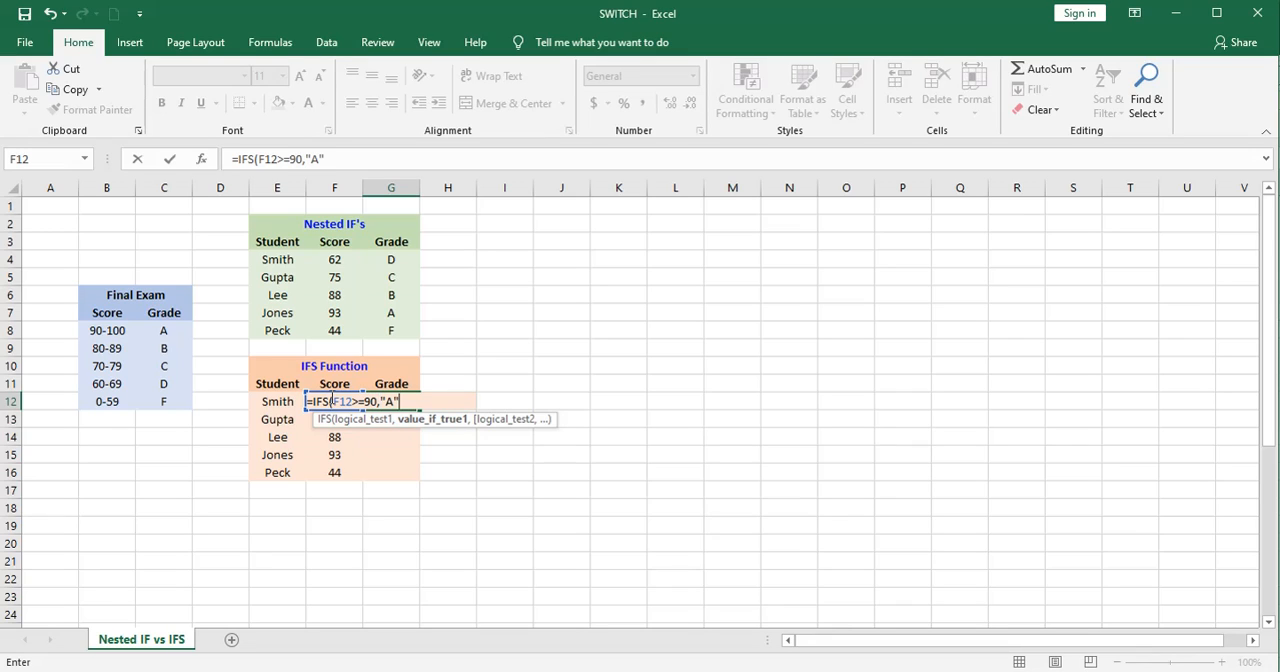
{"action": "type", "text": ","}
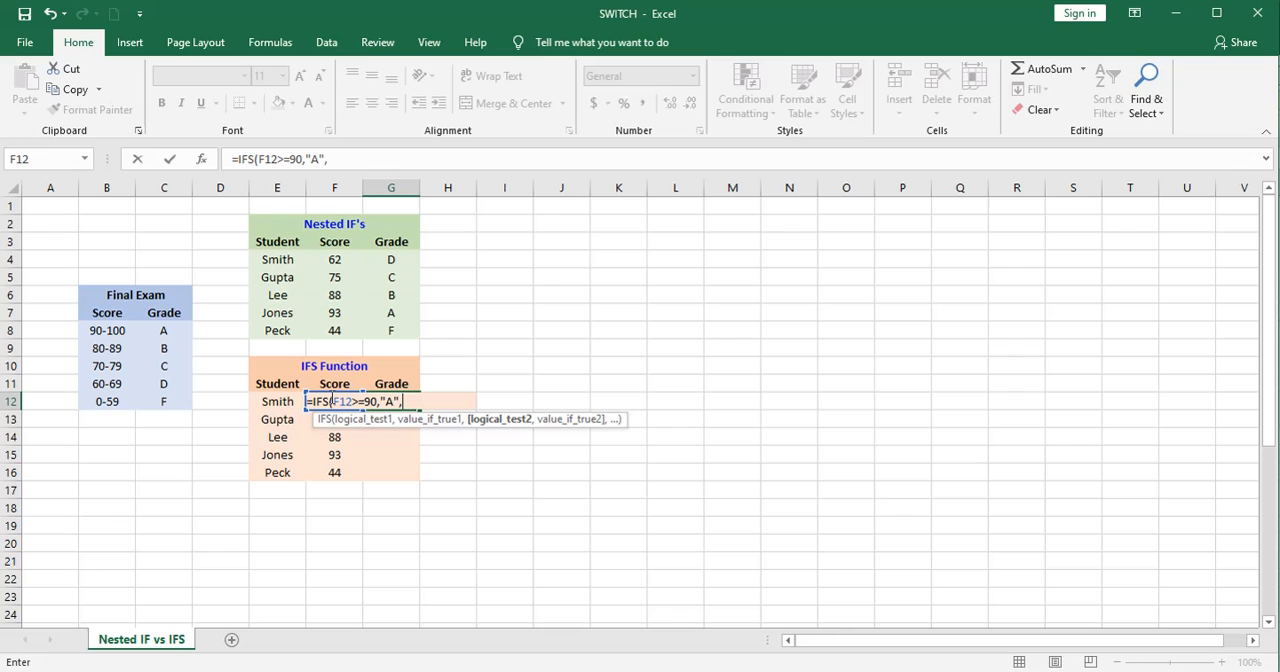
{"action": "type", "text": "F12>="}
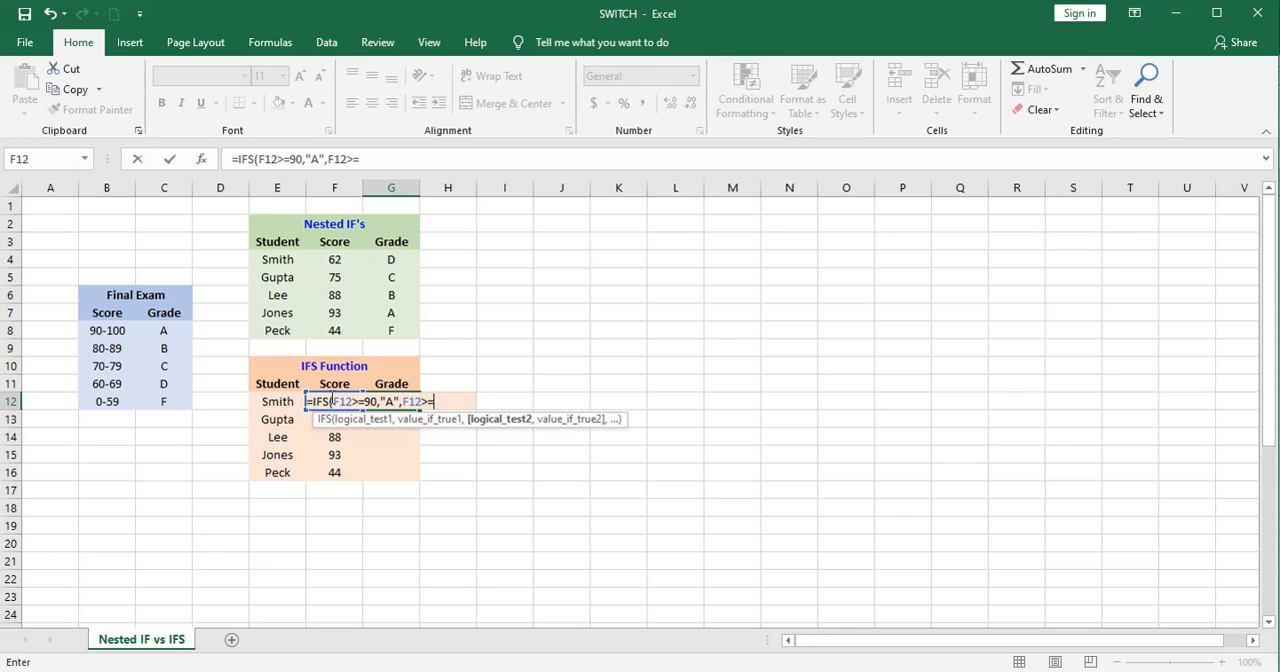
{"action": "type", "text": "80,\"B\""}
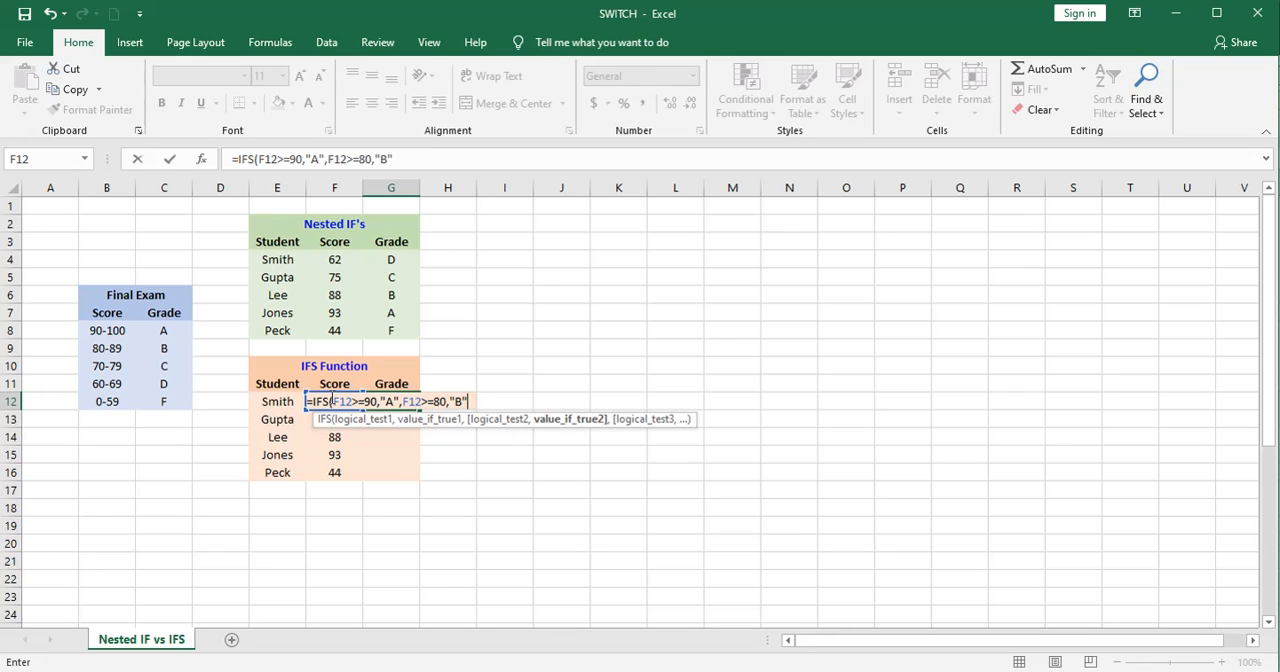
{"action": "type", "text": ",F12>=70,\"C\",F"}
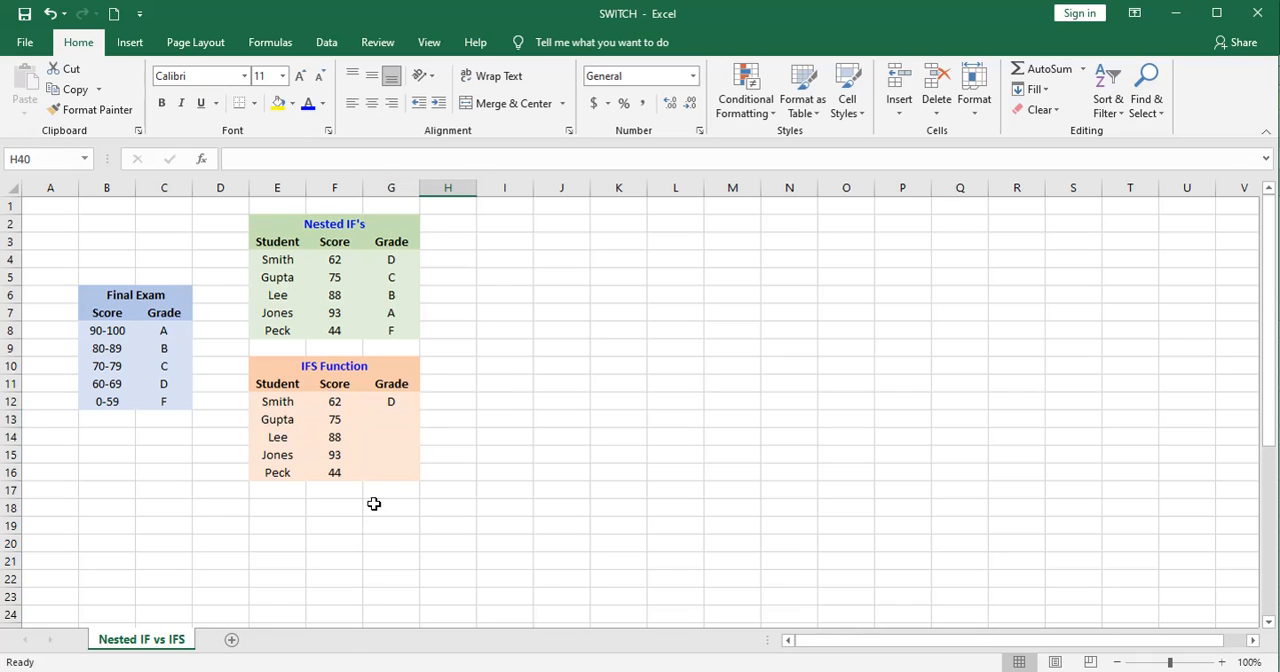
- Select Smith's IFS grade formula in G12 ready to copy down to the other students
{"action": "left_click", "coordinate": [392, 400]}
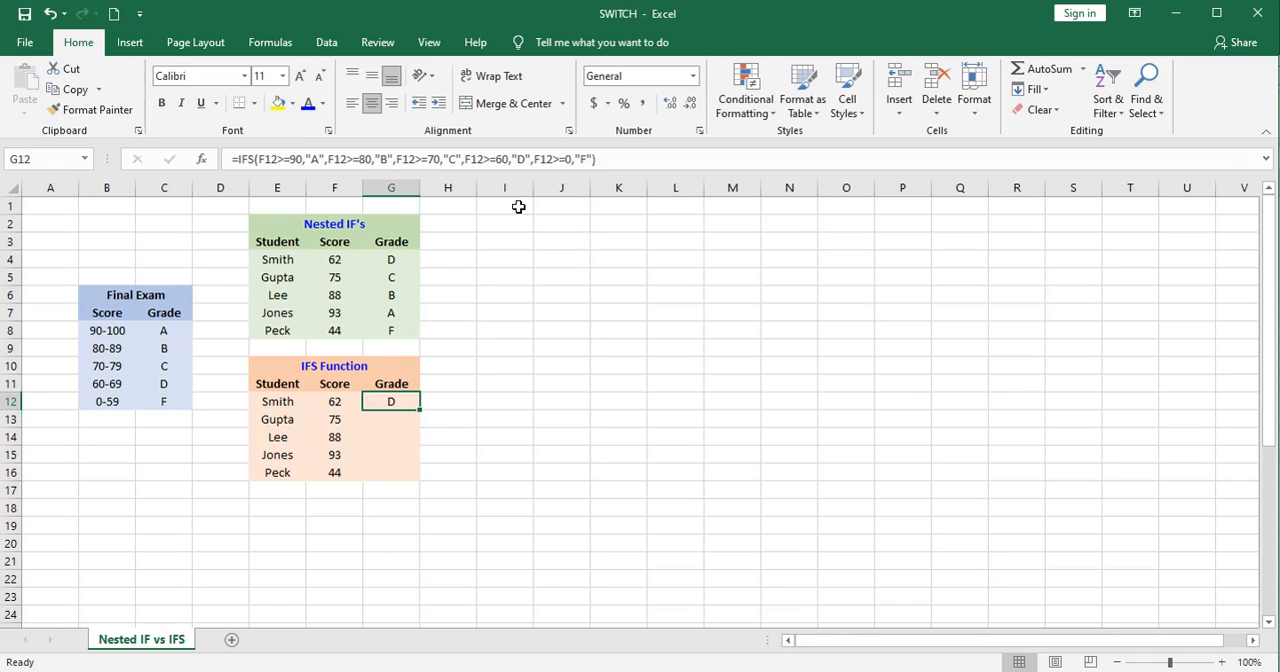
{"action": "mouse_move", "coordinate": [550, 180]}
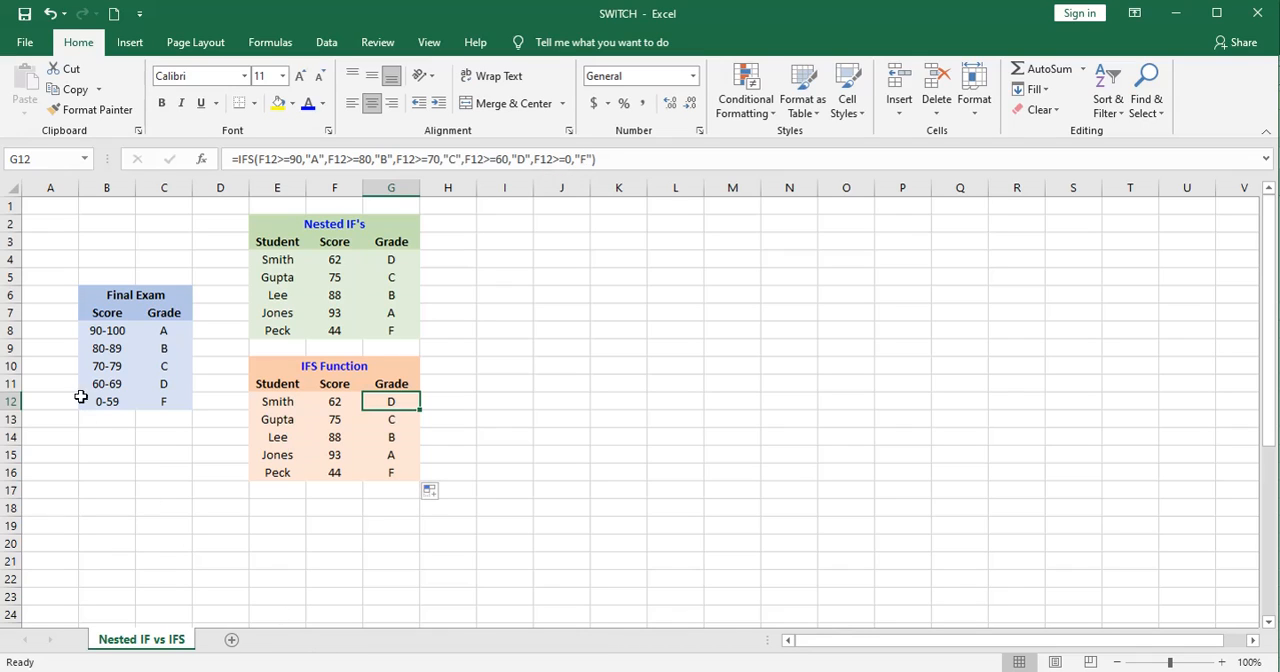
{"action": "mouse_move", "coordinate": [108, 258]}
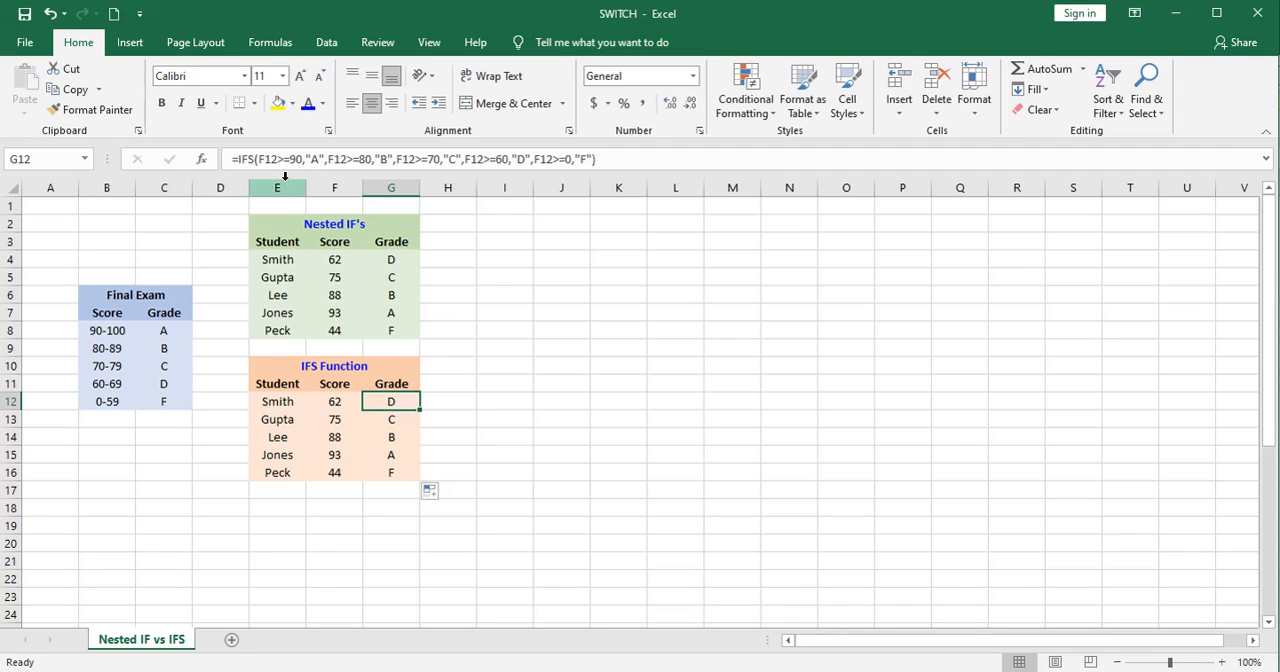
- Compare Smith's nested IF and IFS formulas, then move to the Nested IF vs SWITCH sheet
{"action": "left_click", "coordinate": [390, 260]}
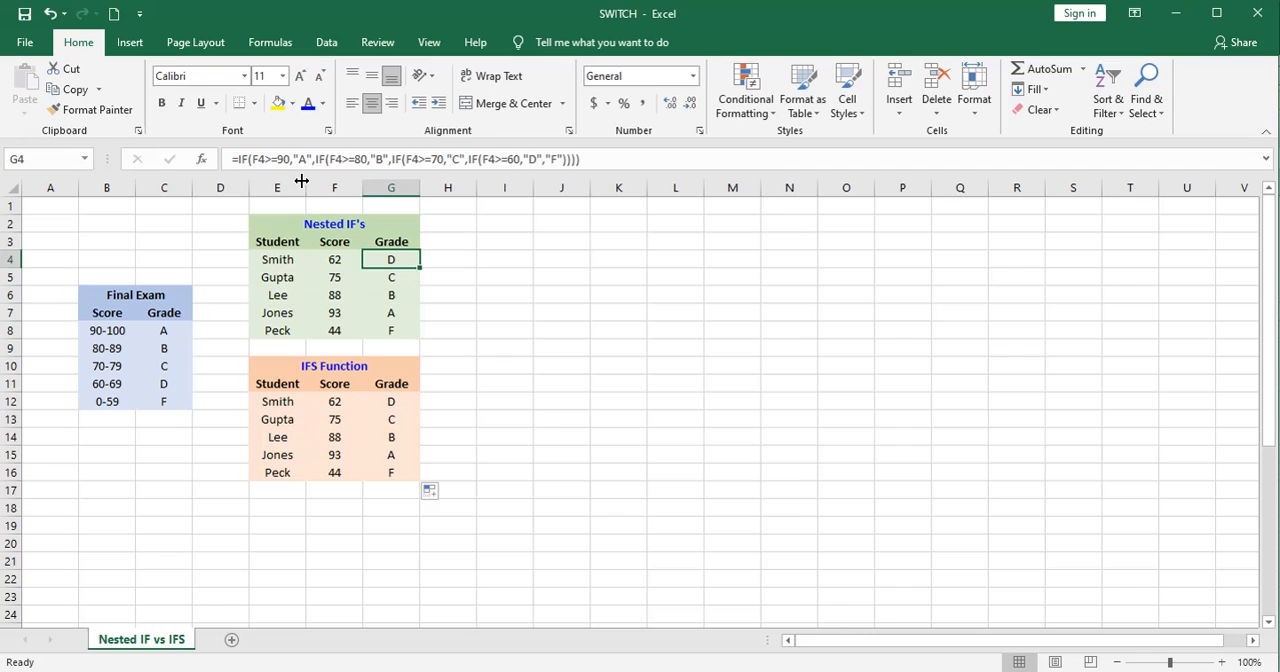
{"action": "mouse_move", "coordinate": [386, 400]}
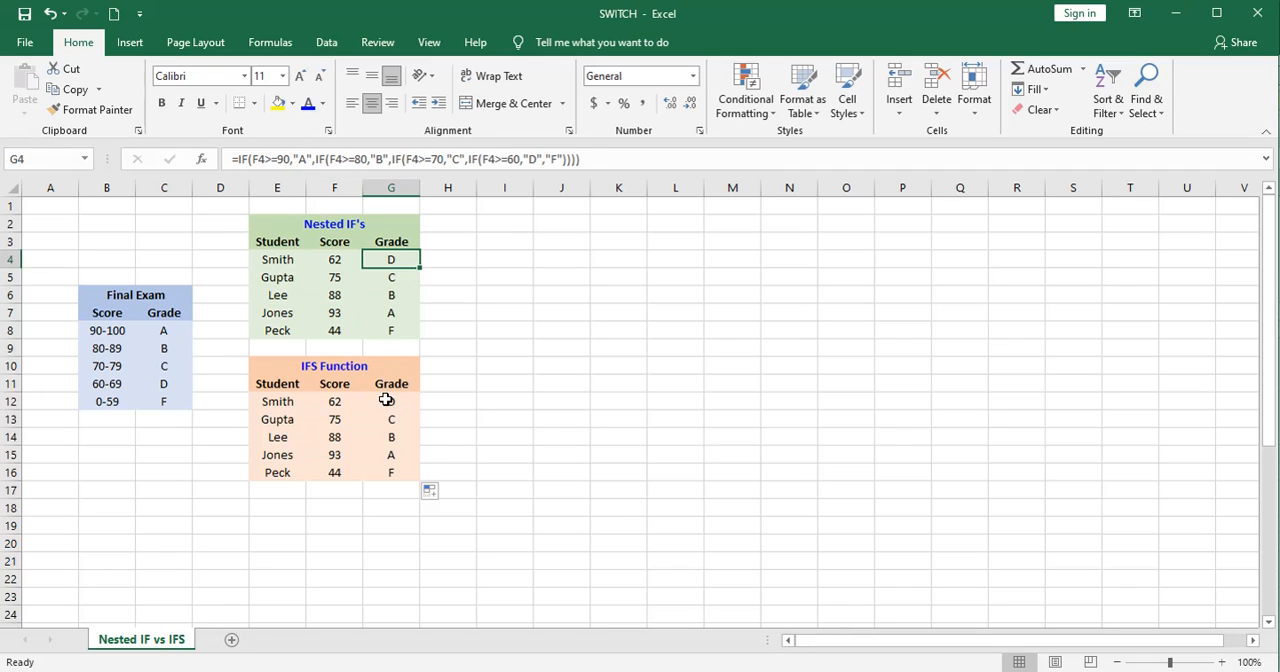
{"action": "left_click", "coordinate": [392, 400]}
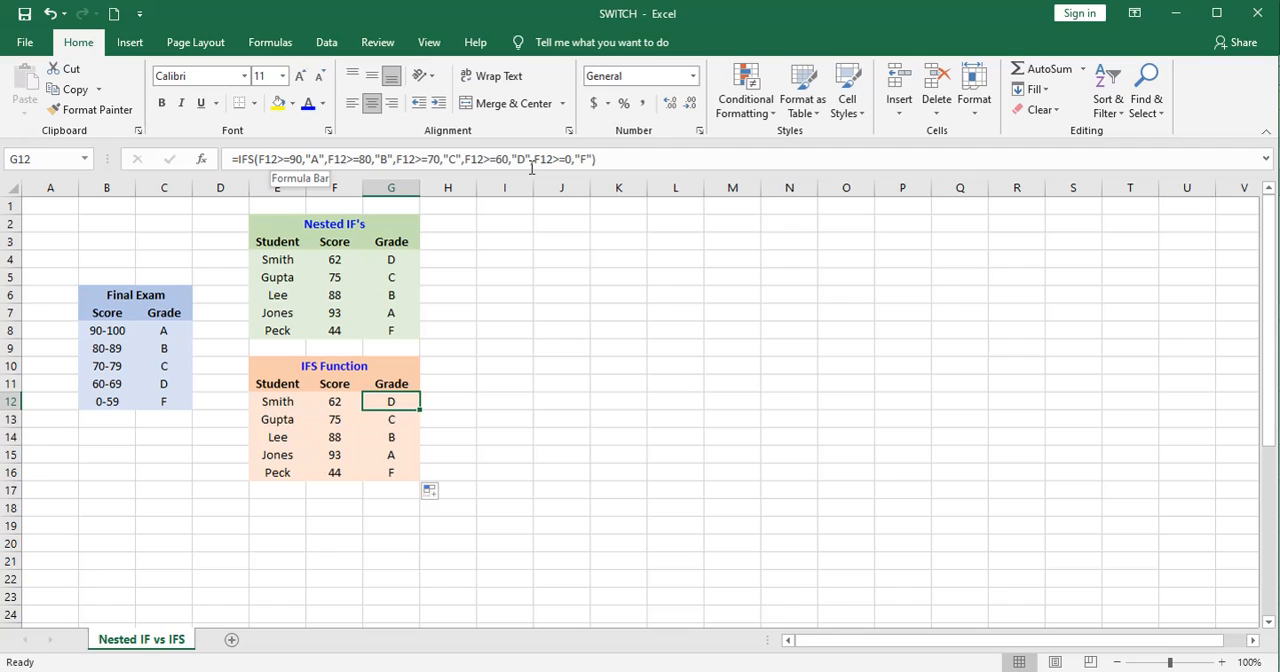
{"action": "mouse_move", "coordinate": [504, 176]}
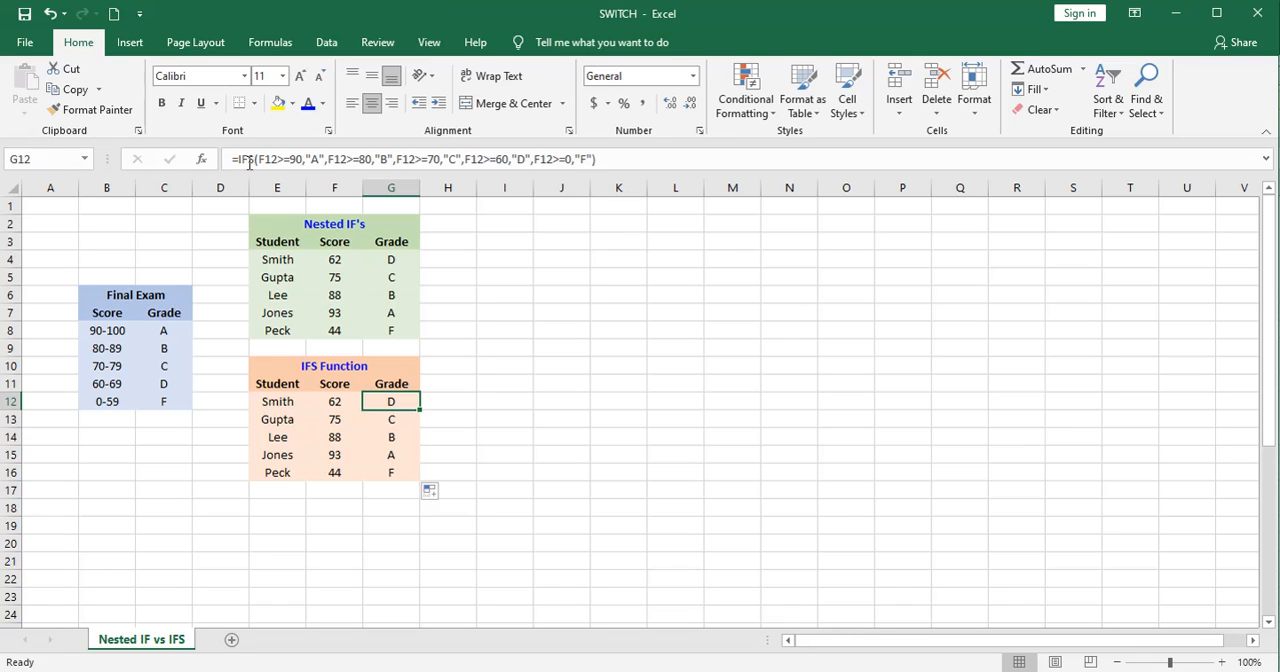
{"action": "mouse_move", "coordinate": [262, 160]}
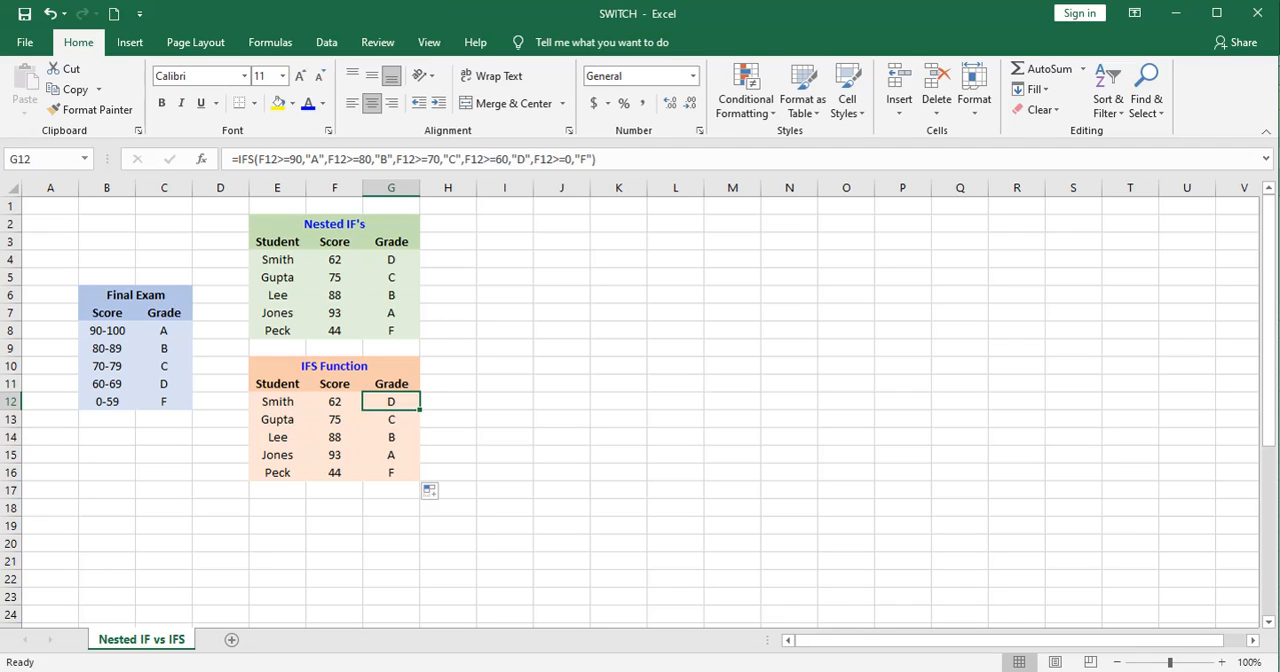
{"action": "mouse_move", "coordinate": [732, 308]}
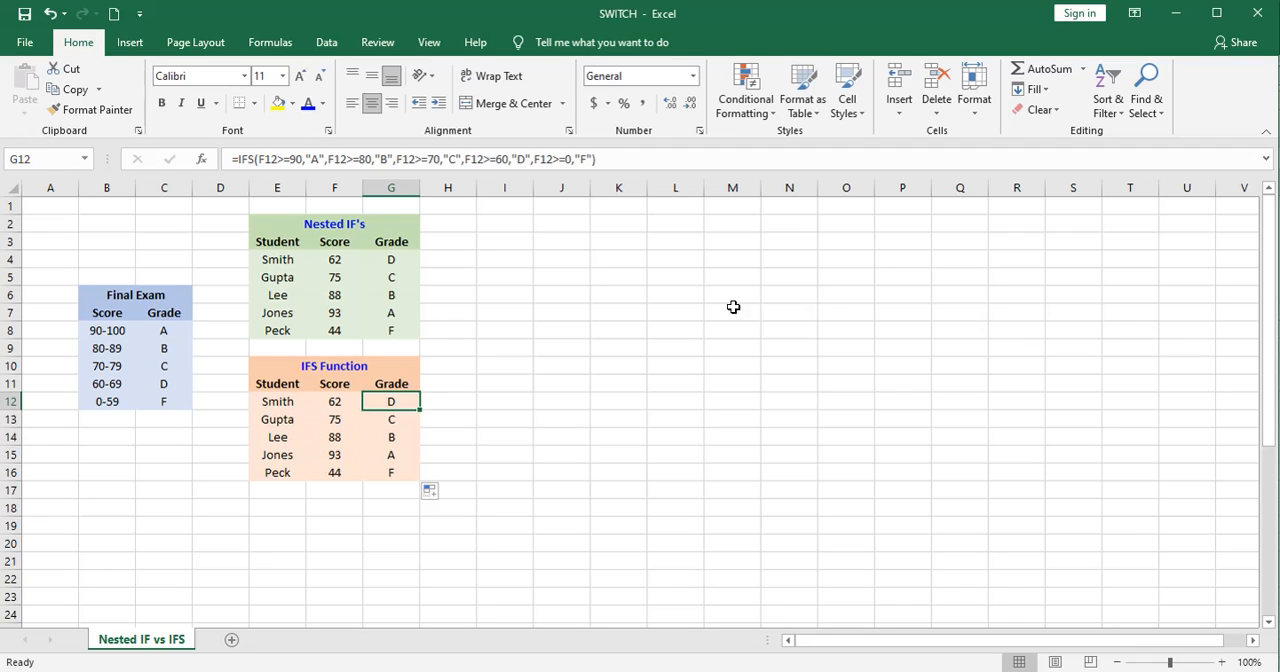
{"action": "mouse_move", "coordinate": [420, 172]}
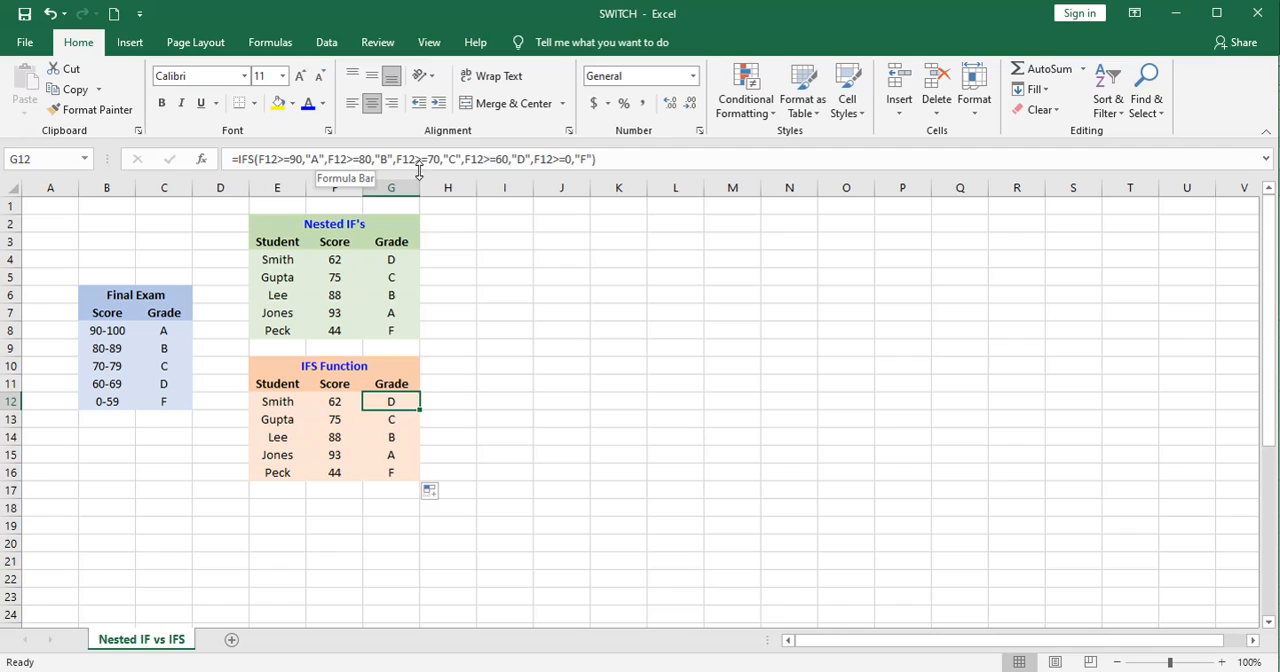
{"action": "mouse_move", "coordinate": [396, 262]}
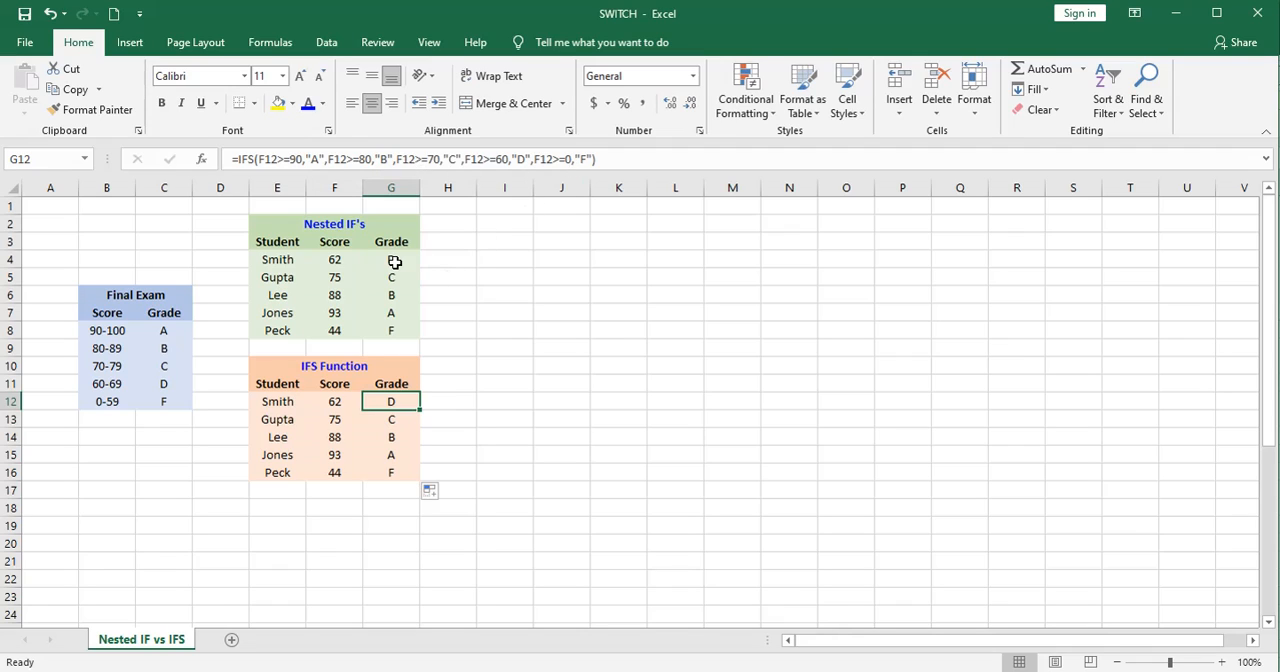
{"action": "left_click", "coordinate": [390, 260]}
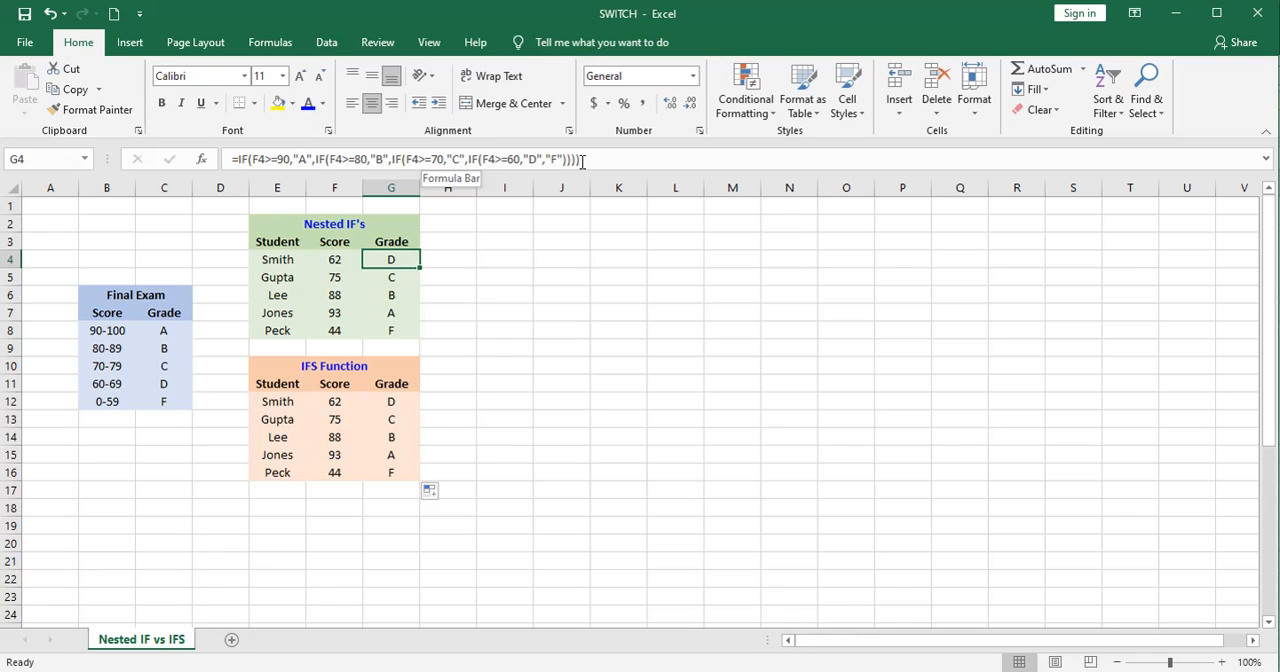
{"action": "left_click", "coordinate": [264, 640]}
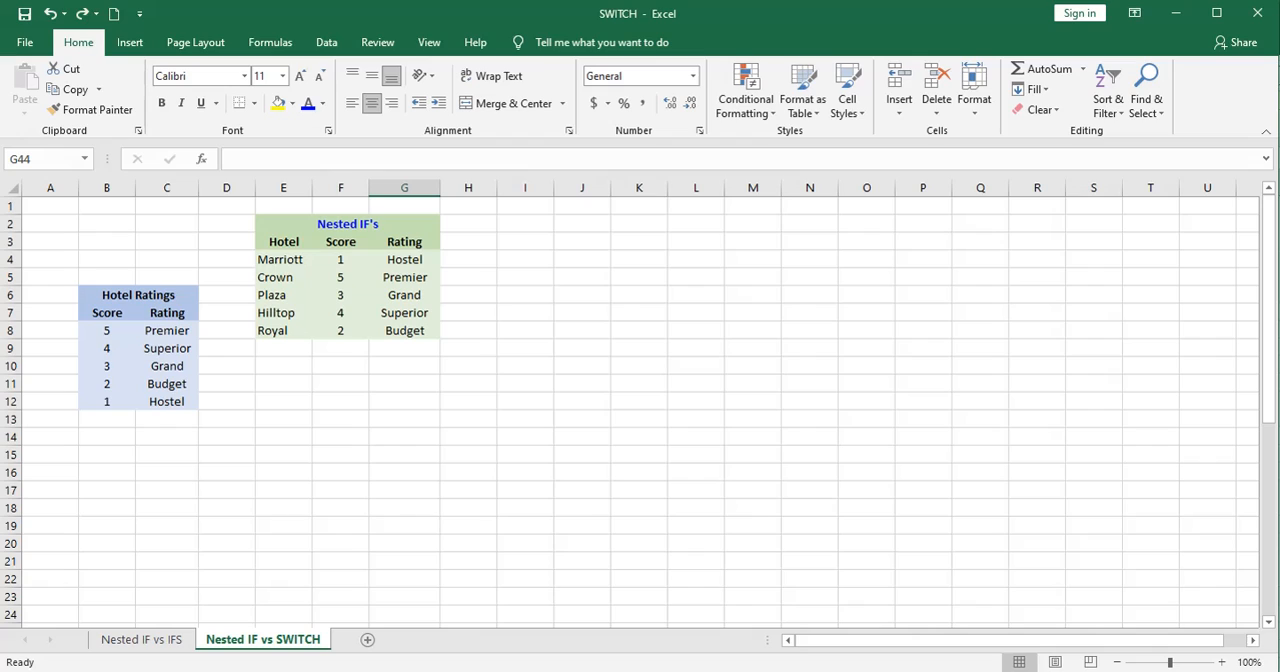
{"action": "mouse_move", "coordinate": [80, 460]}
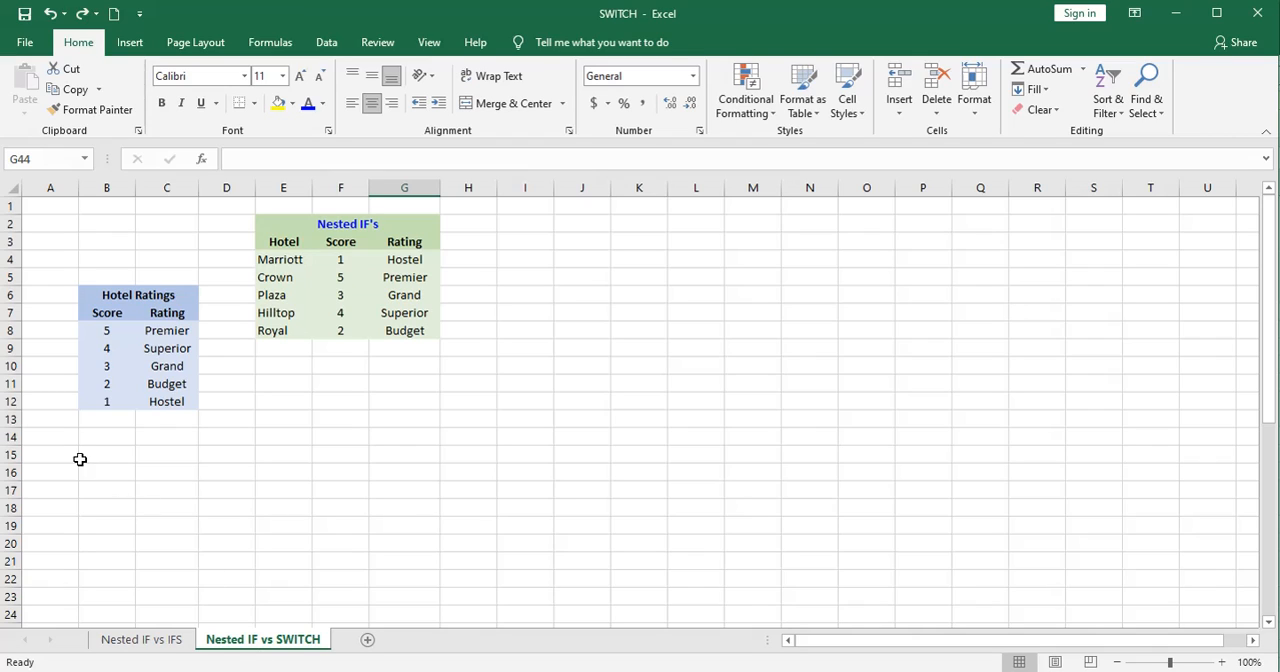
{"action": "mouse_move", "coordinate": [68, 402]}
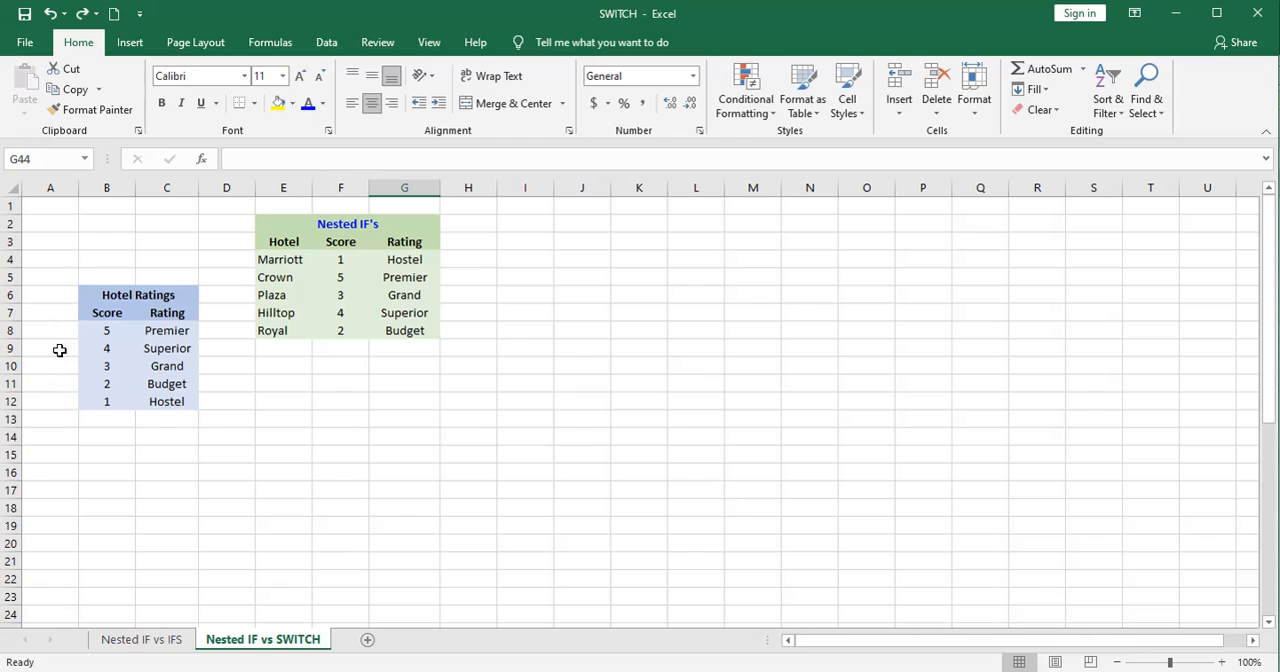
{"action": "mouse_move", "coordinate": [66, 378]}
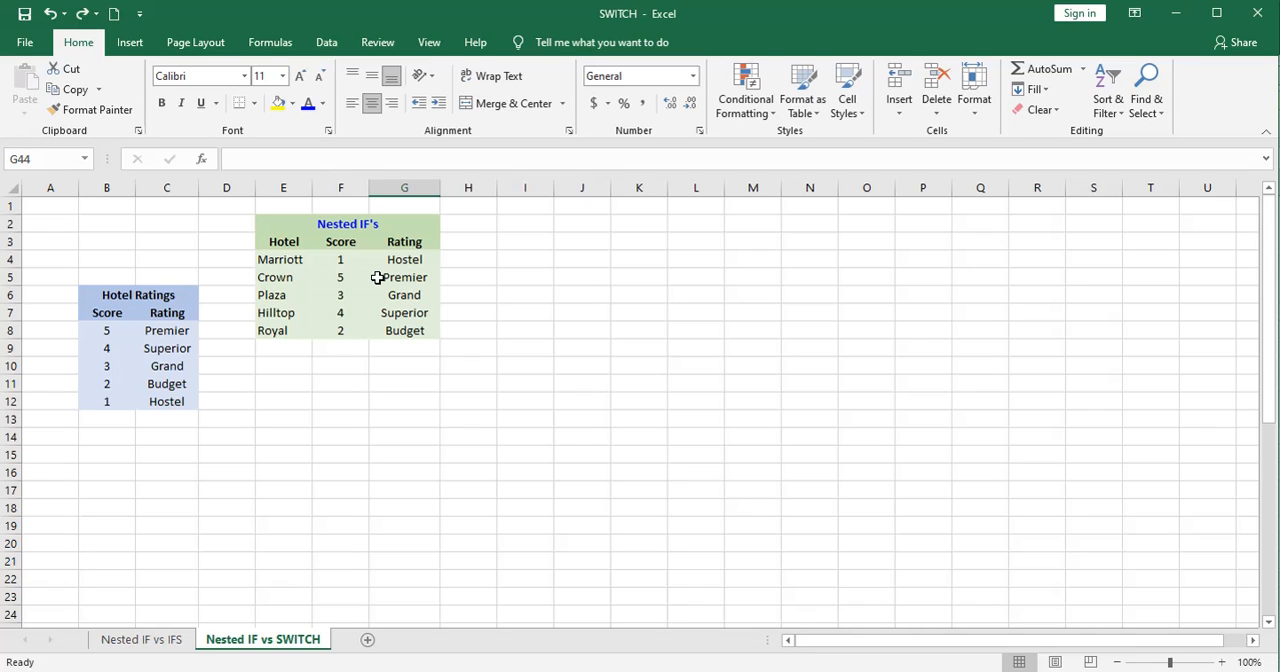
{"action": "left_click", "coordinate": [404, 260]}
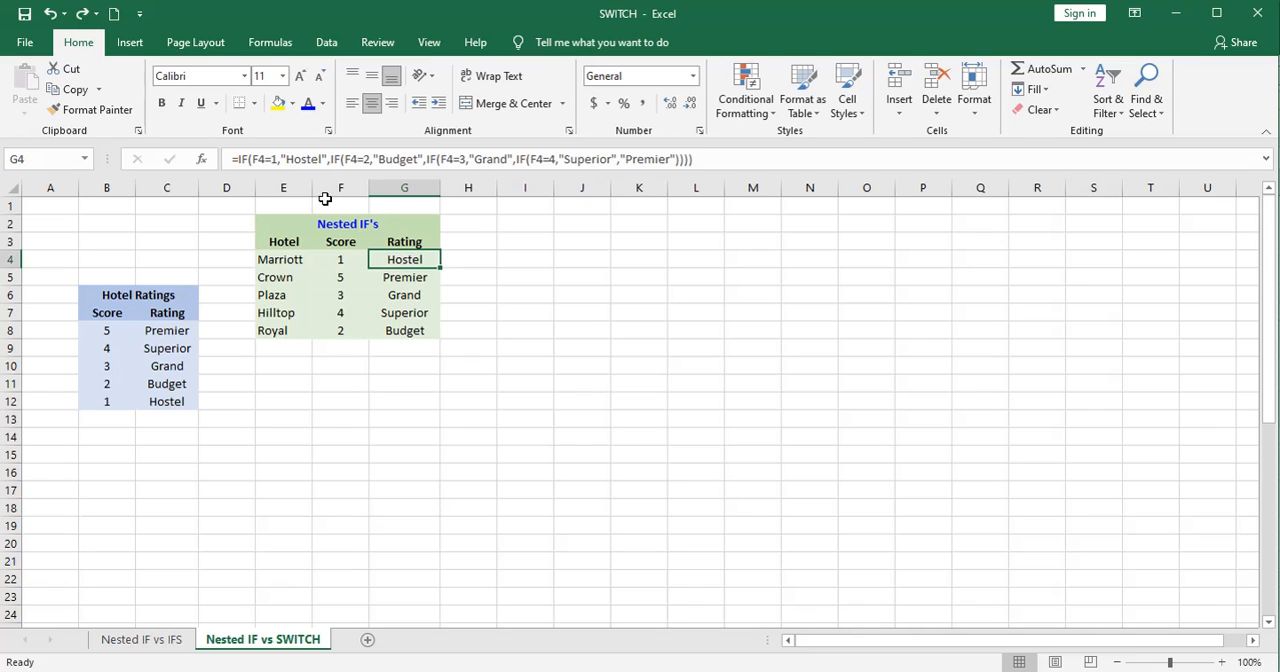
{"action": "mouse_move", "coordinate": [284, 158]}
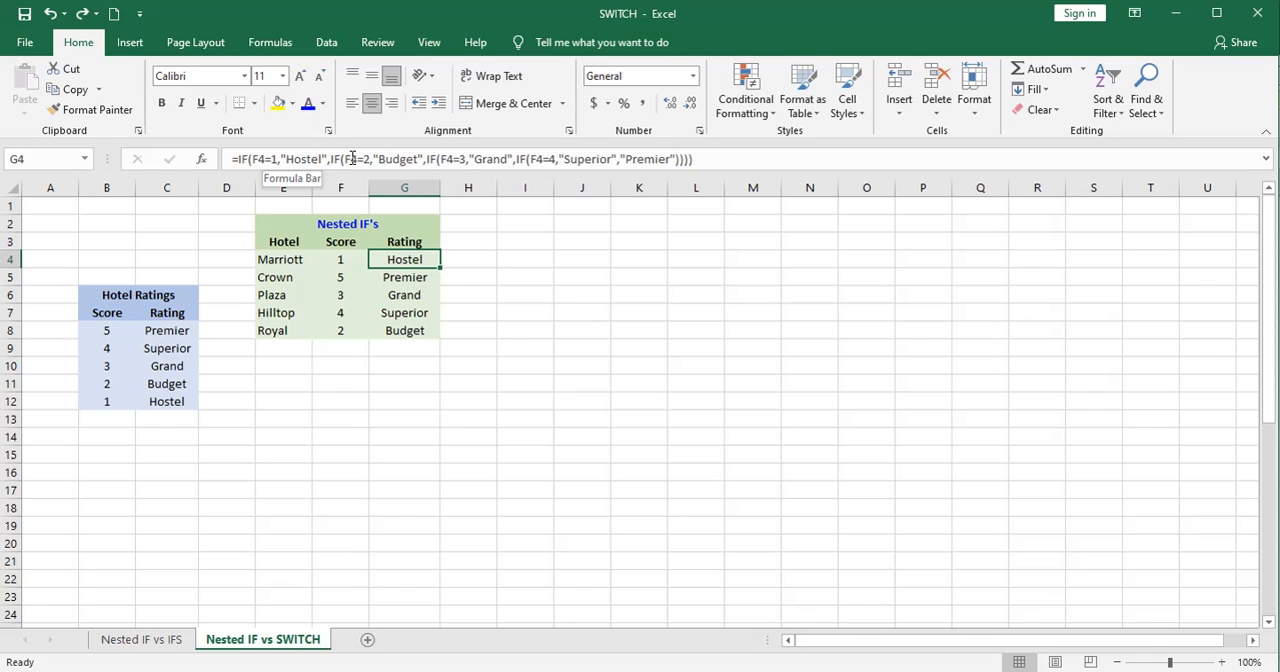
{"action": "mouse_move", "coordinate": [536, 168]}
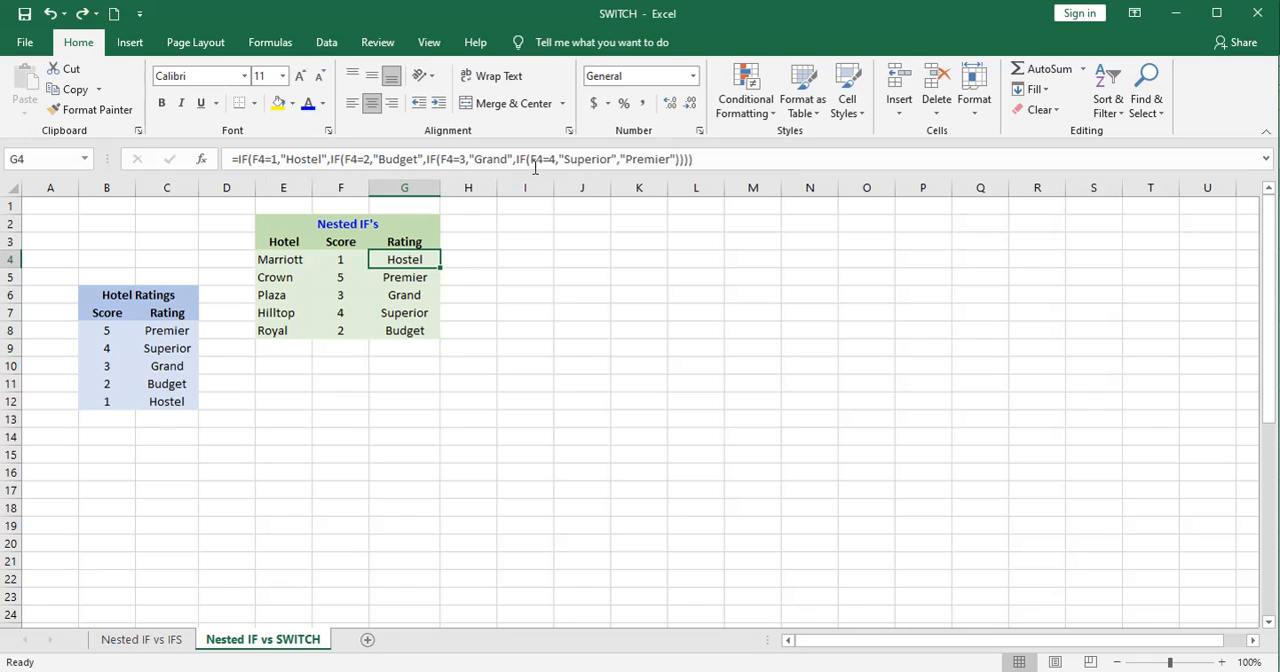
{"action": "mouse_move", "coordinate": [632, 160]}
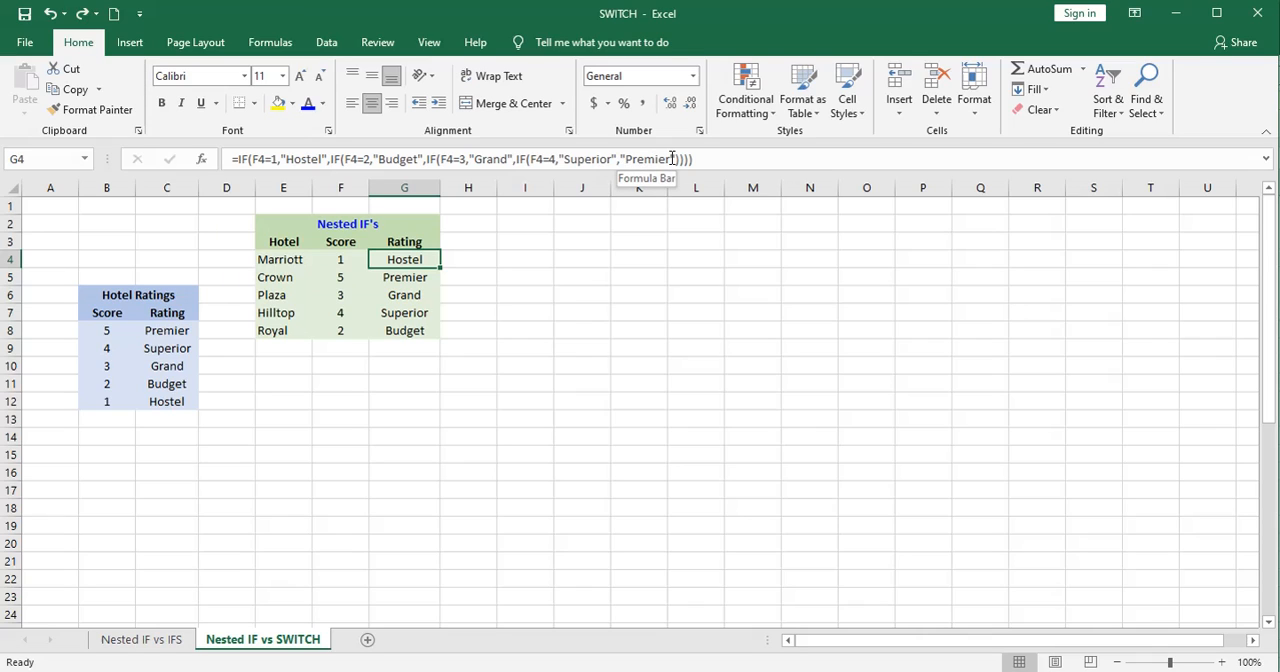
{"action": "mouse_move", "coordinate": [482, 178]}
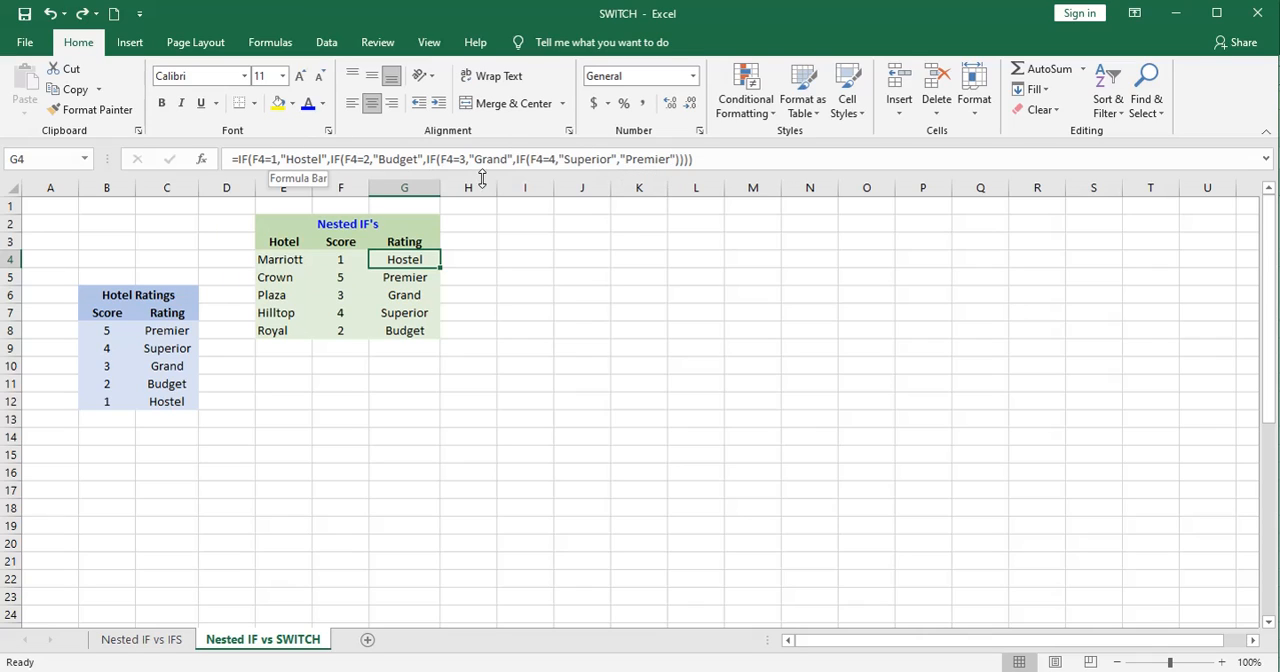
{"action": "mouse_move", "coordinate": [620, 220]}
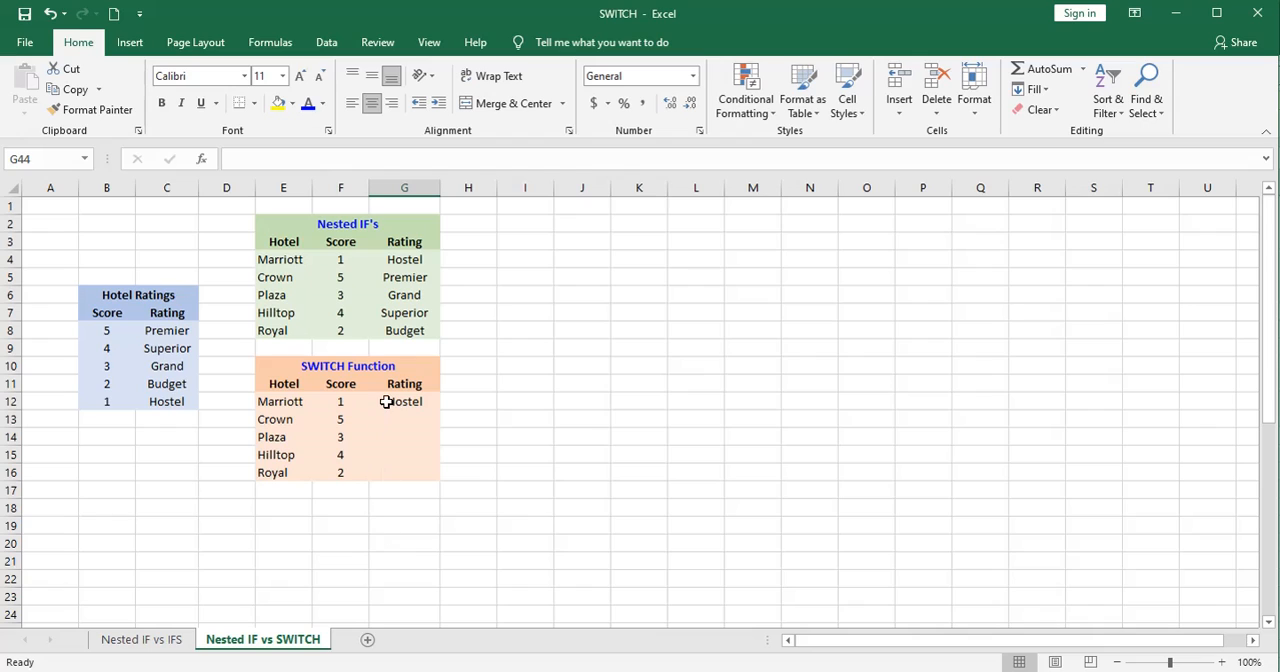
- Check and confirm Marriott's SWITCH formula mapping scores 5–1 to Premier through Hostel
{"action": "left_click", "coordinate": [404, 400]}
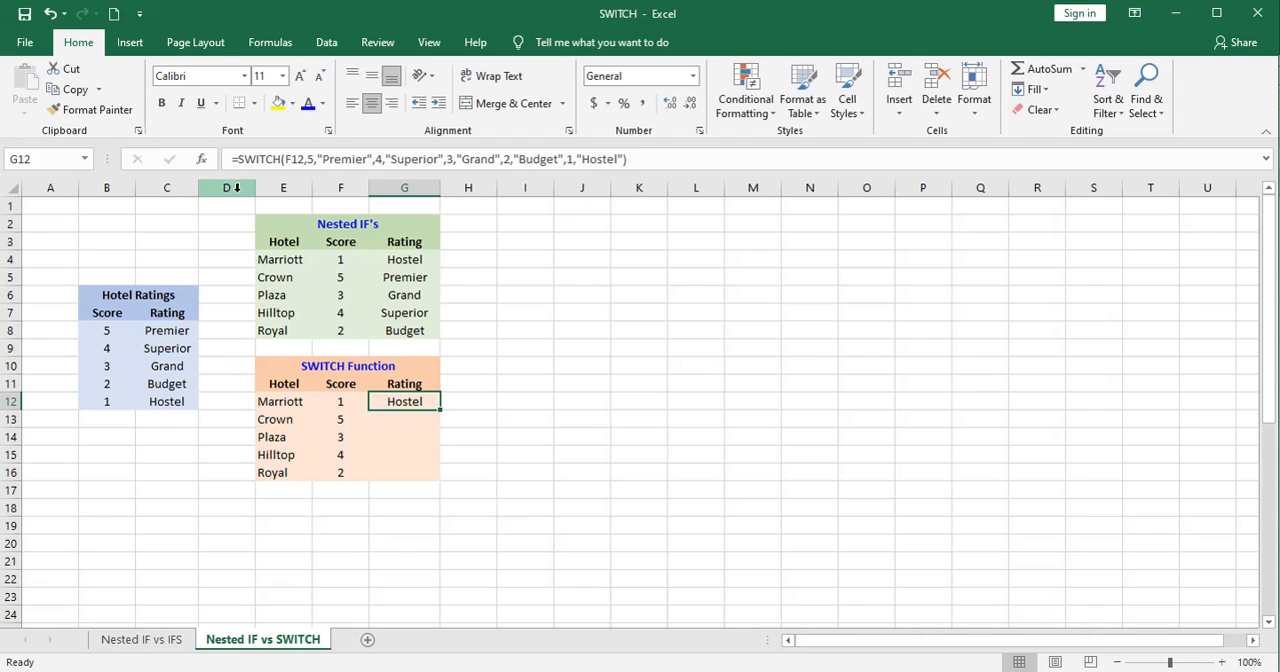
{"action": "mouse_move", "coordinate": [290, 188]}
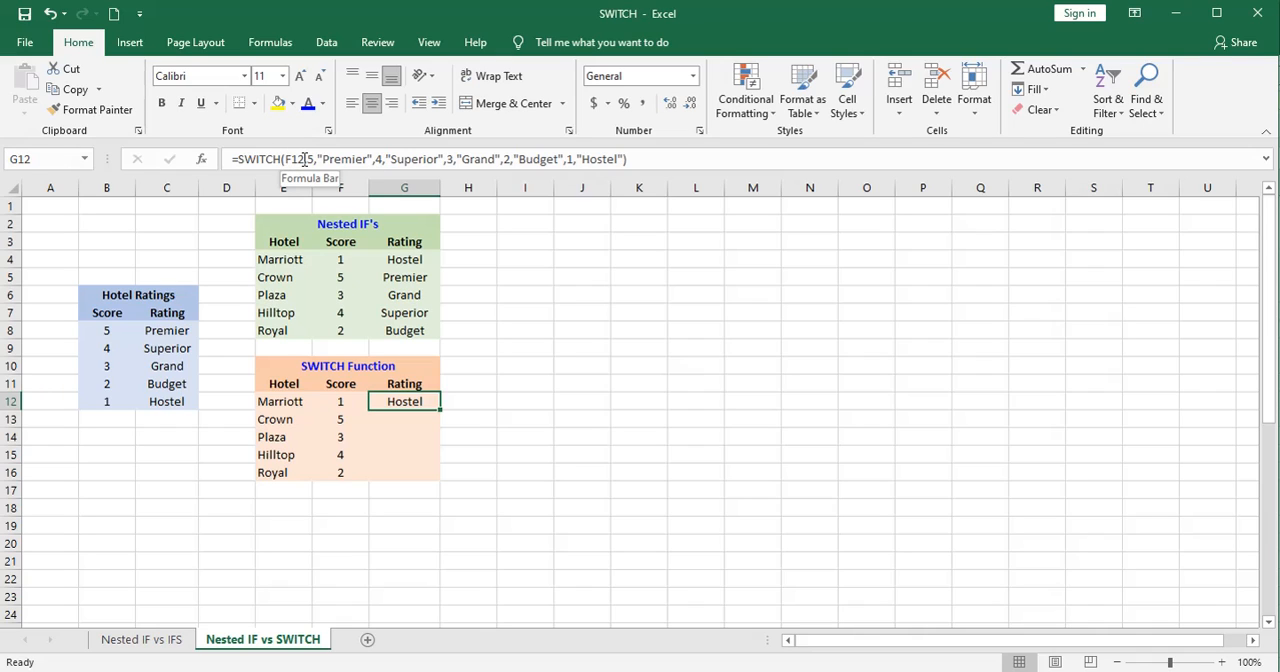
{"action": "double_click", "coordinate": [404, 400]}
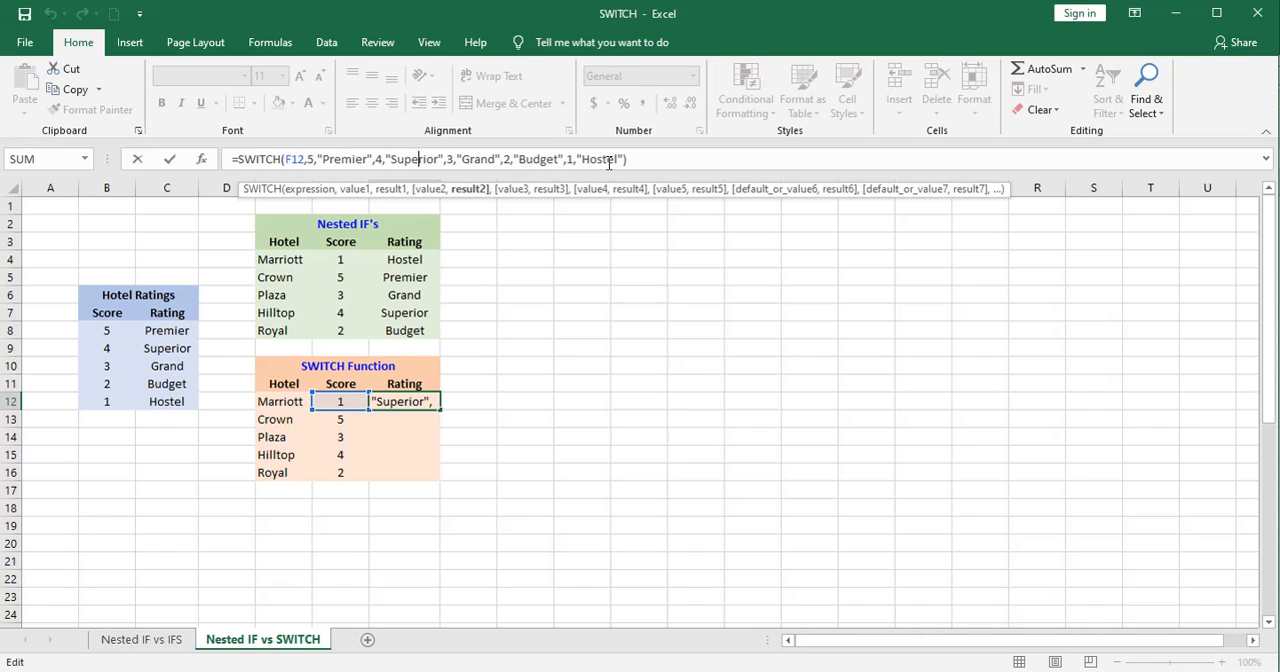
{"action": "key", "text": "Return"}
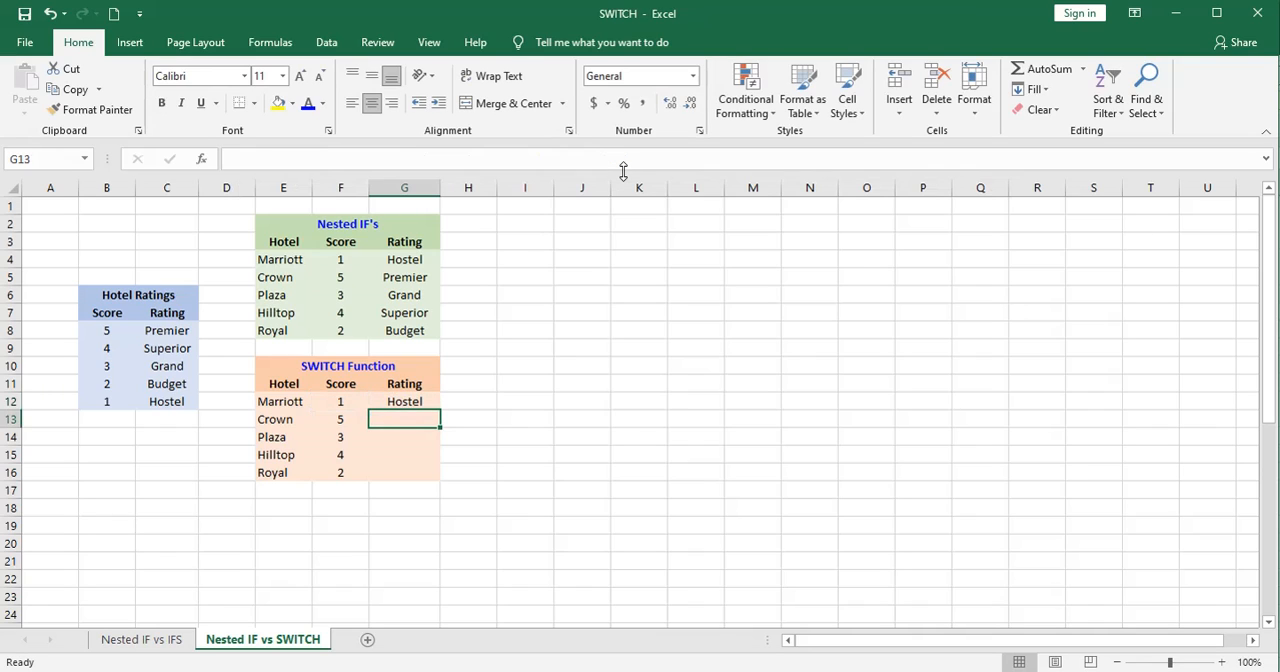
{"action": "left_click", "coordinate": [404, 400]}
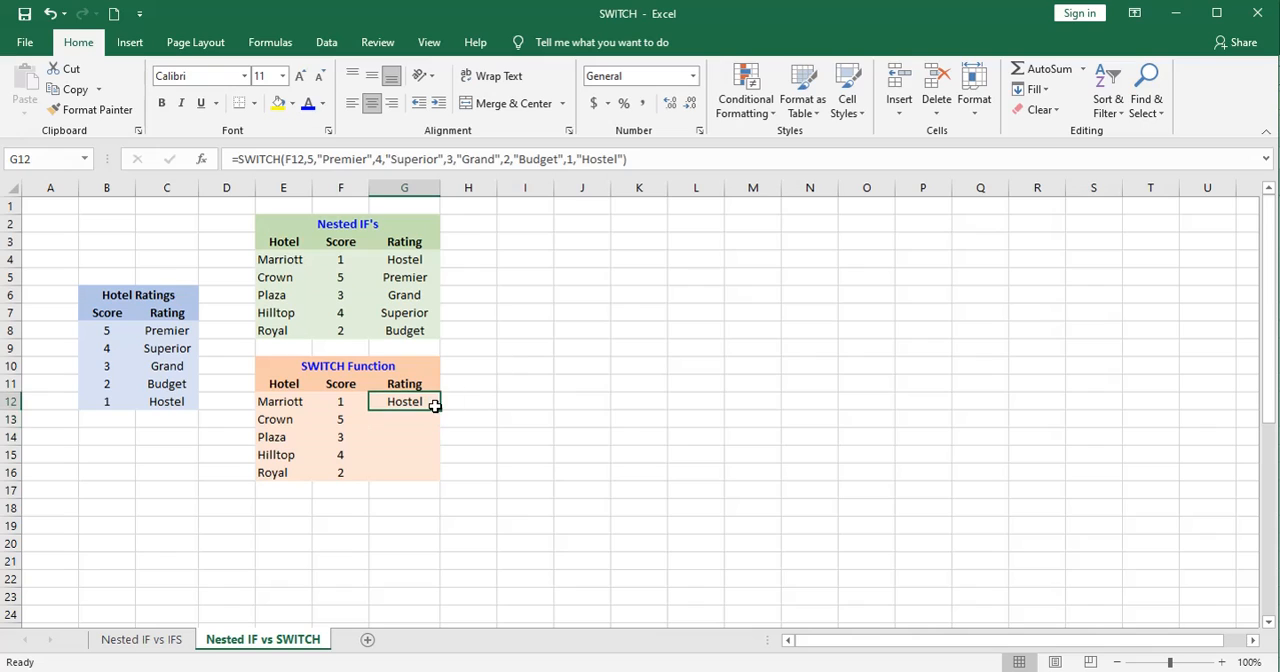
{"action": "left_click_drag", "start_coordinate": [434, 400], "coordinate": [434, 472]}
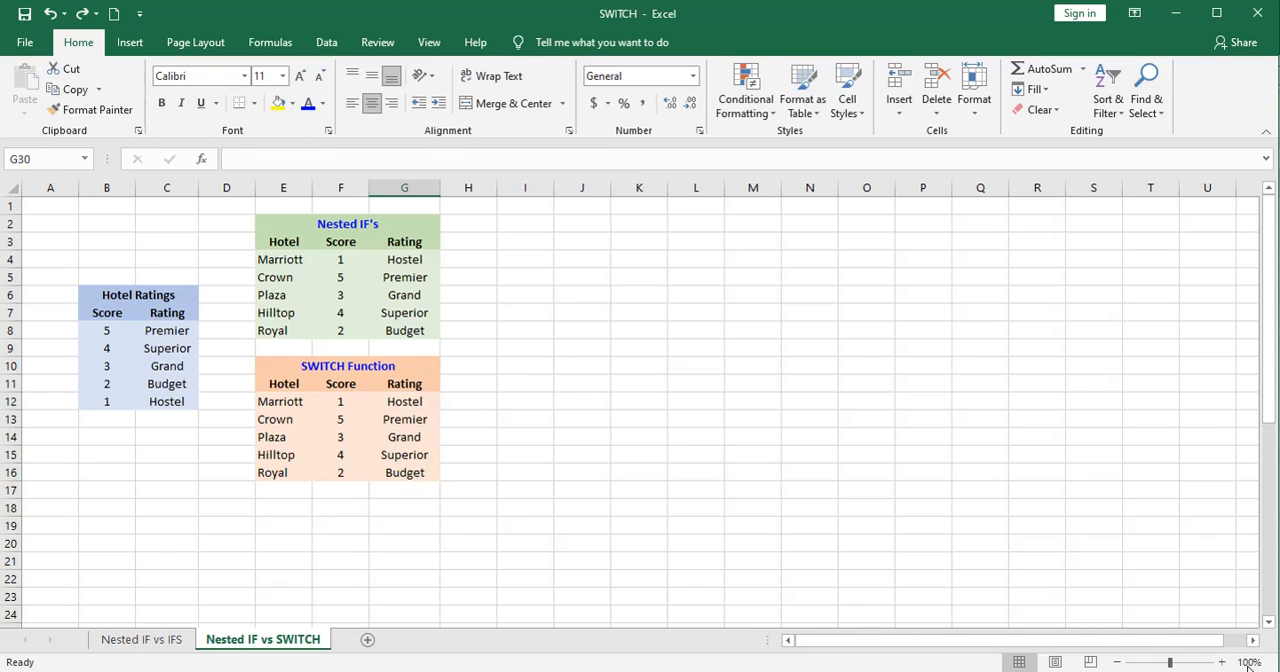
{"action": "left_click", "coordinate": [404, 400]}
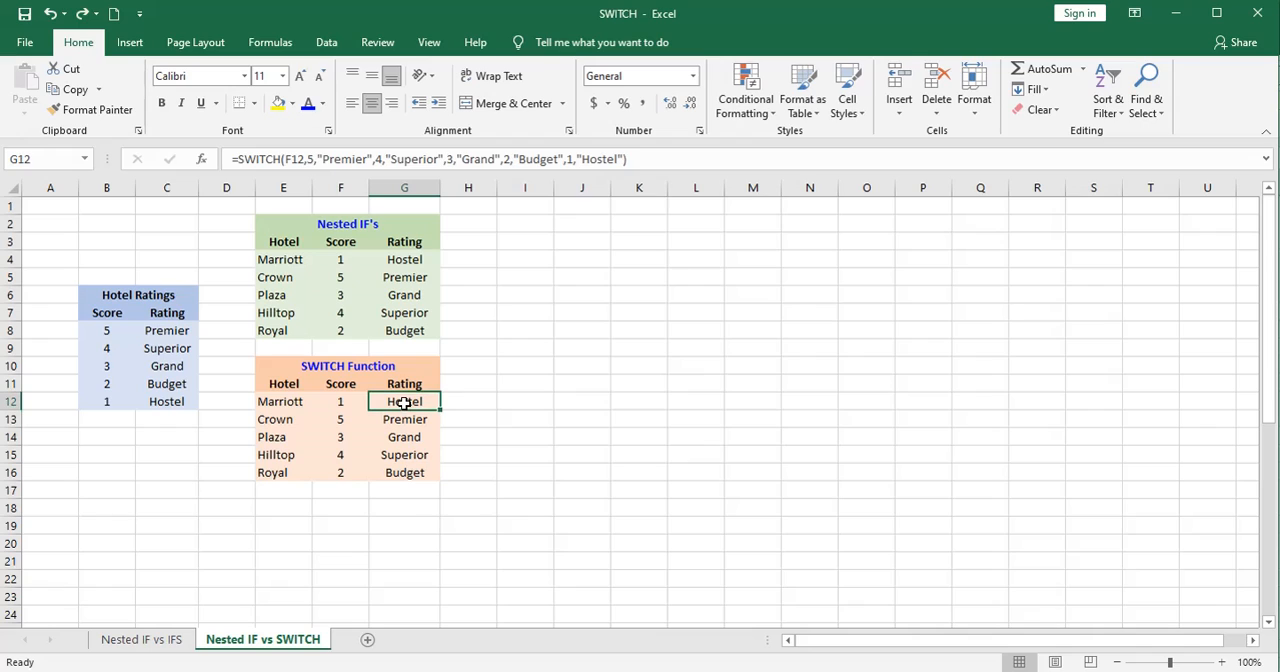
{"action": "mouse_move", "coordinate": [368, 294]}
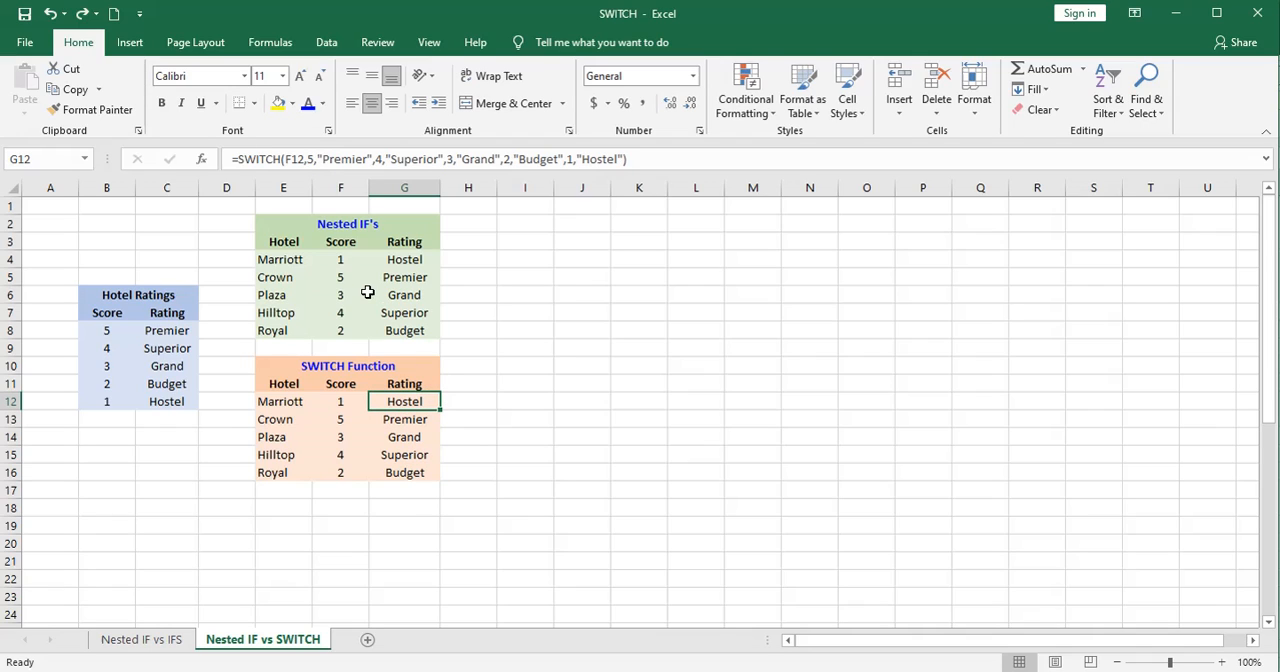
{"action": "mouse_move", "coordinate": [342, 160]}
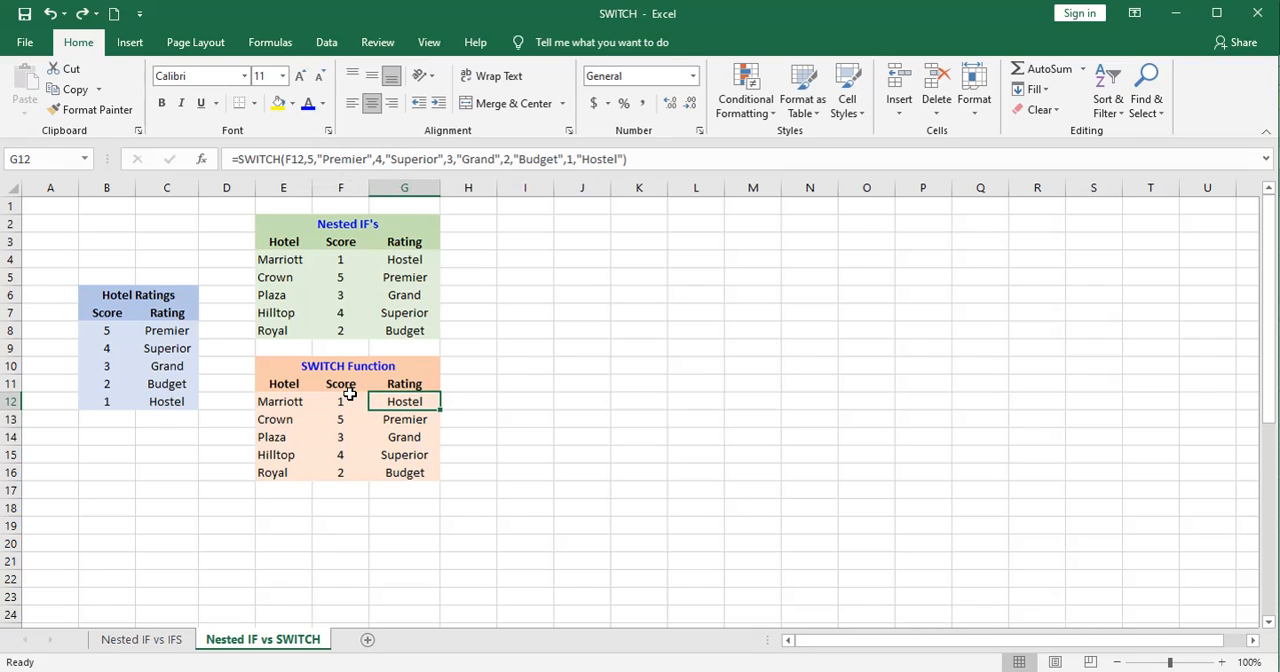
{"action": "mouse_move", "coordinate": [332, 400]}
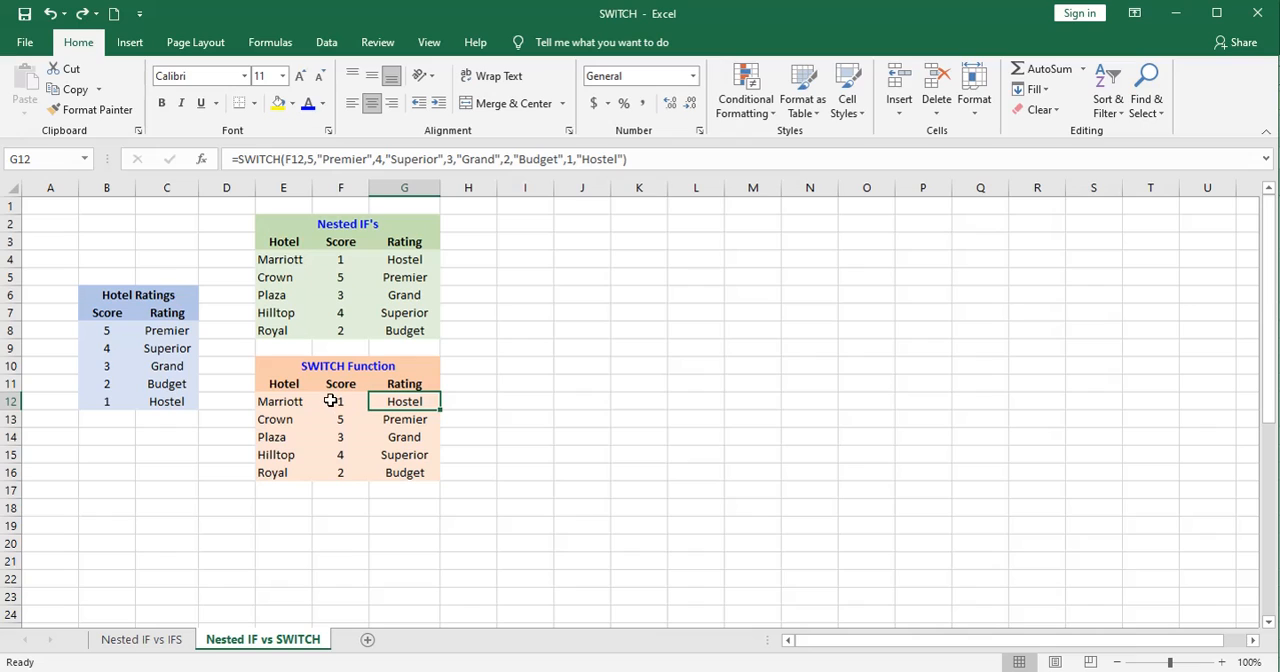
- Set Marriott's score to 8 in both tables so SWITCH shows #N/A and nested IF shows Premier
{"action": "left_click", "coordinate": [340, 400]}
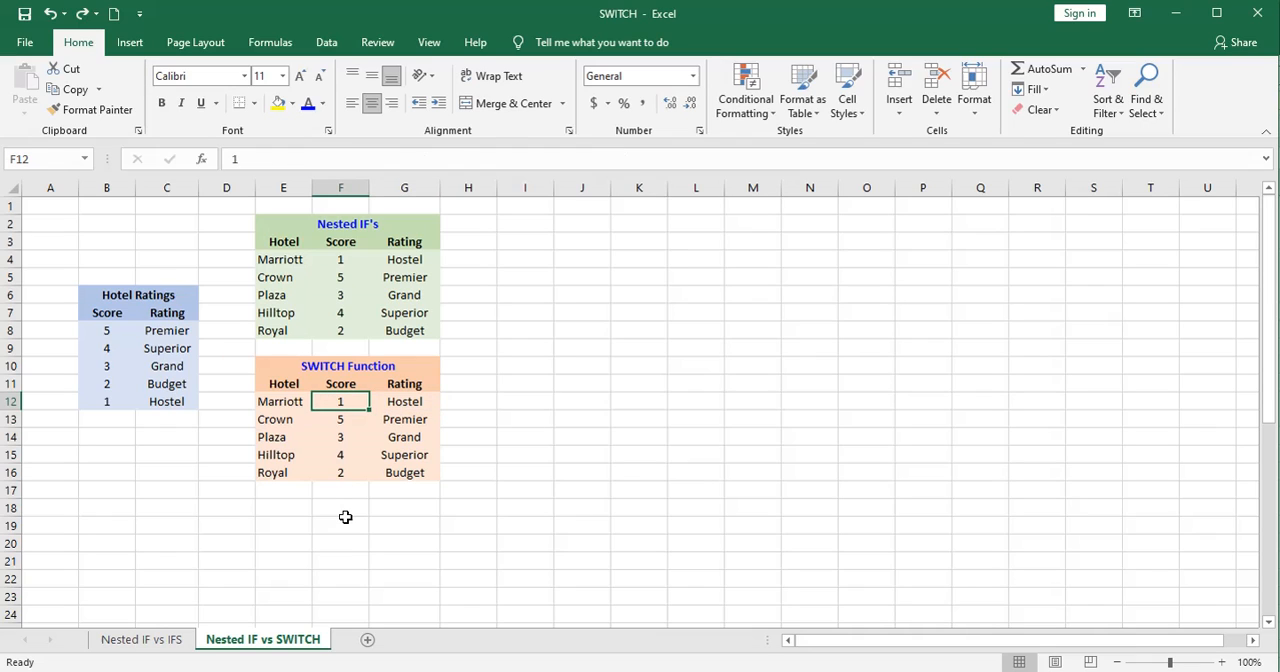
{"action": "type", "text": "8"}
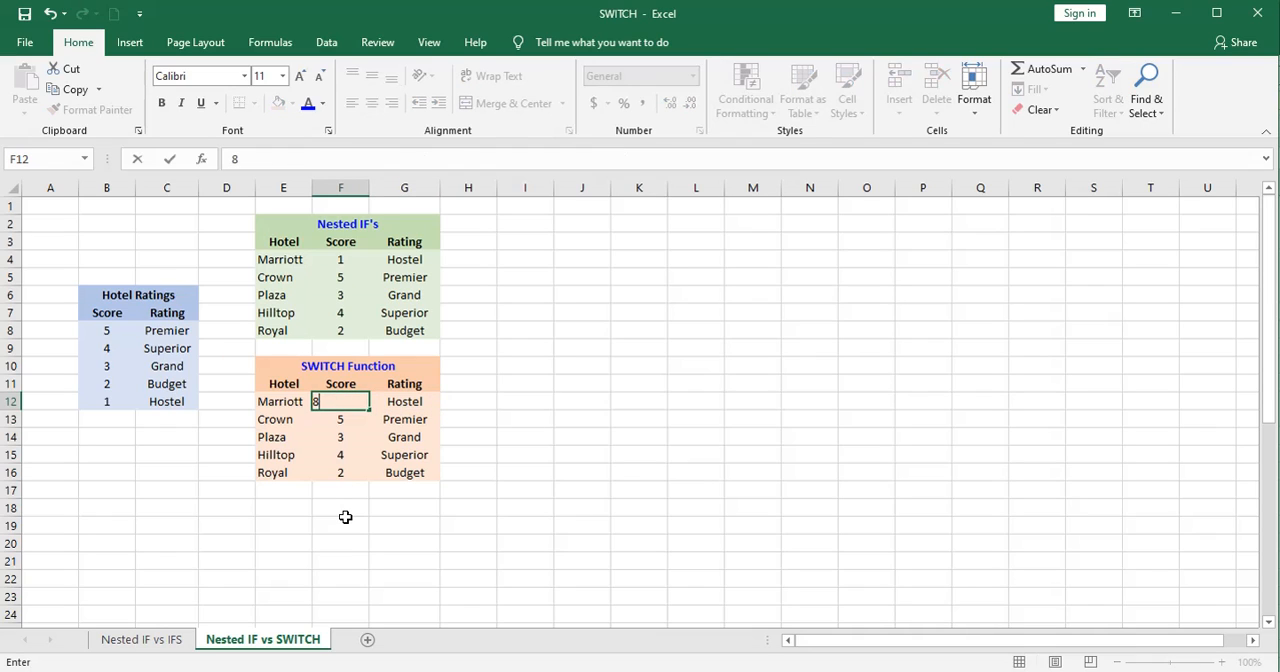
{"action": "key", "text": "Return"}
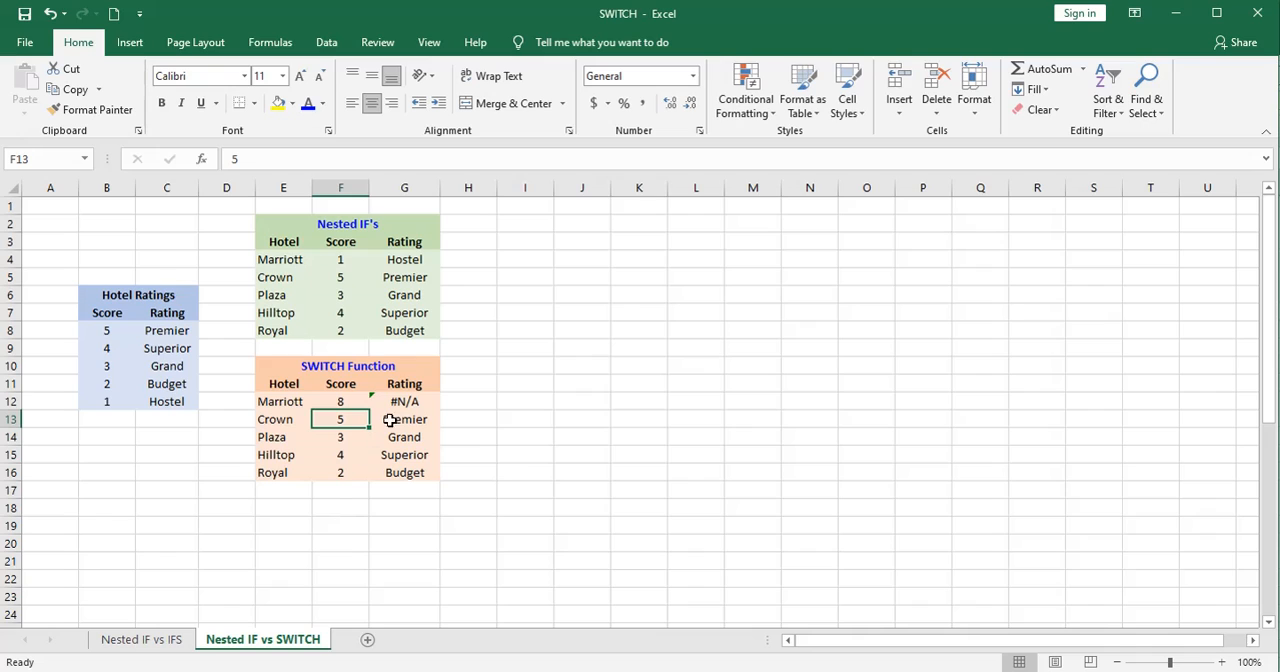
{"action": "mouse_move", "coordinate": [338, 260]}
{"action": "type", "text": "8"}
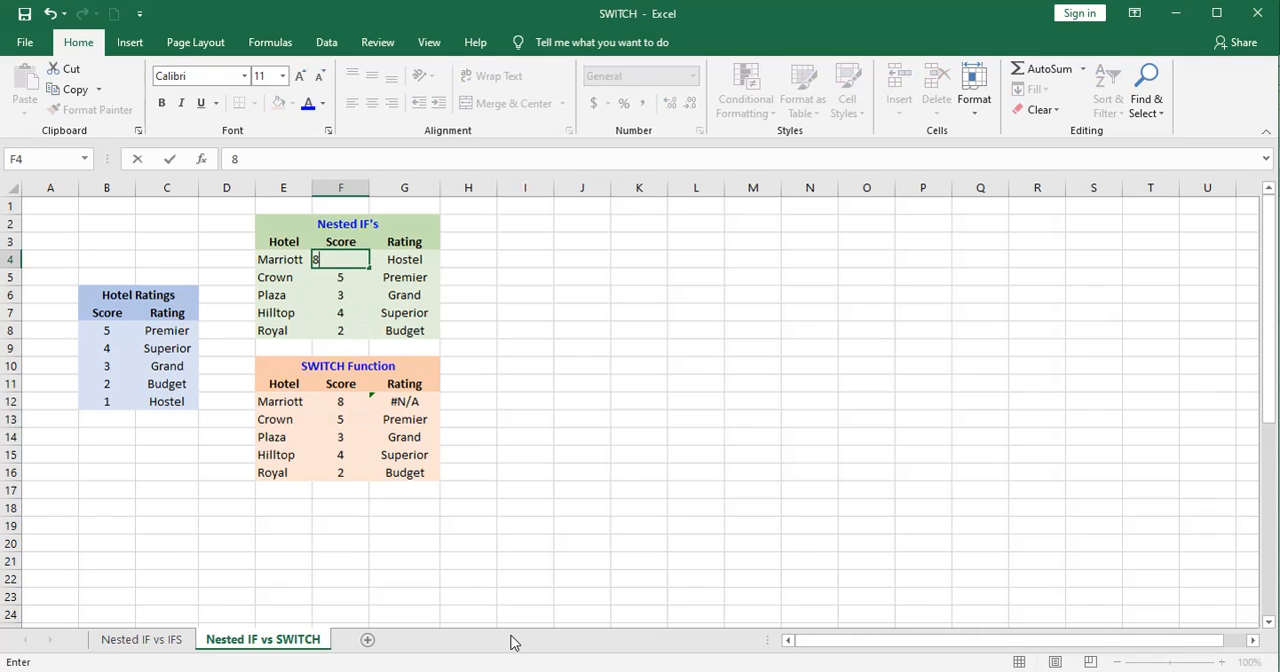
{"action": "key", "text": "Return"}
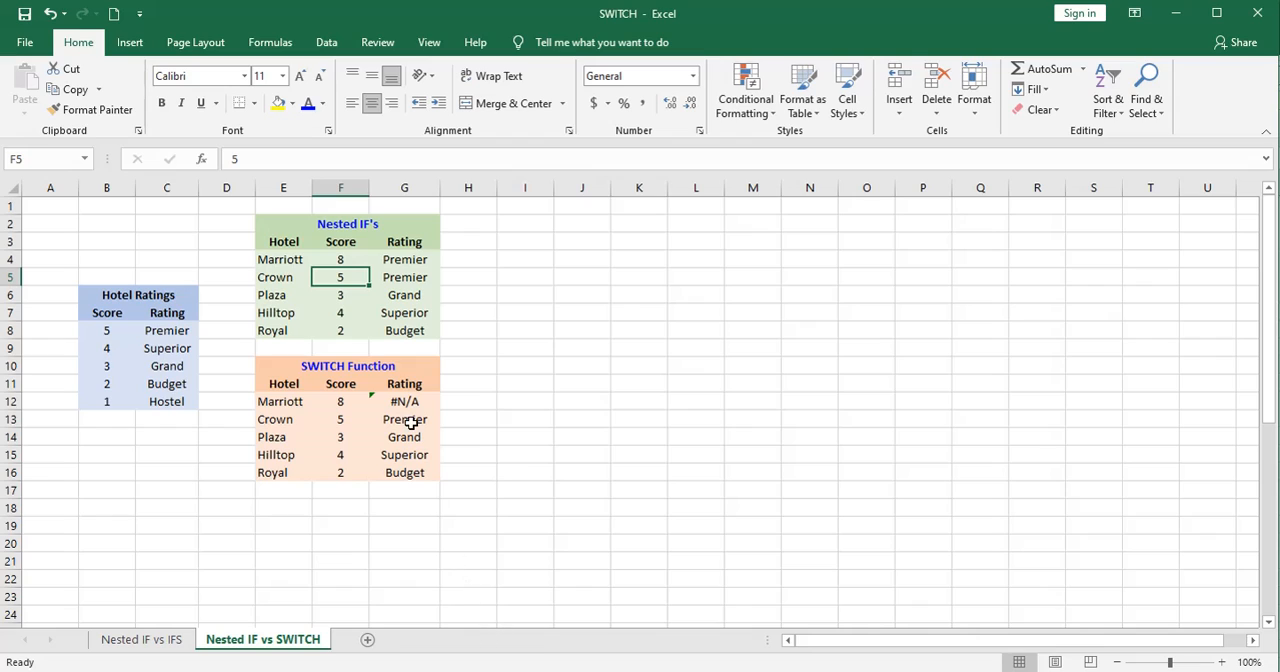
{"action": "mouse_move", "coordinate": [428, 260]}
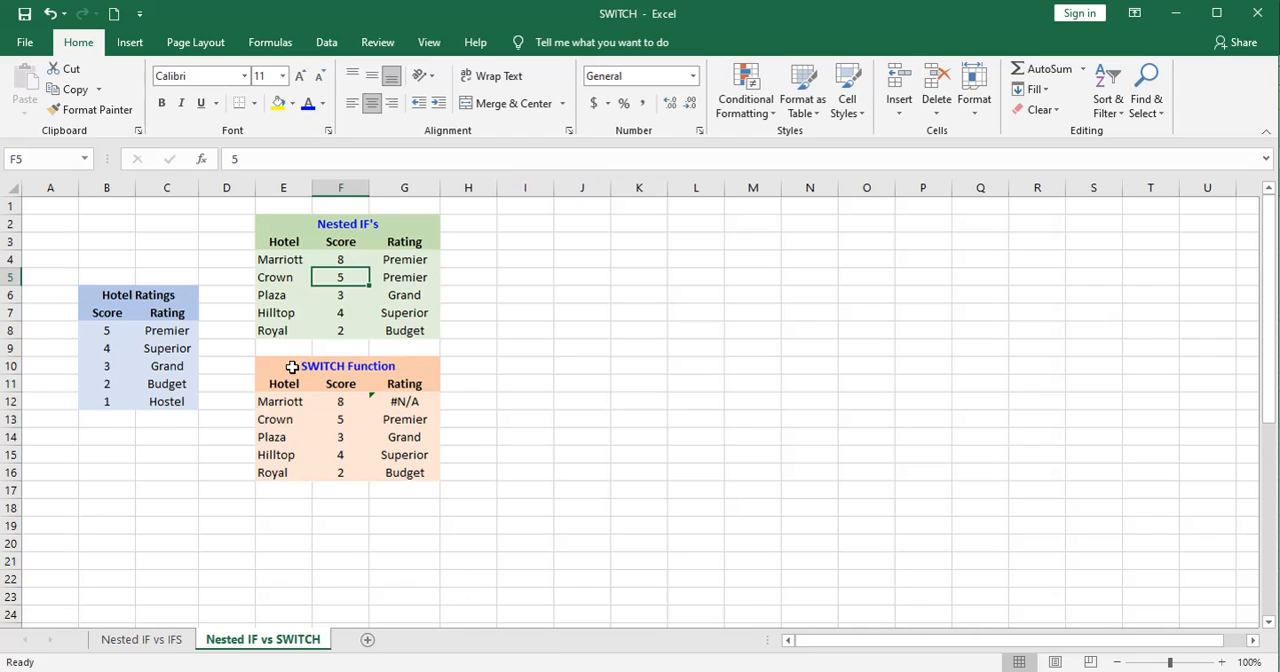
{"action": "mouse_move", "coordinate": [284, 360]}
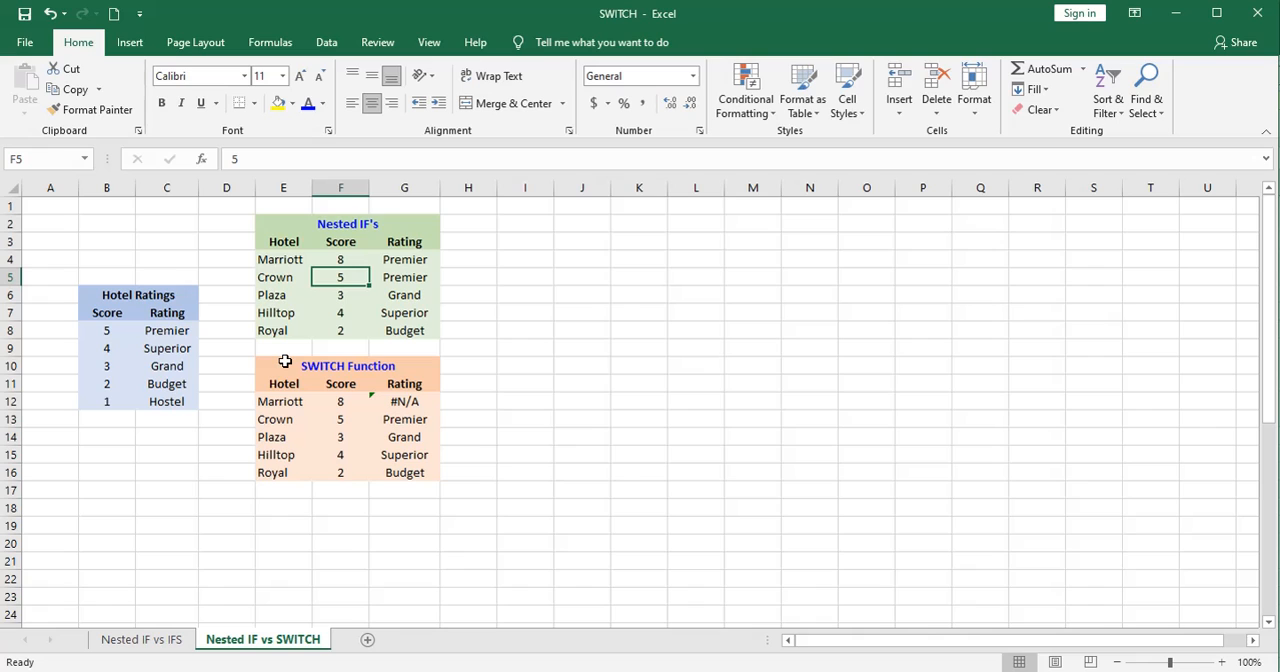
- Return to the nested IF vs IFS sheet and select Smith's score to enter 220
{"action": "left_click", "coordinate": [140, 640]}
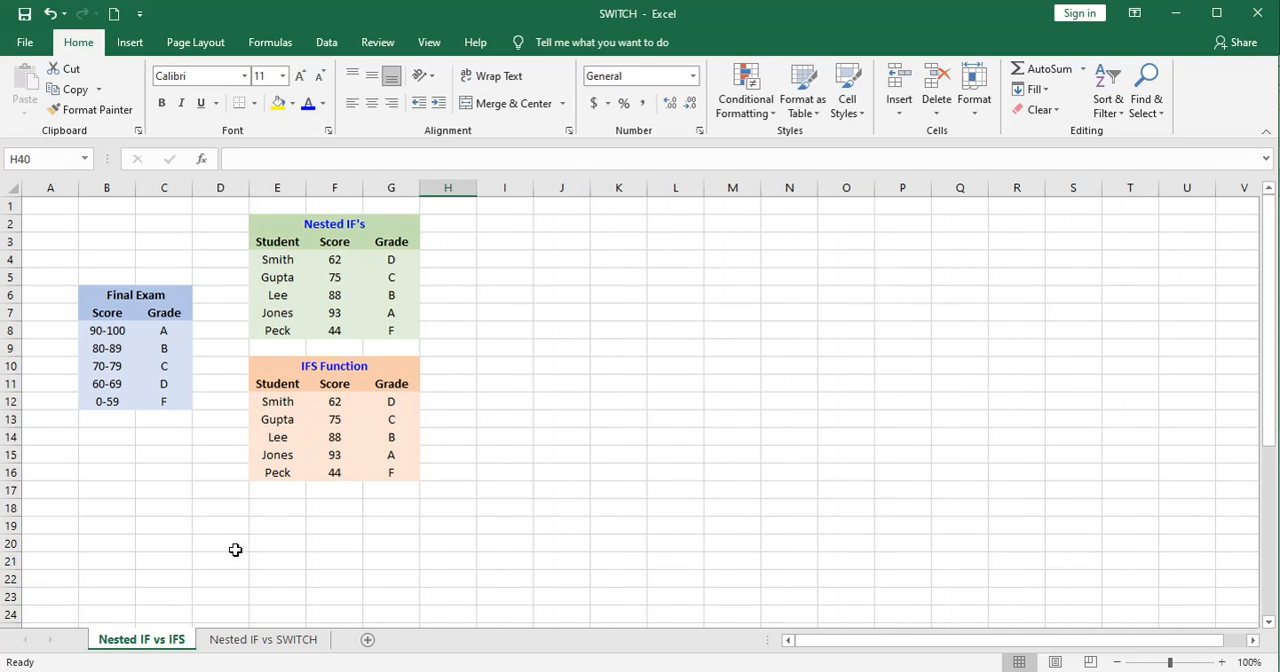
{"action": "mouse_move", "coordinate": [312, 400]}
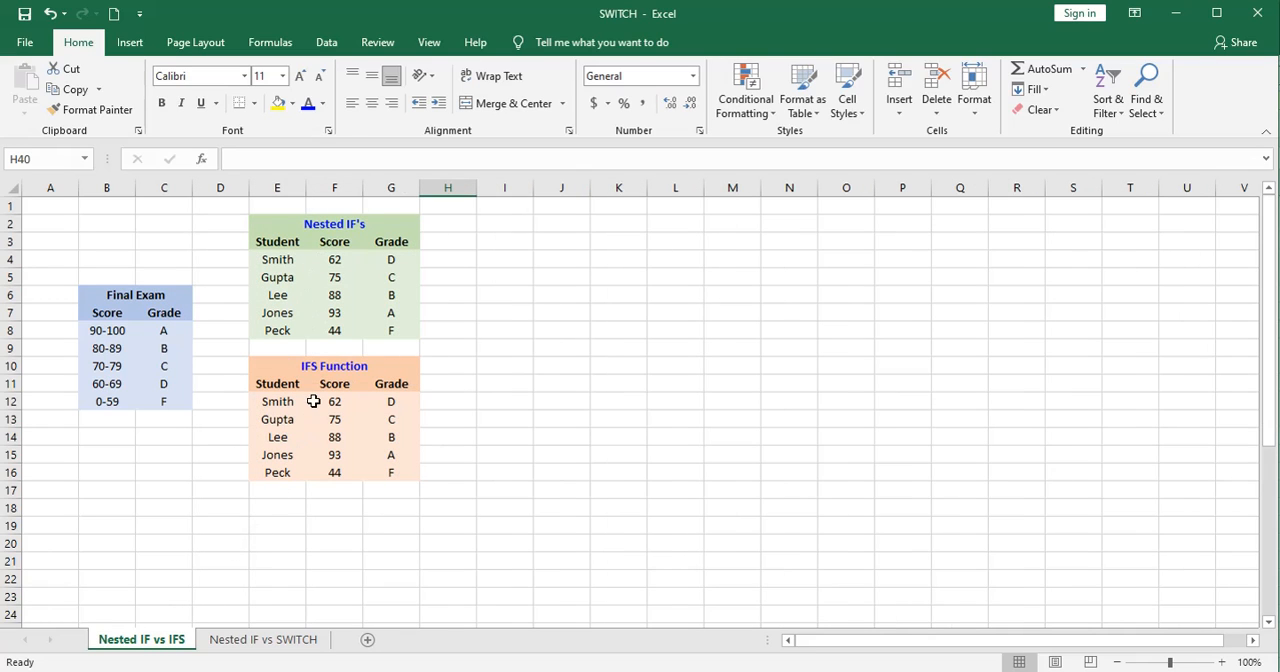
{"action": "left_click", "coordinate": [334, 260]}
{"action": "type", "text": "220"}
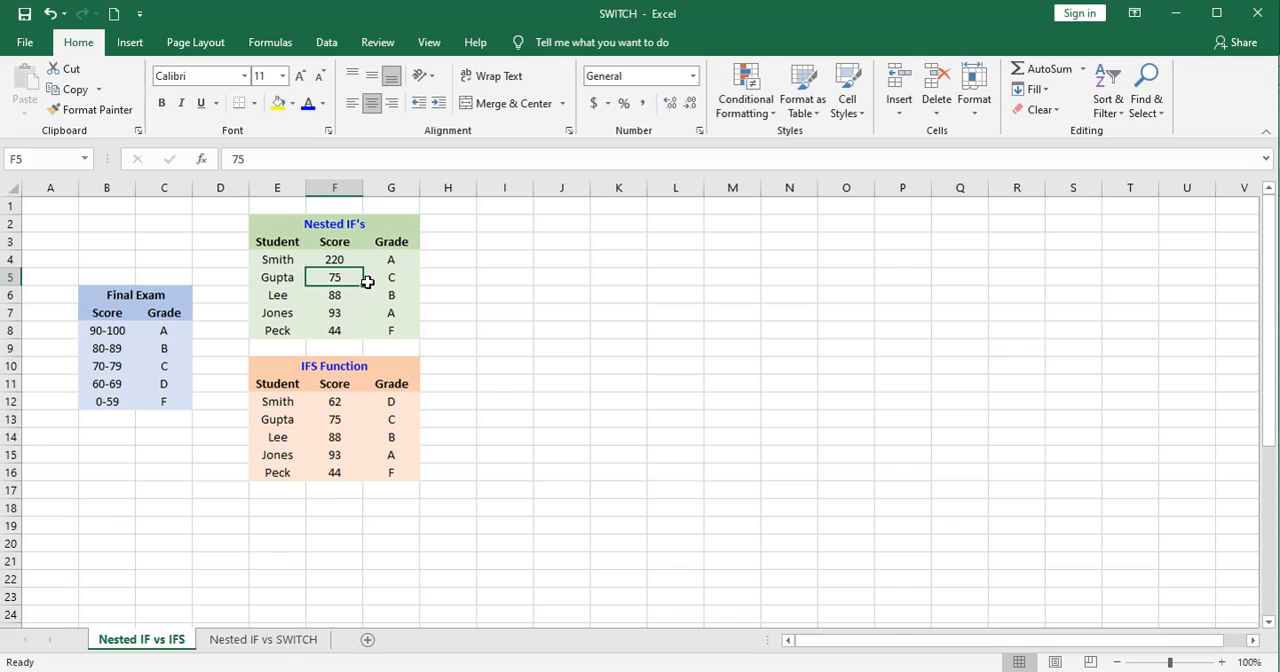
{"action": "mouse_move", "coordinate": [348, 328]}
{"action": "type", "text": "220"}
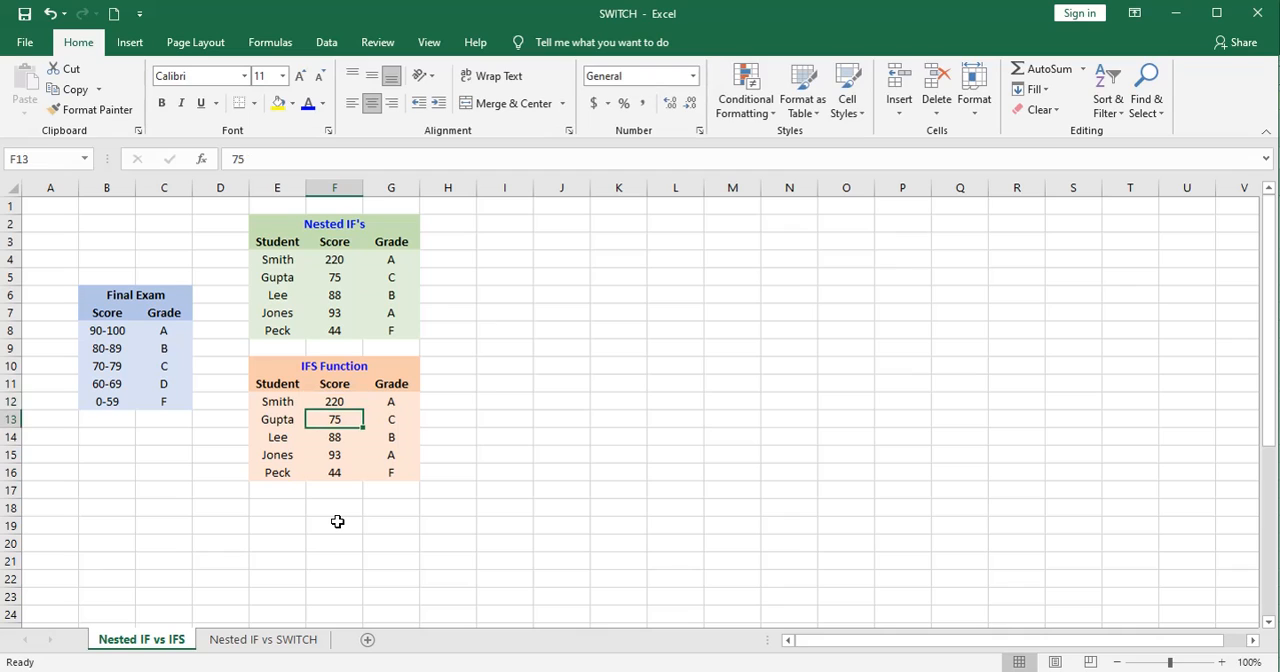
- Switch between both sheets and inspect Marriott's restored SWITCH rating formula showing Hostel
{"action": "left_click", "coordinate": [264, 640]}
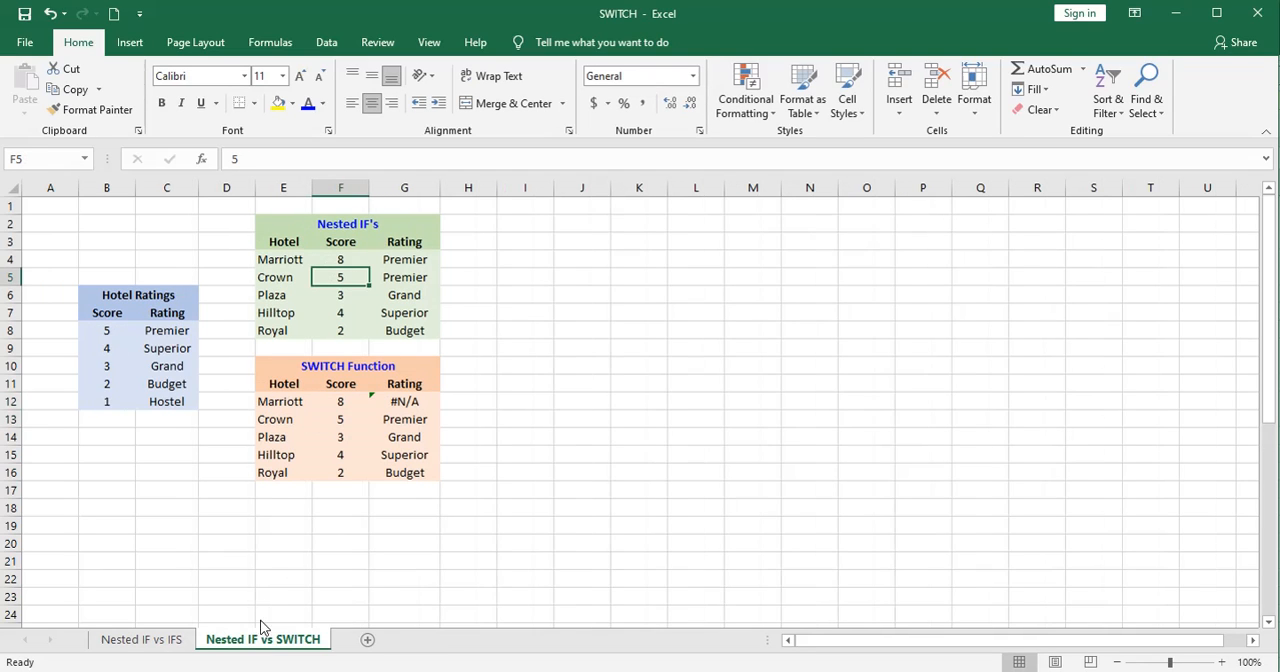
{"action": "mouse_move", "coordinate": [368, 498]}
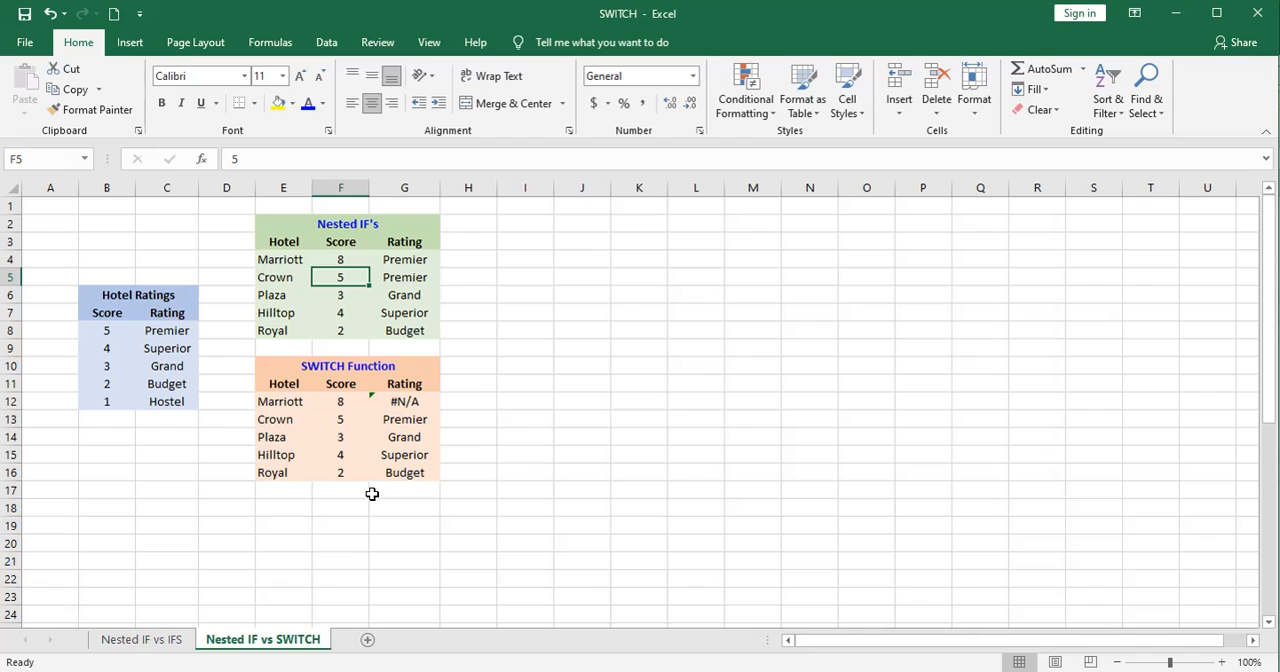
{"action": "left_click", "coordinate": [404, 400]}
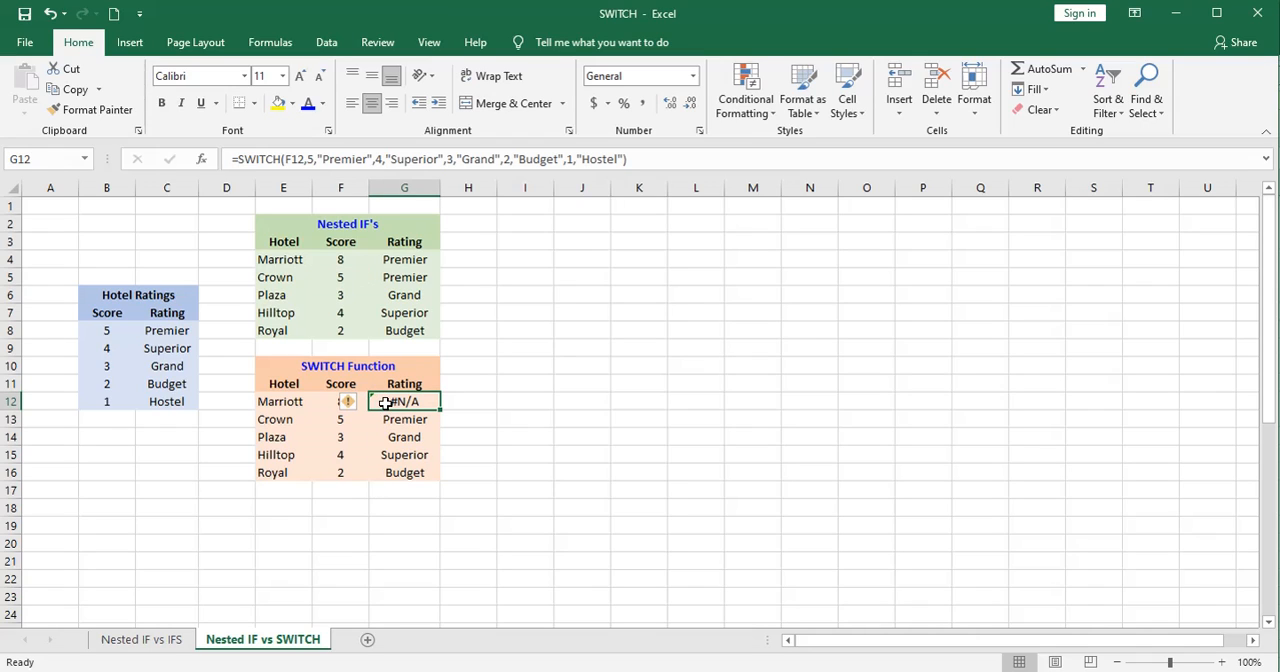
{"action": "mouse_move", "coordinate": [330, 484]}
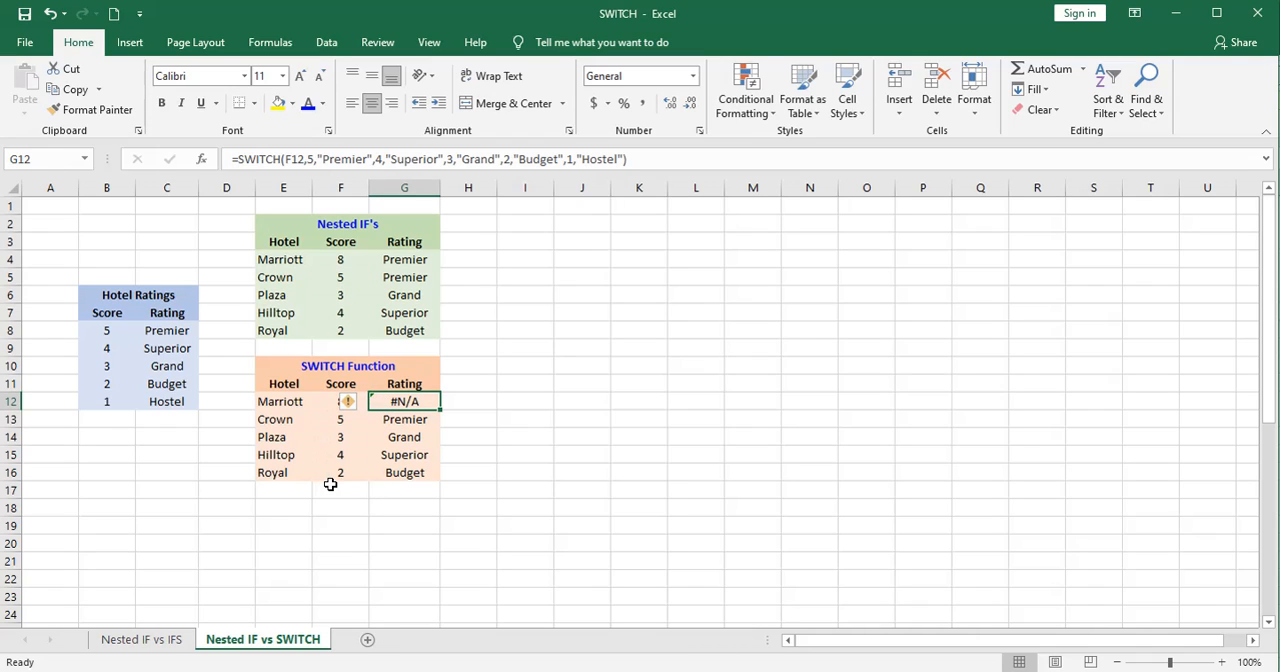
{"action": "left_click", "coordinate": [140, 640]}
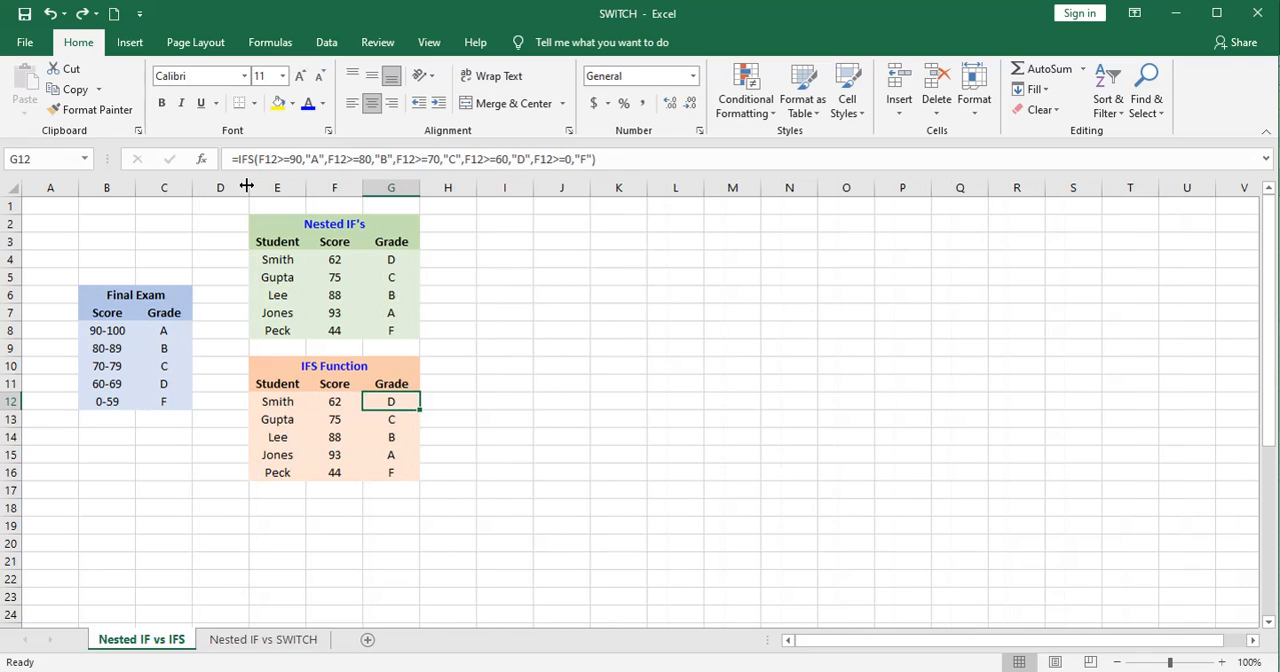
{"action": "mouse_move", "coordinate": [368, 524]}
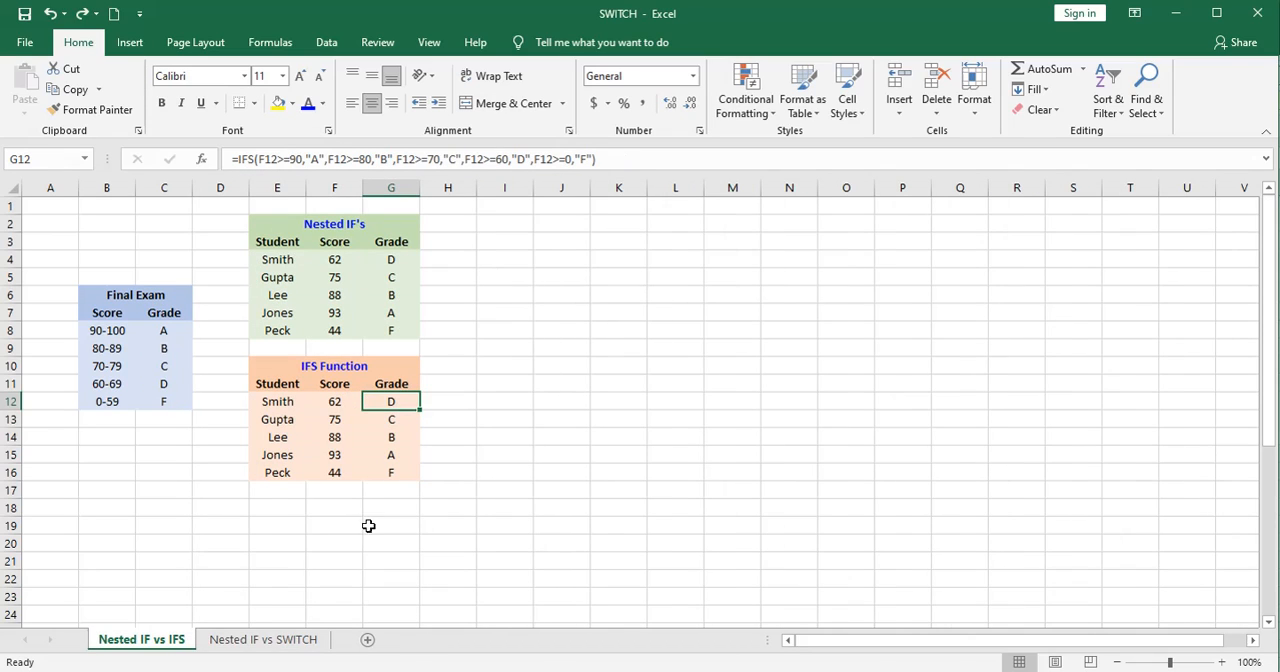
{"action": "left_click", "coordinate": [264, 640]}
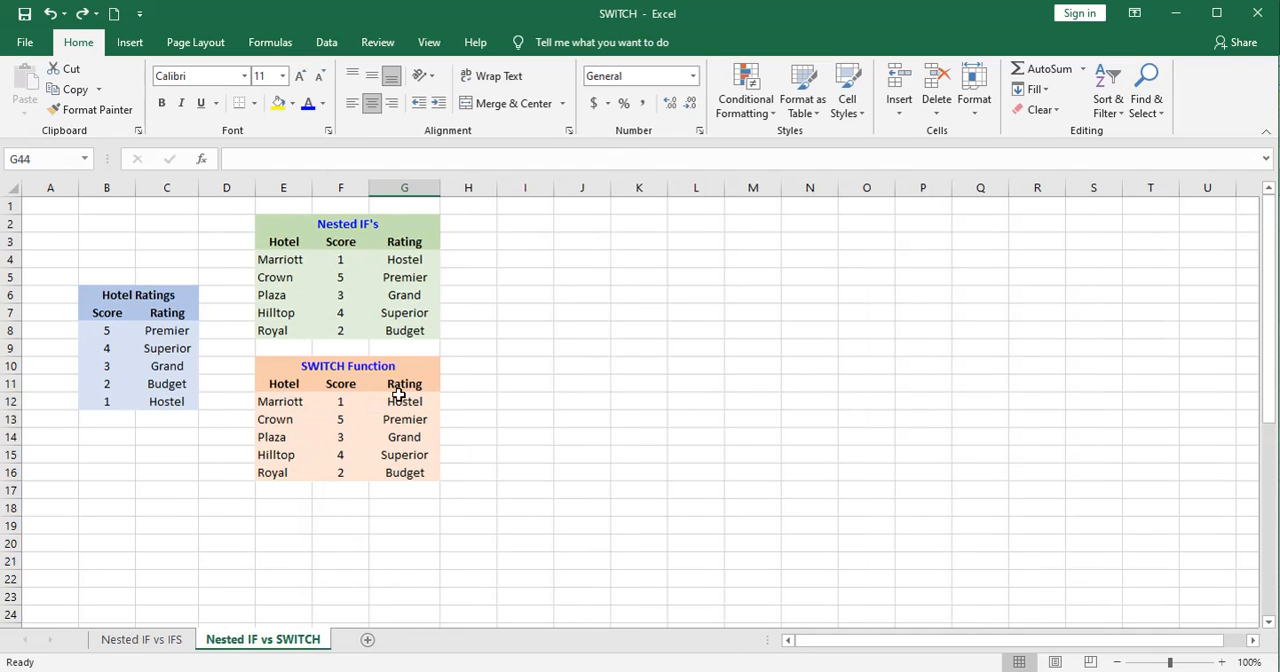
{"action": "left_click", "coordinate": [404, 400]}
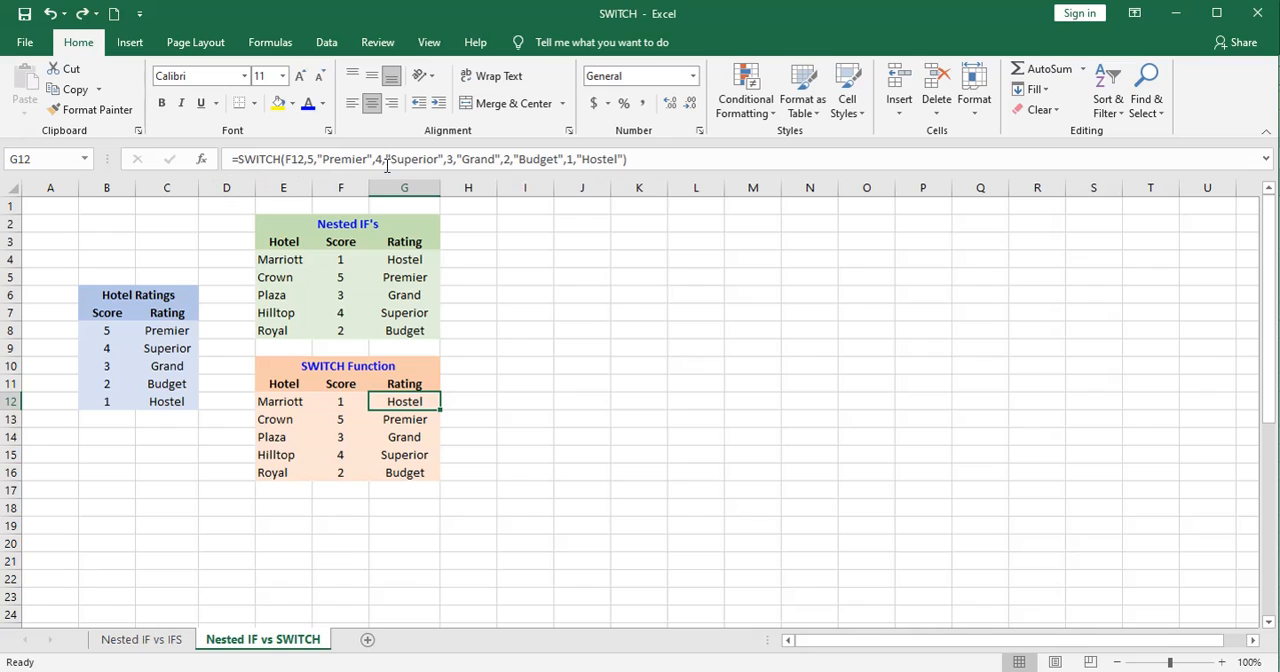
{"action": "mouse_move", "coordinate": [598, 176]}
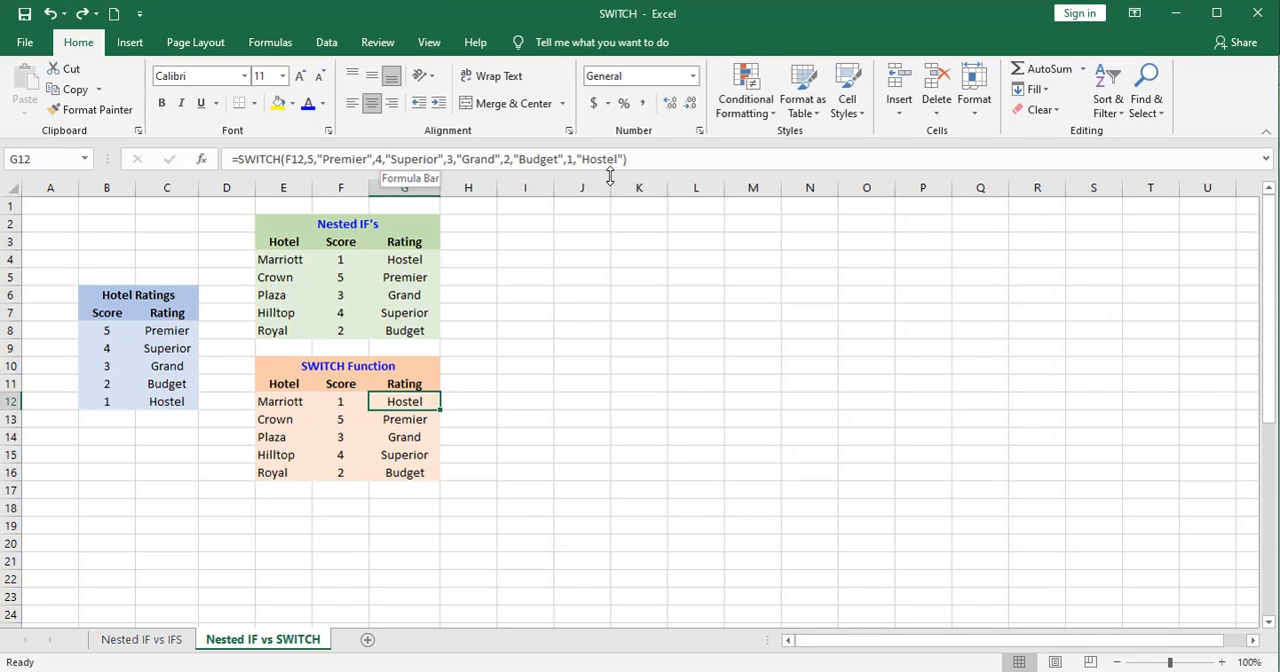
{"action": "mouse_move", "coordinate": [536, 228]}
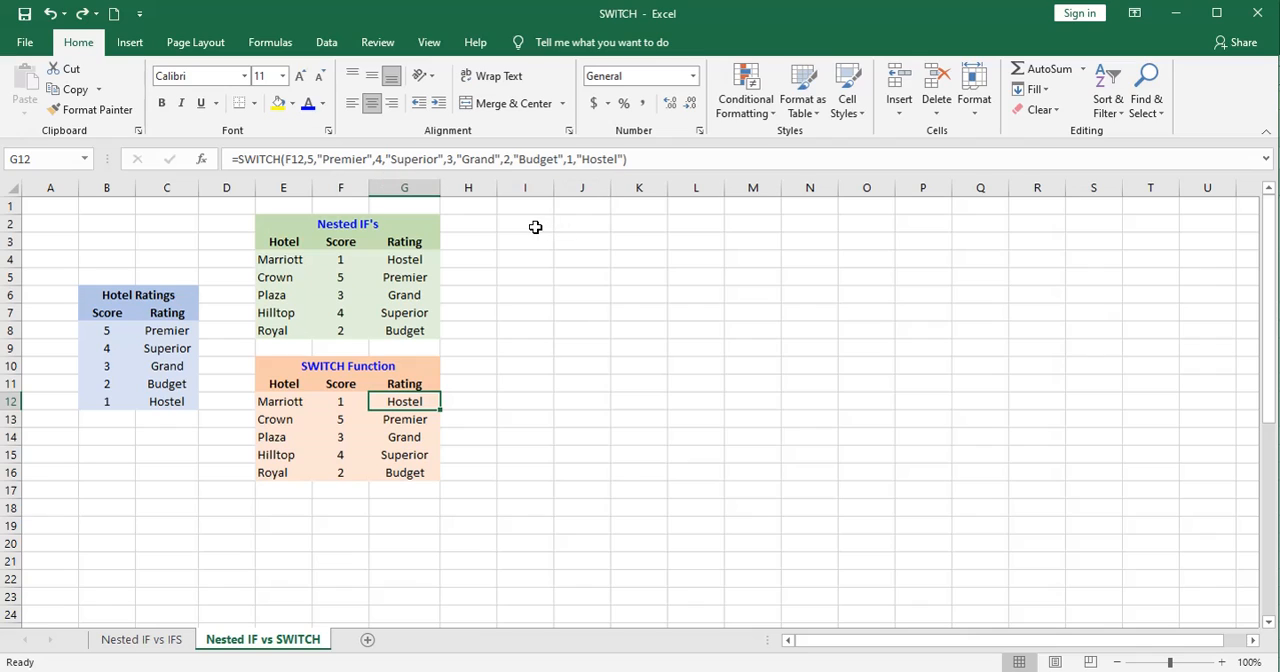
{"action": "mouse_move", "coordinate": [452, 492]}
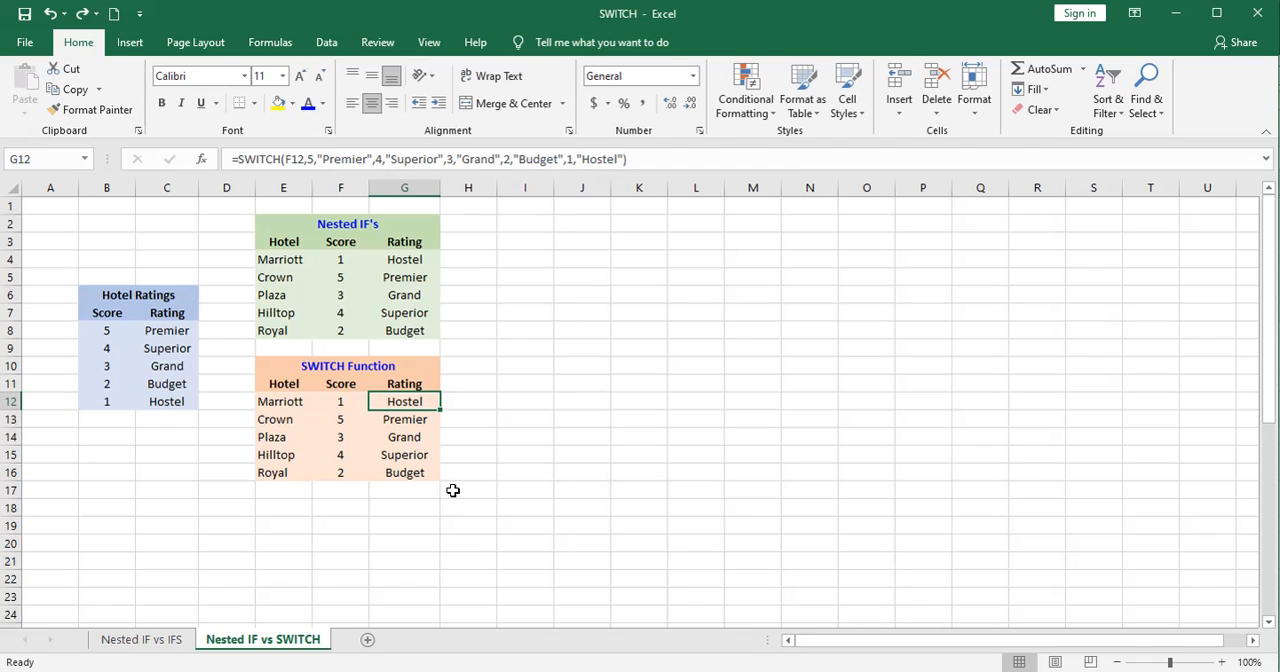
{"action": "left_click", "coordinate": [468, 490]}
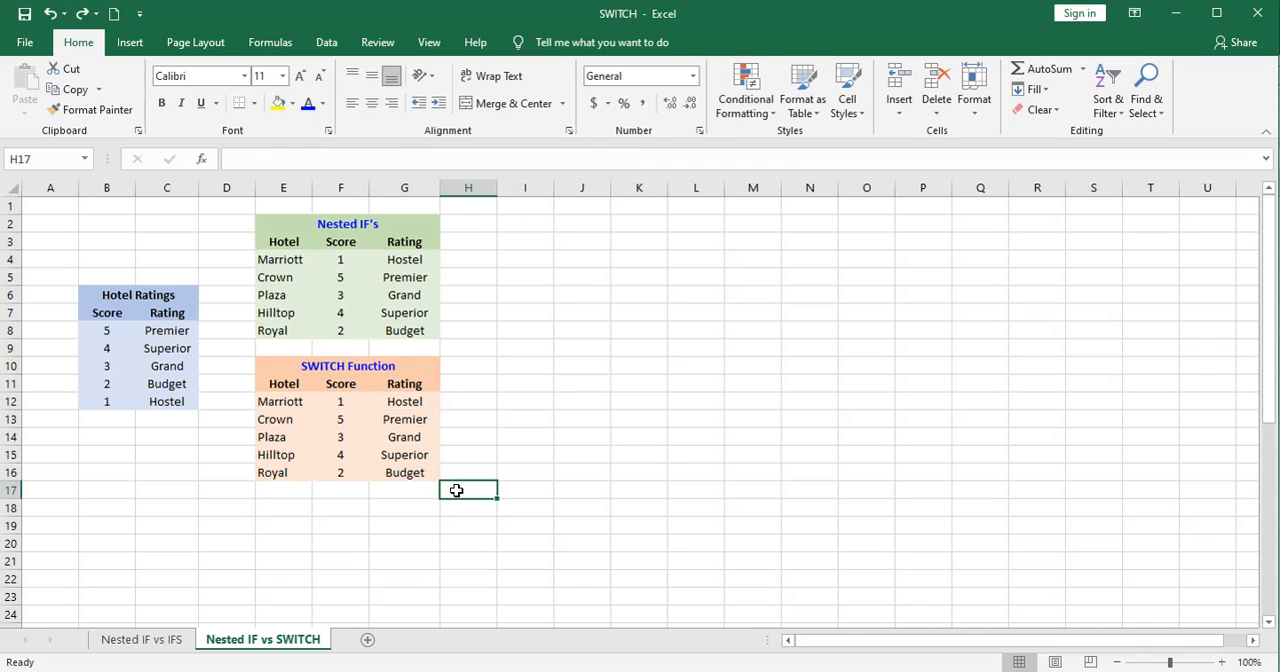